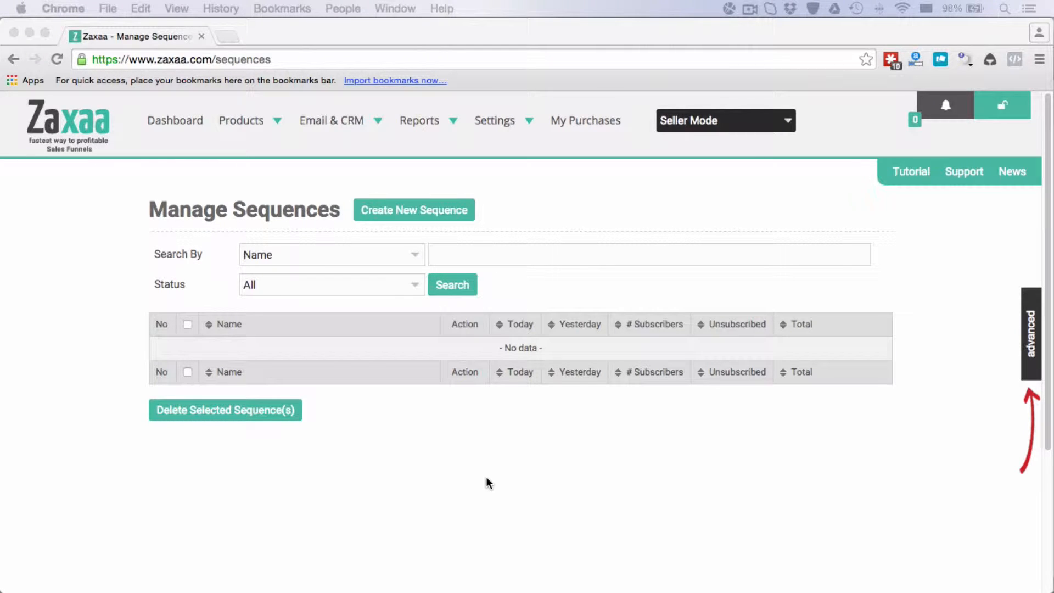
mouse_move(429, 258)
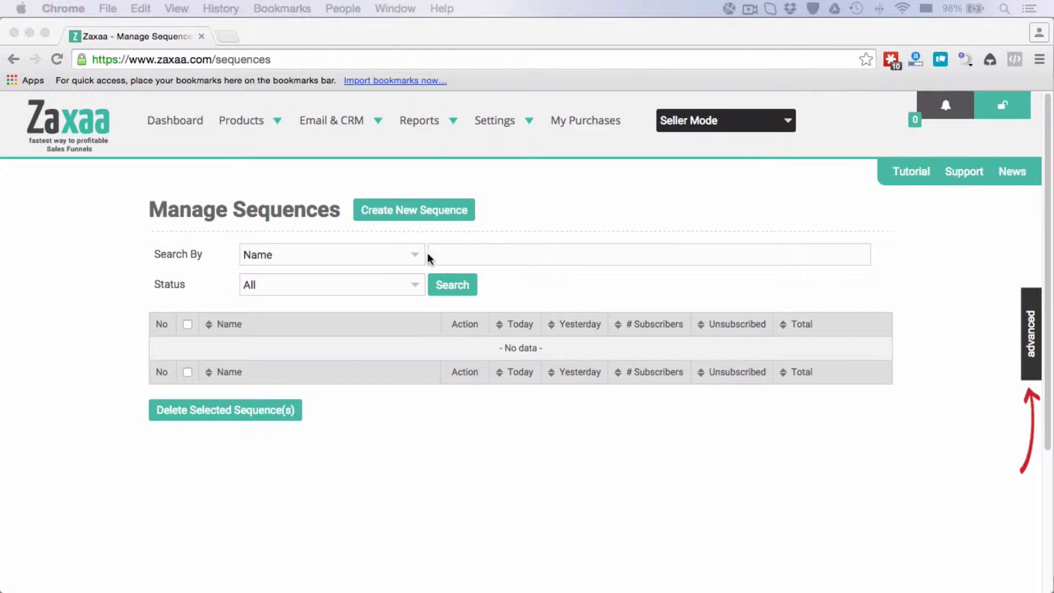
Start a new sequence from Email Marketing and name it 'blue widget customers'
left_click(331, 121)
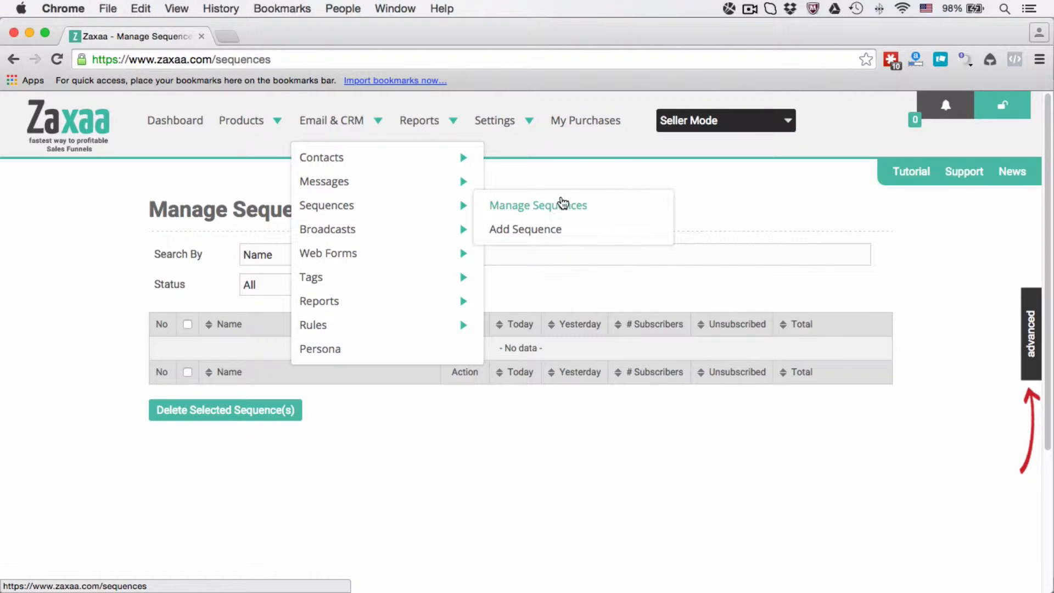
mouse_move(547, 233)
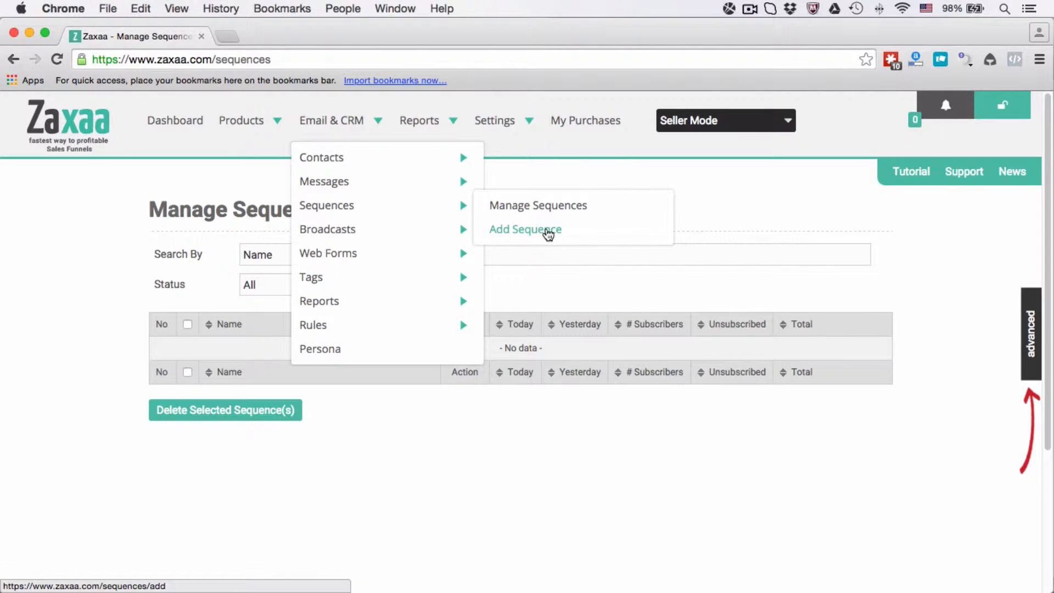
mouse_move(459, 211)
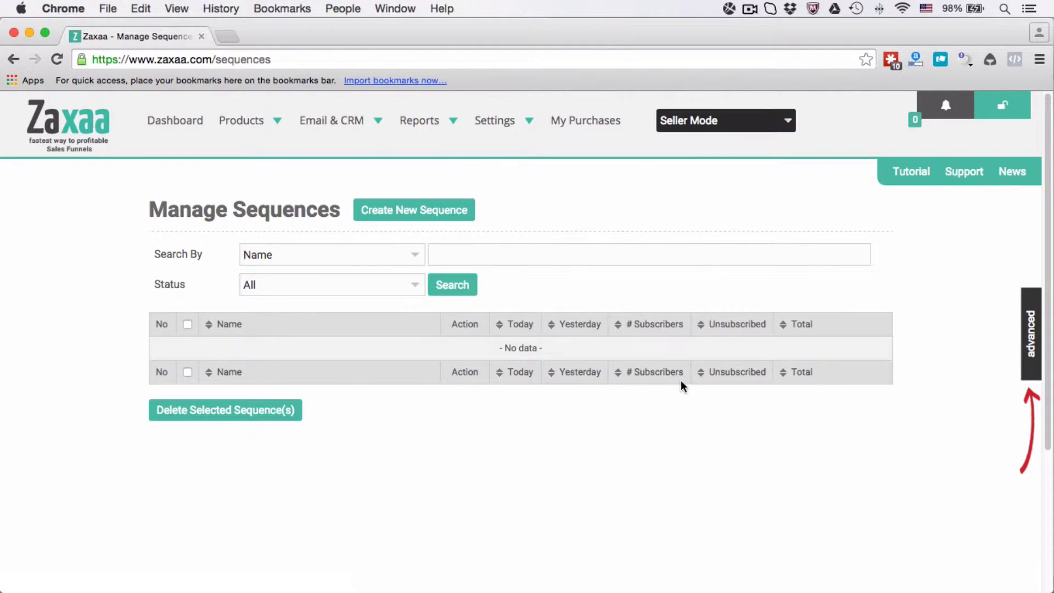
left_click(412, 210)
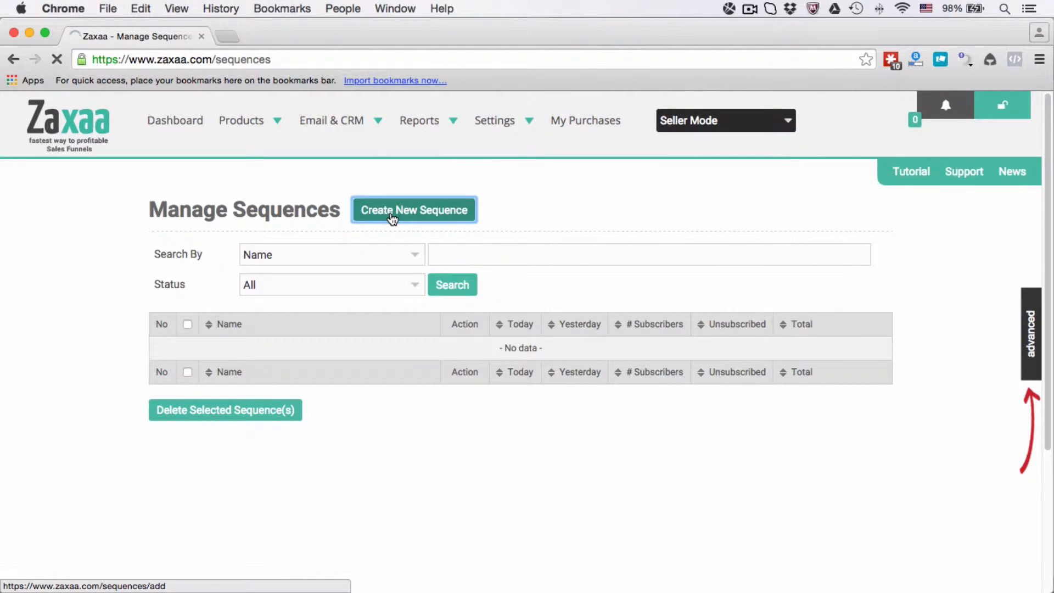
left_click(413, 210)
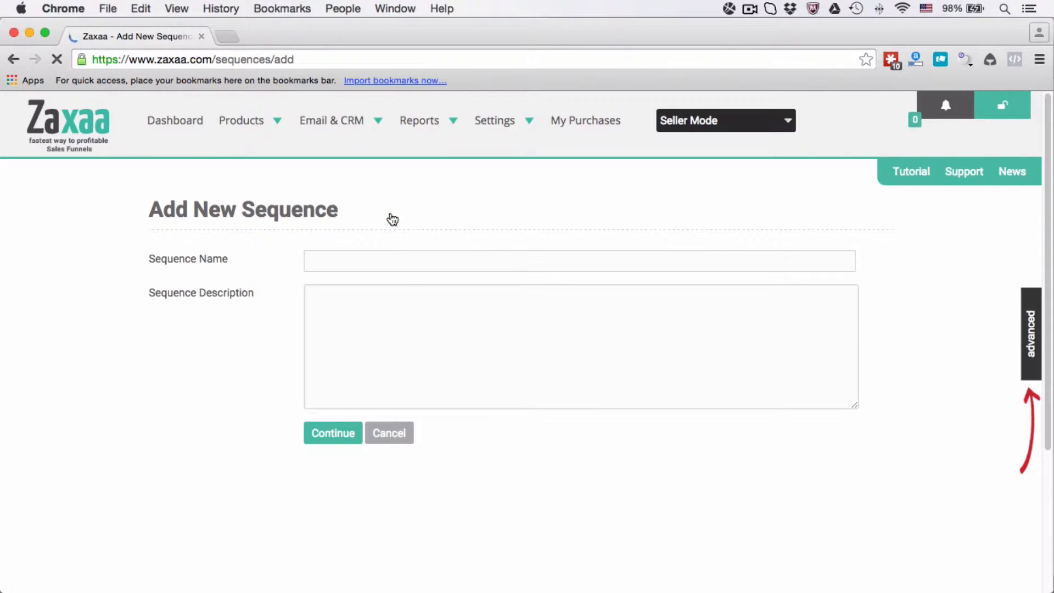
type("ble")
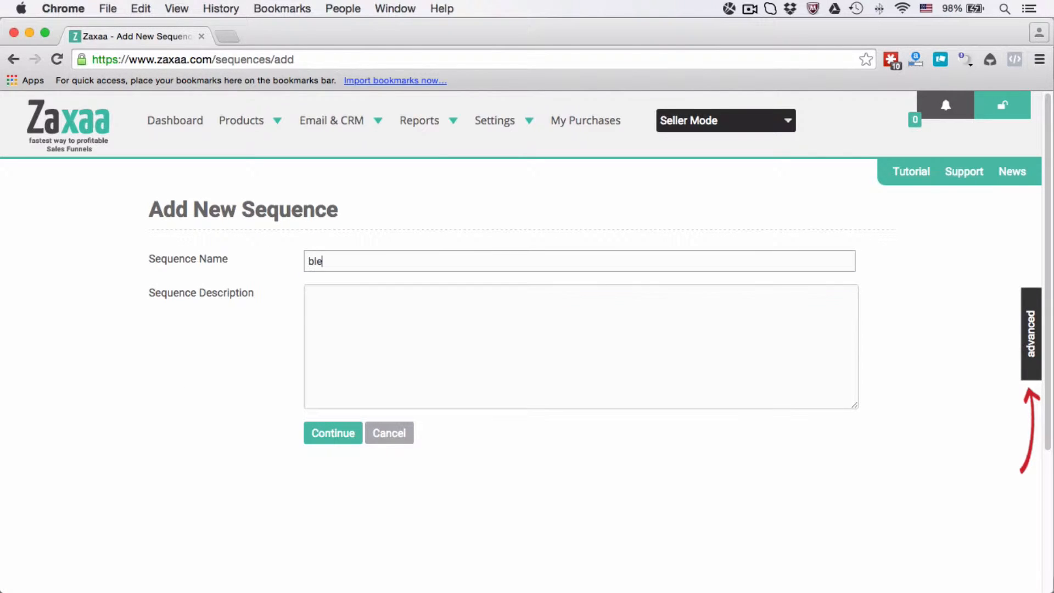
type("blue widget customers")
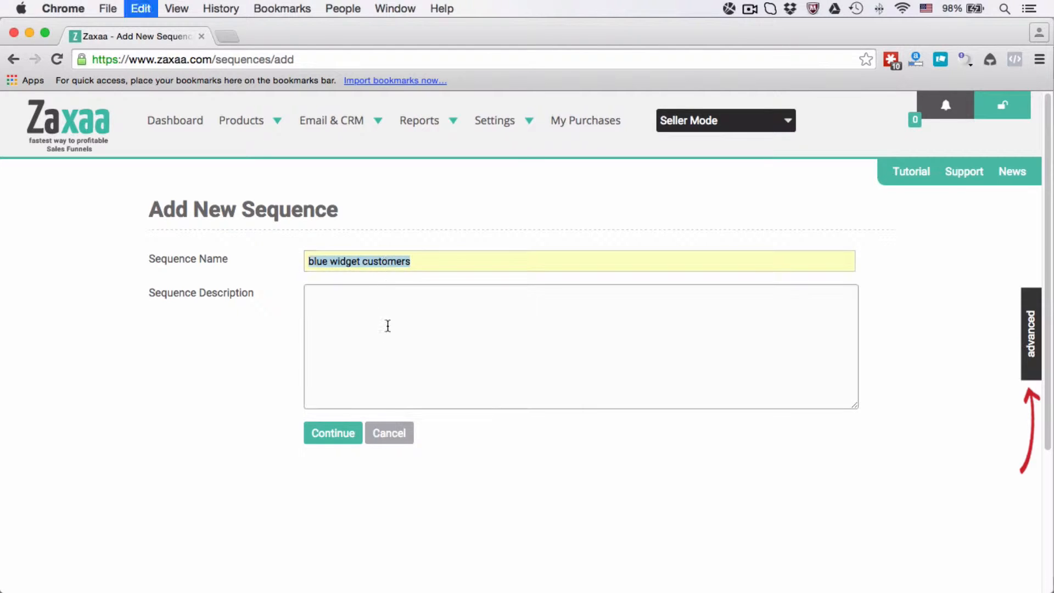
left_click(331, 432)
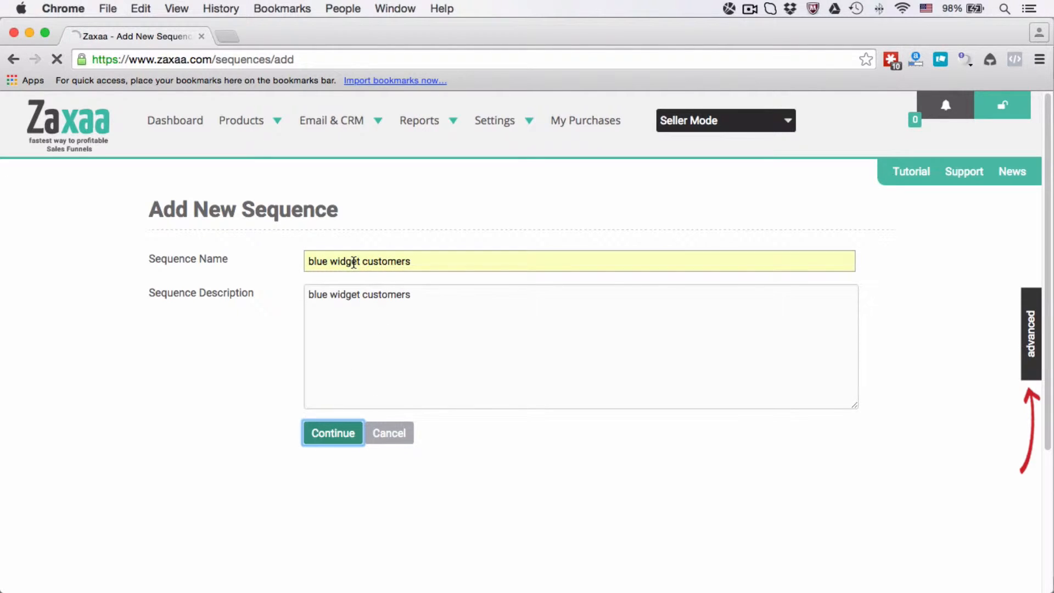
Submit the sequence and keep John Doe as its default sender persona
left_click(332, 433)
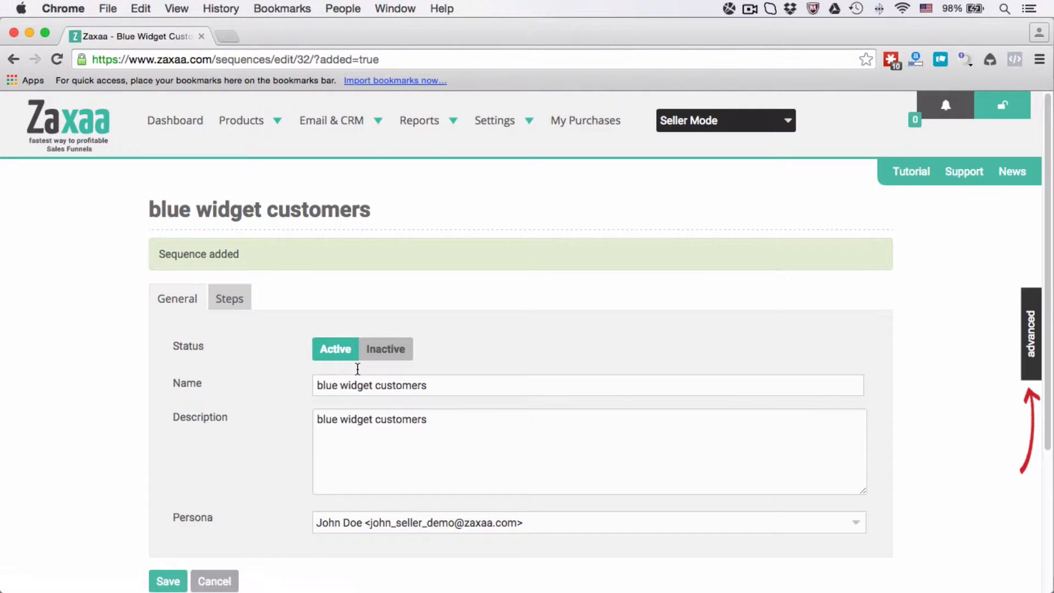
scroll("down", 3)
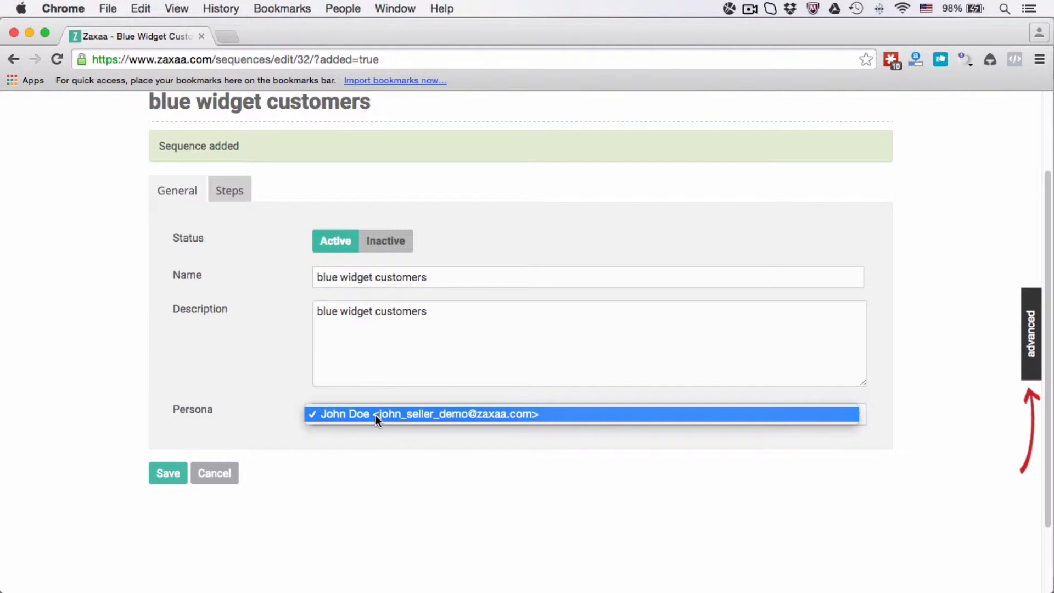
left_click(376, 414)
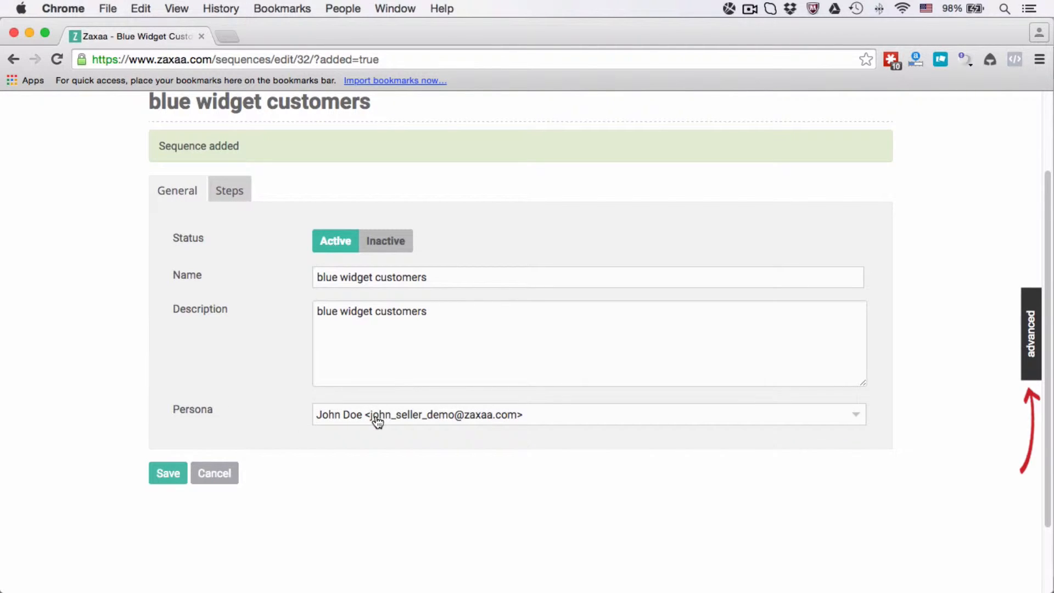
mouse_move(311, 419)
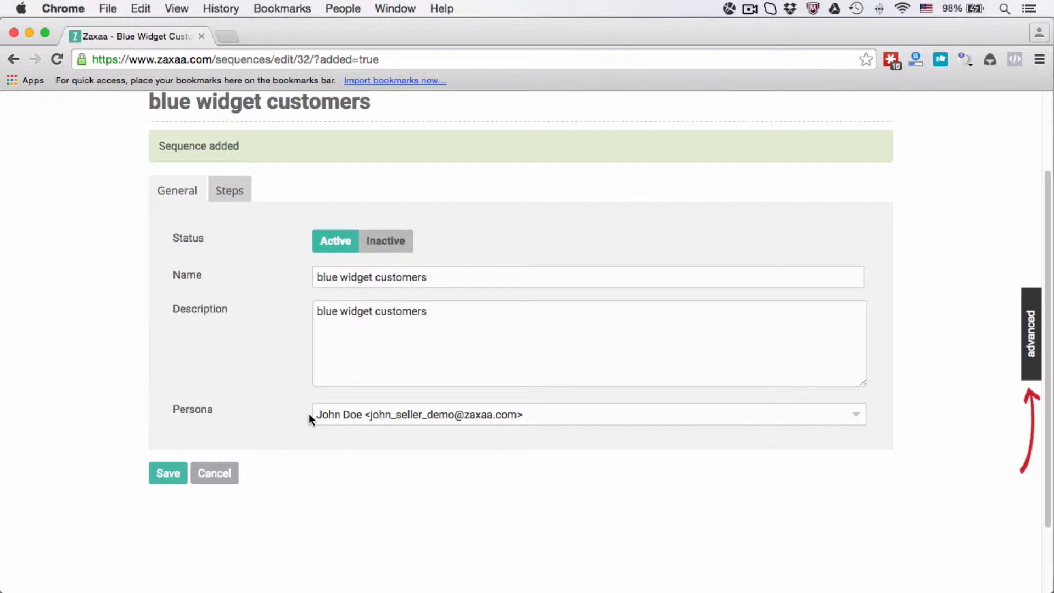
left_click(583, 415)
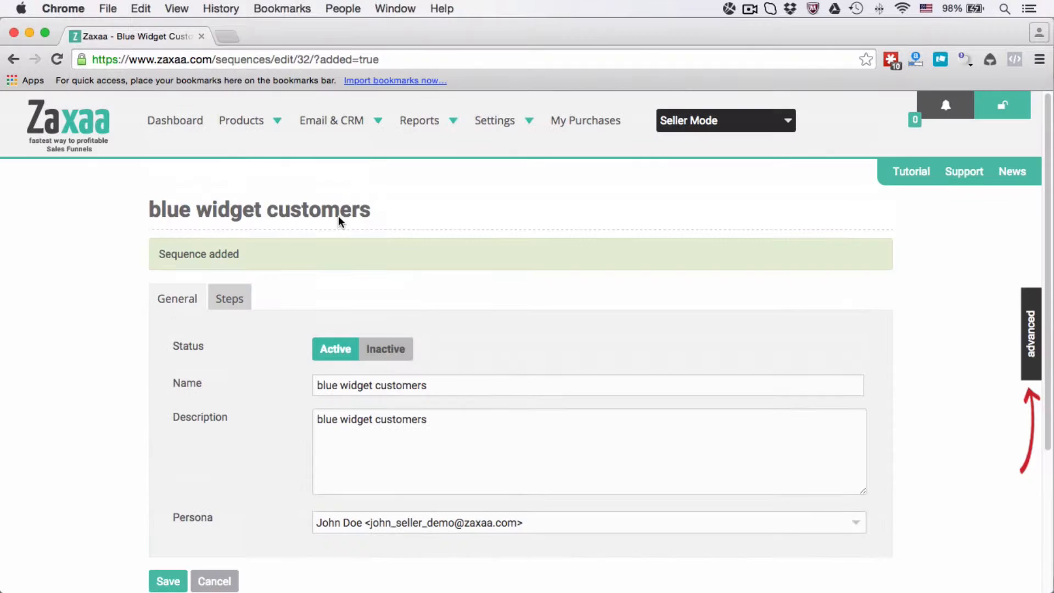
left_click(330, 120)
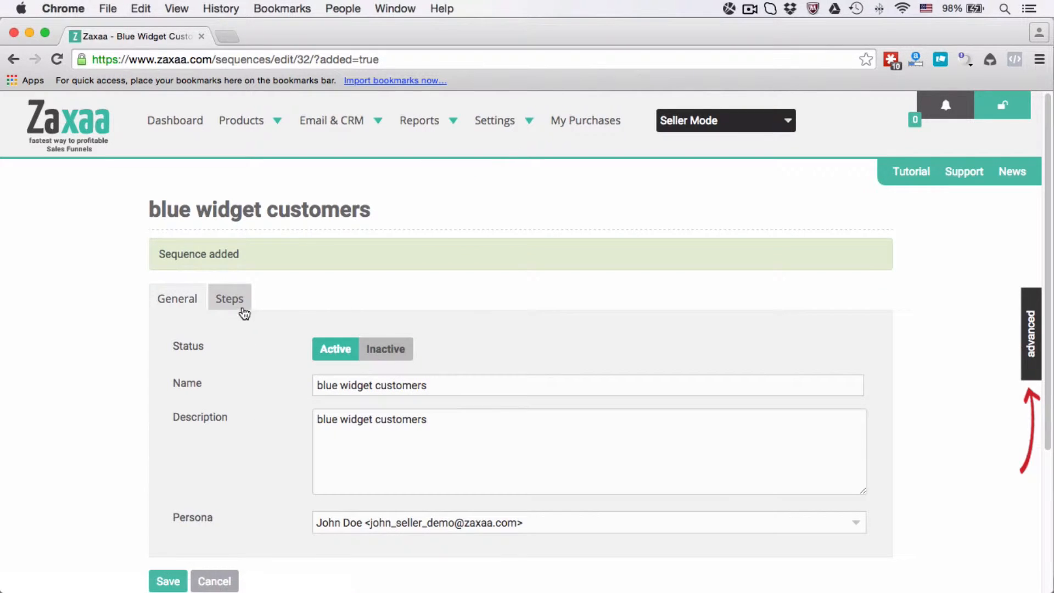
Add three Email Message steps to the sequence from the Steps view
left_click(229, 298)
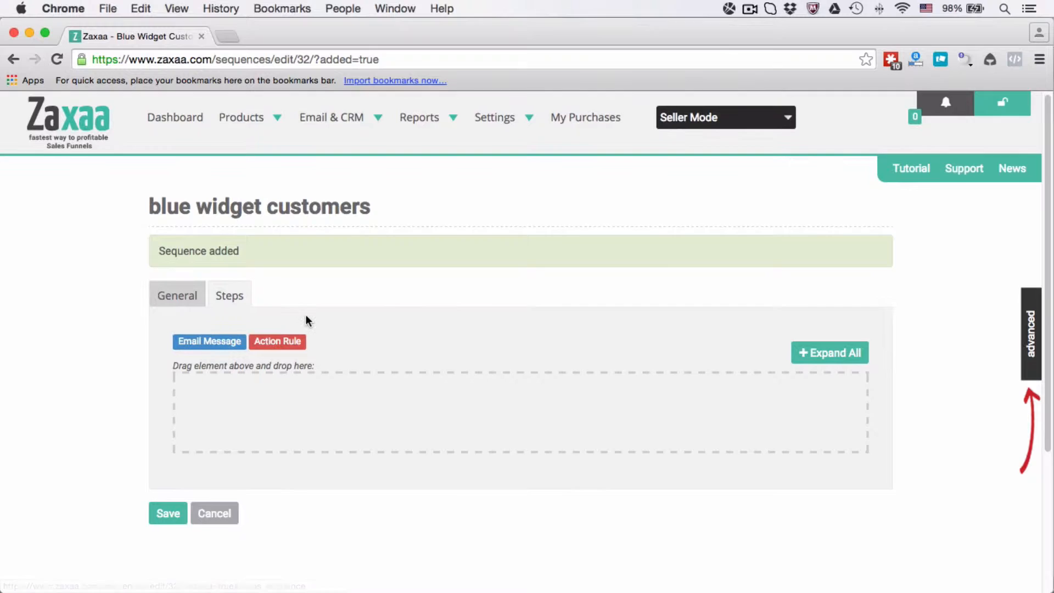
scroll("down", 3)
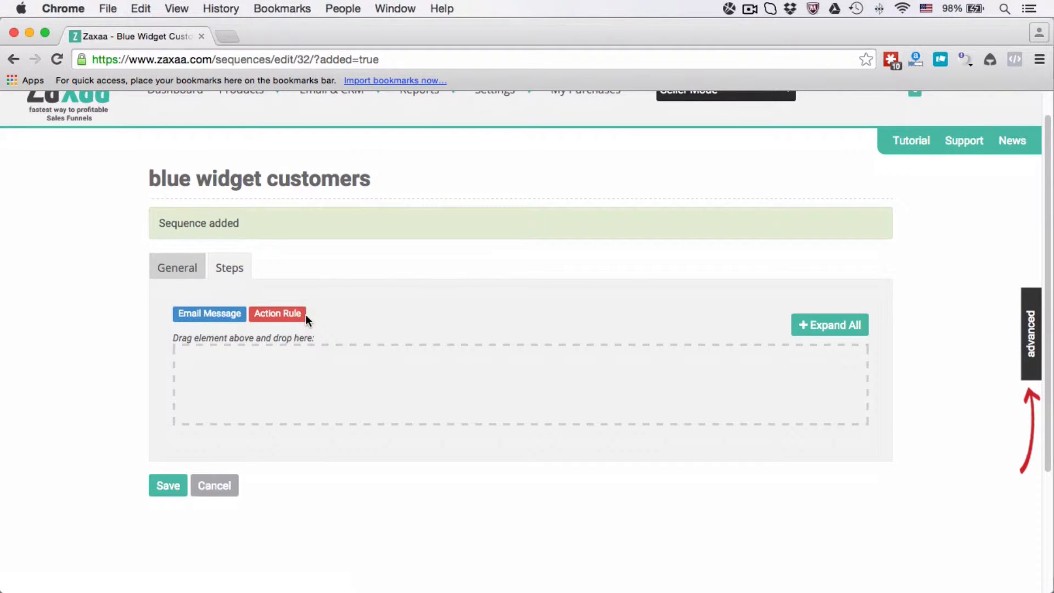
mouse_move(261, 284)
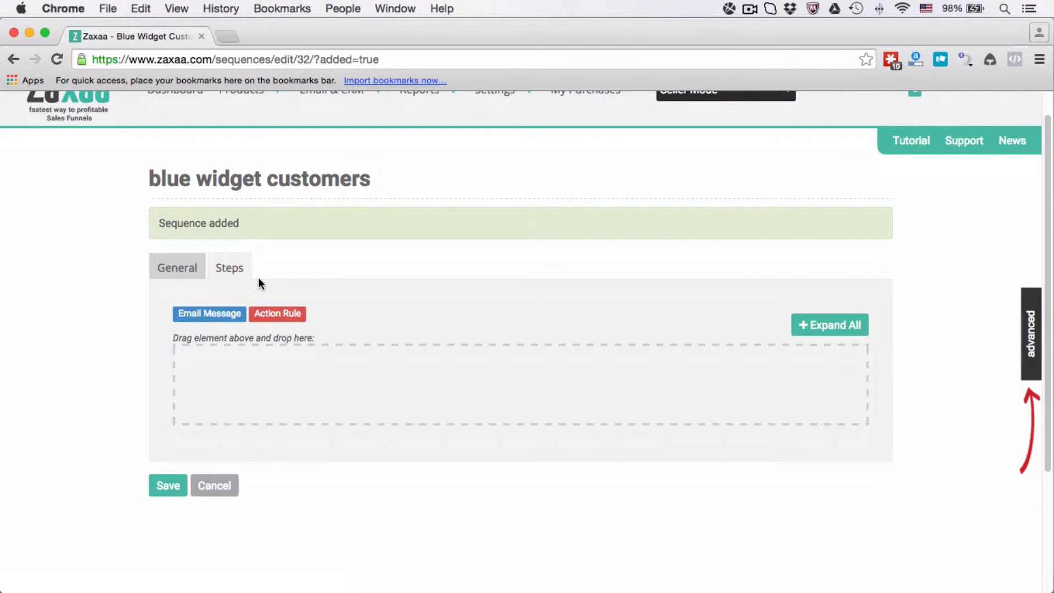
mouse_move(282, 309)
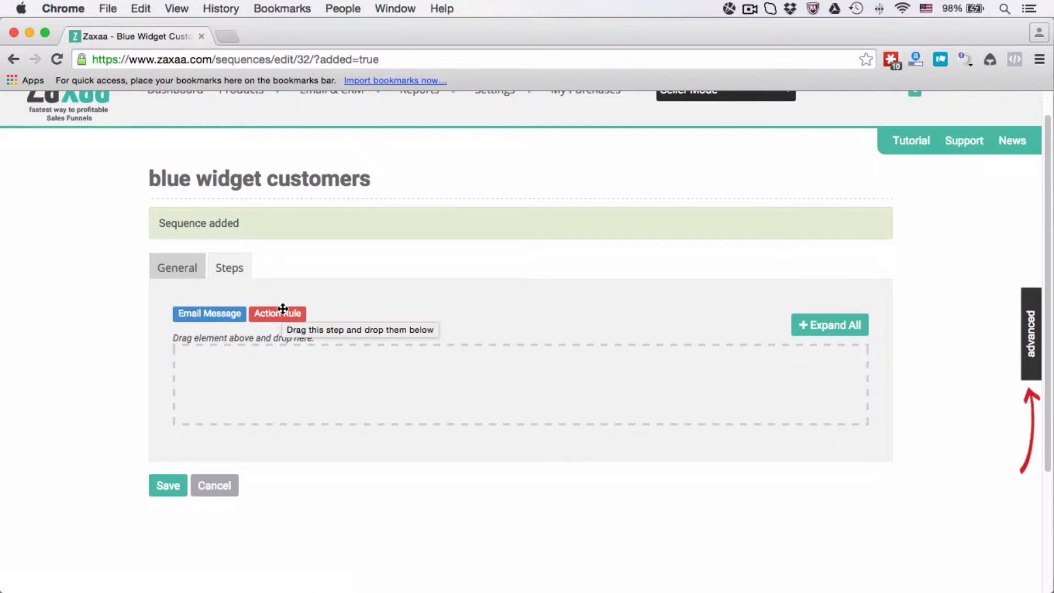
mouse_move(206, 313)
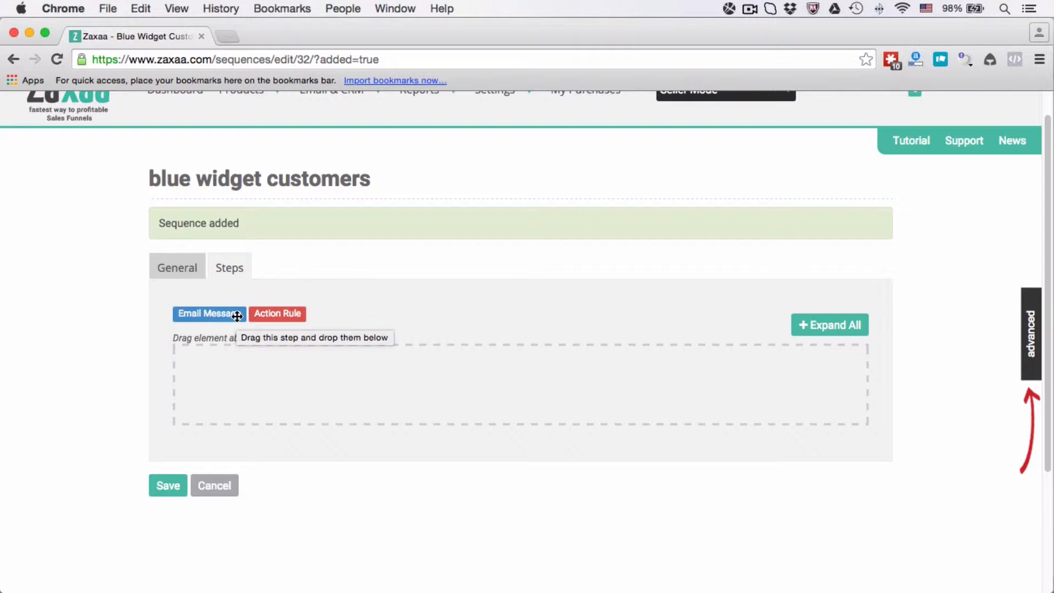
left_click_drag(208, 313, 513, 361)
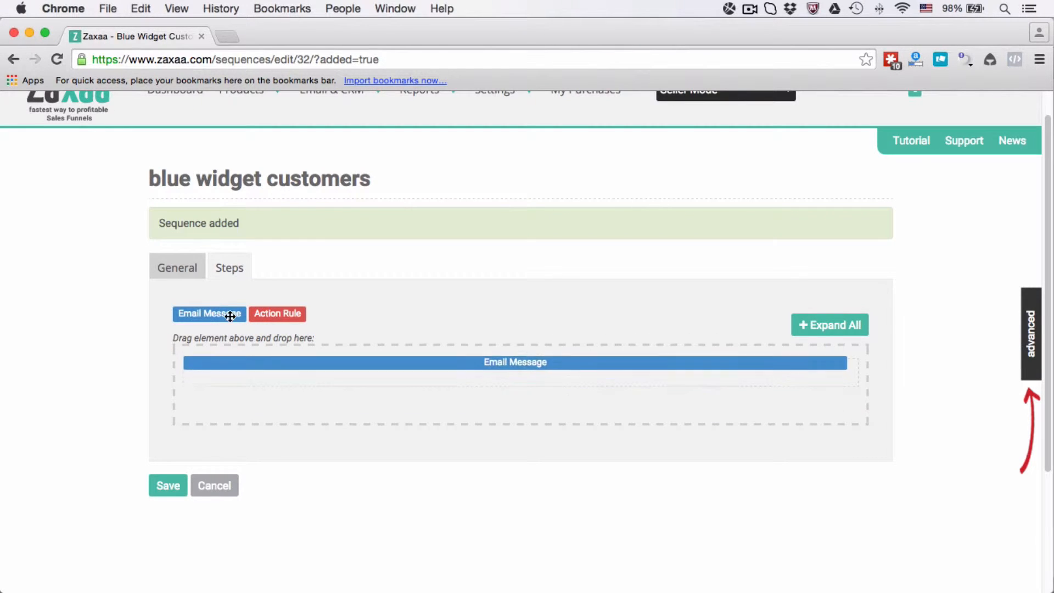
left_click_drag(209, 313, 514, 363)
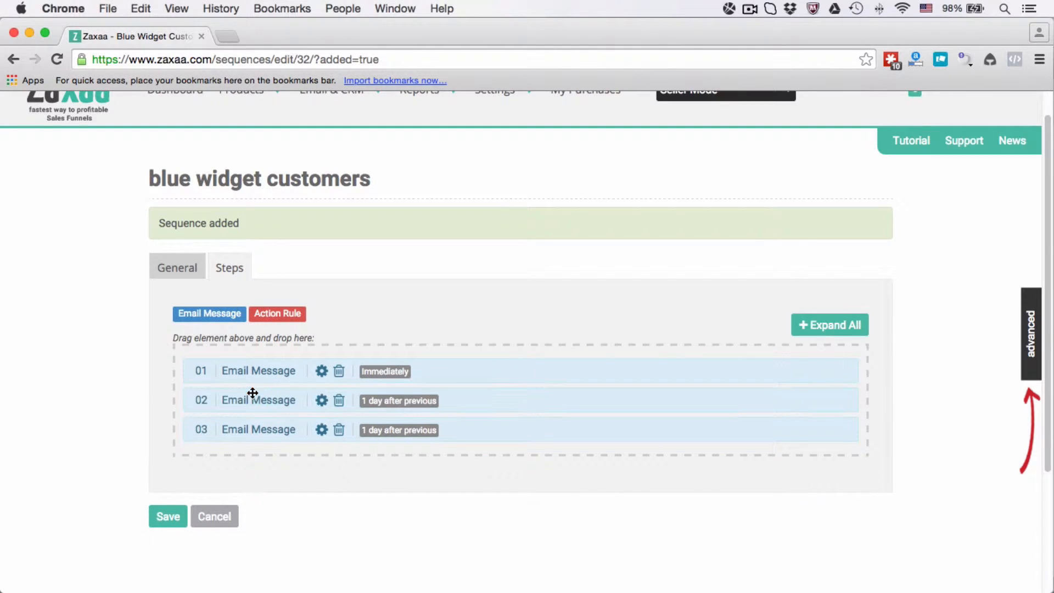
mouse_move(300, 363)
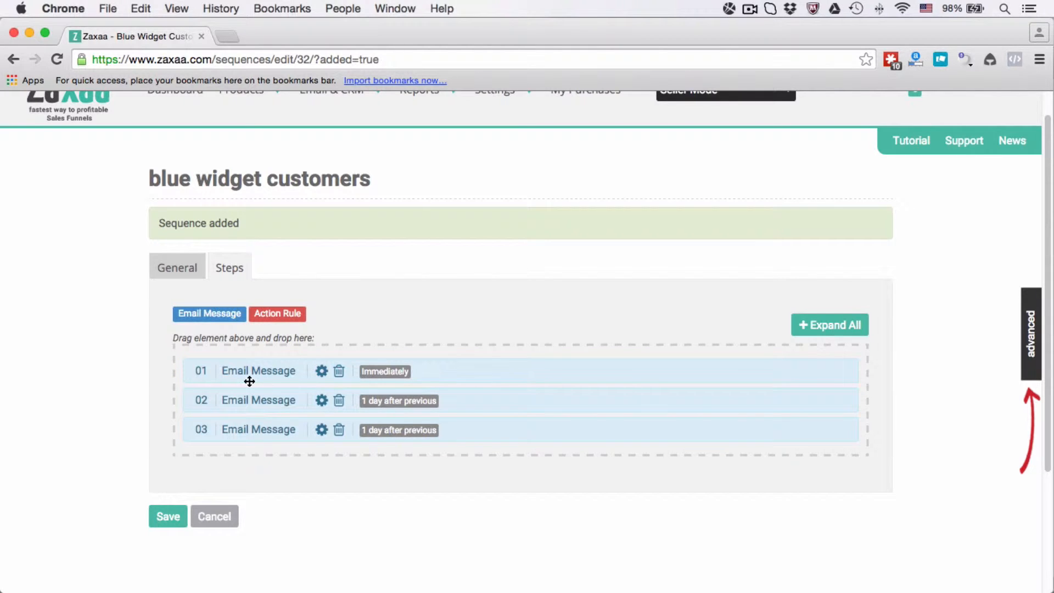
mouse_move(551, 371)
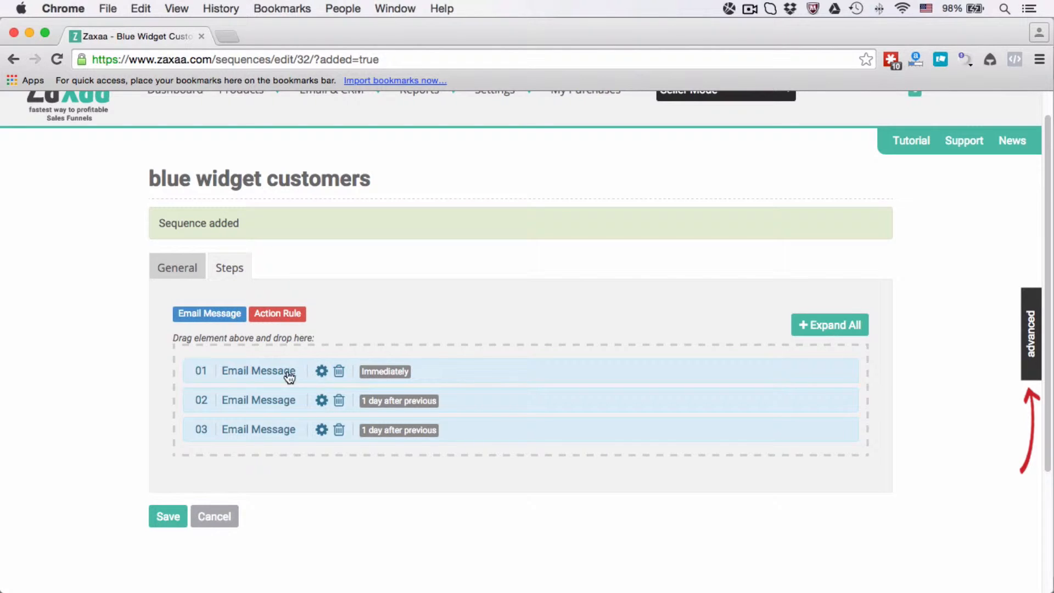
mouse_move(245, 376)
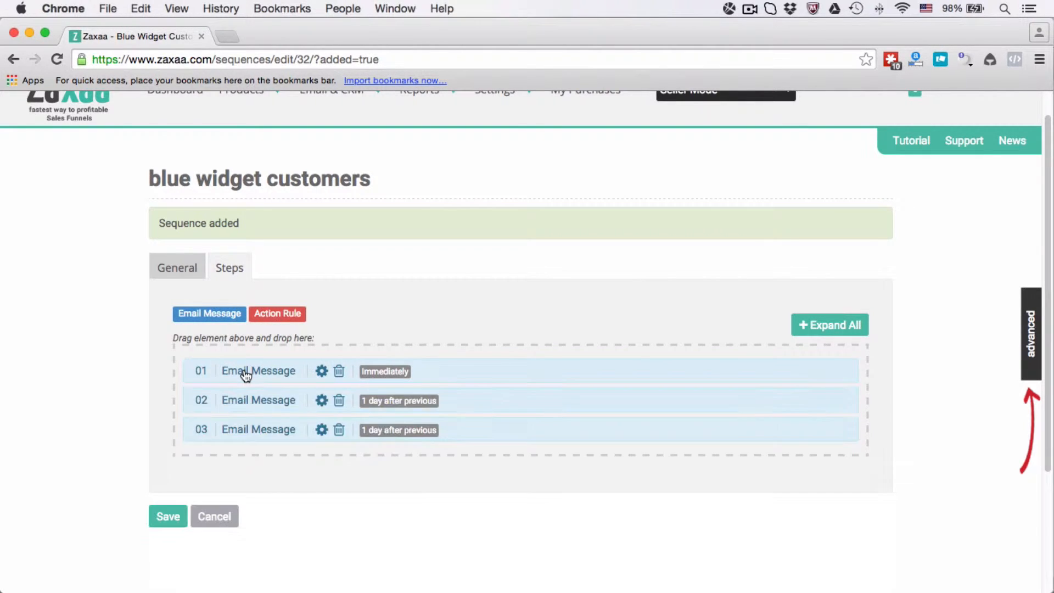
mouse_move(248, 399)
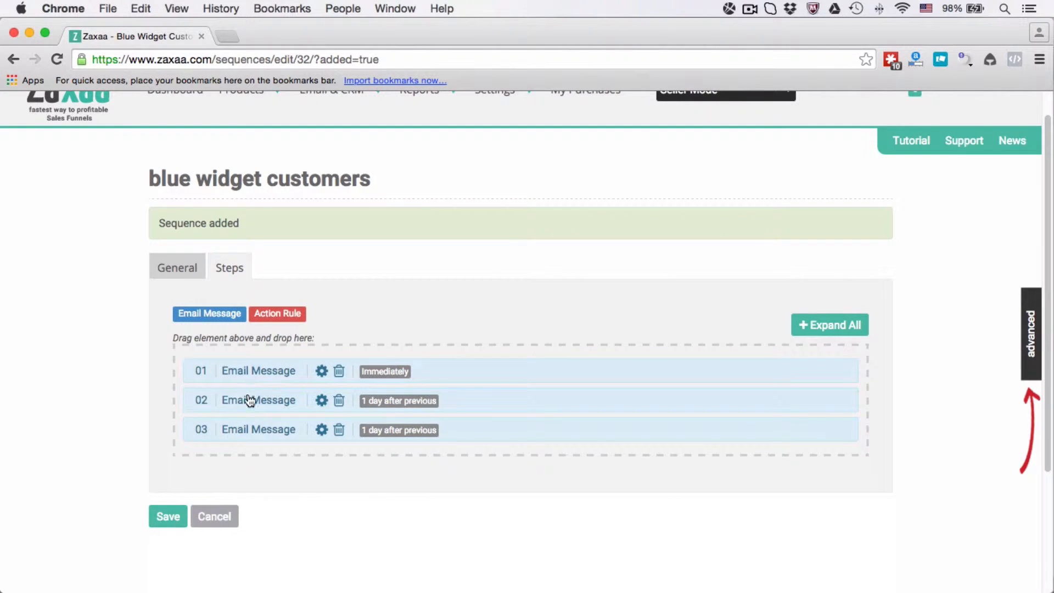
left_click(258, 371)
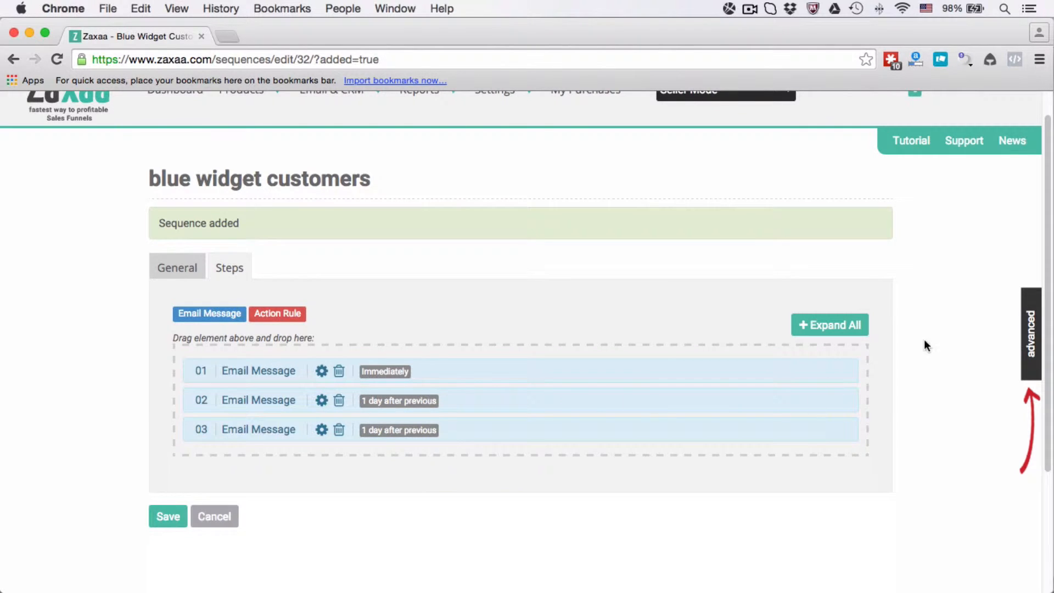
Leave step 01 at 0 days, set step 02 to 3 days and step 03 to 4 days
left_click(830, 325)
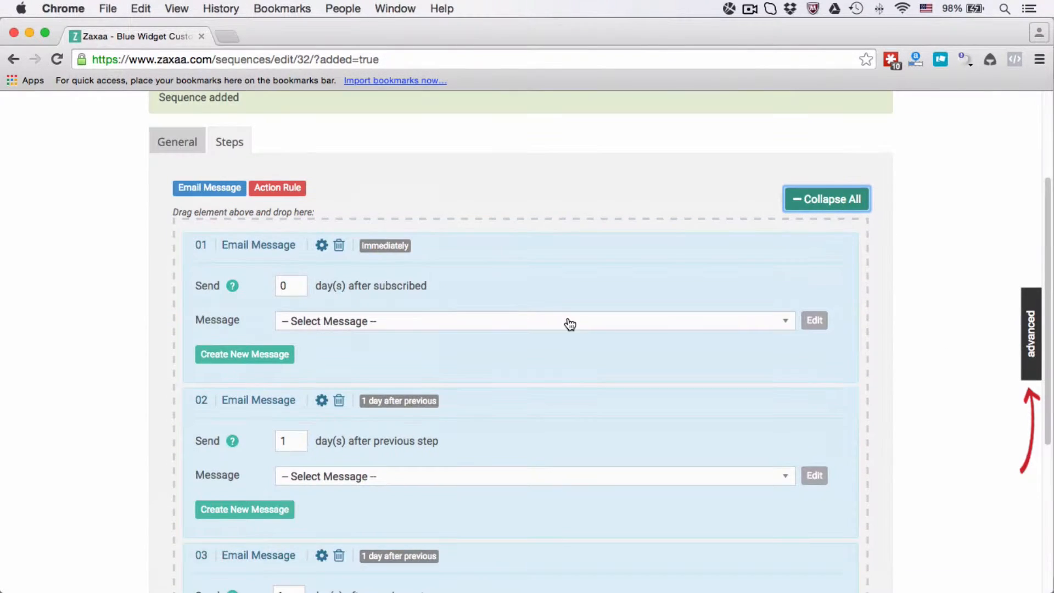
left_click(291, 285)
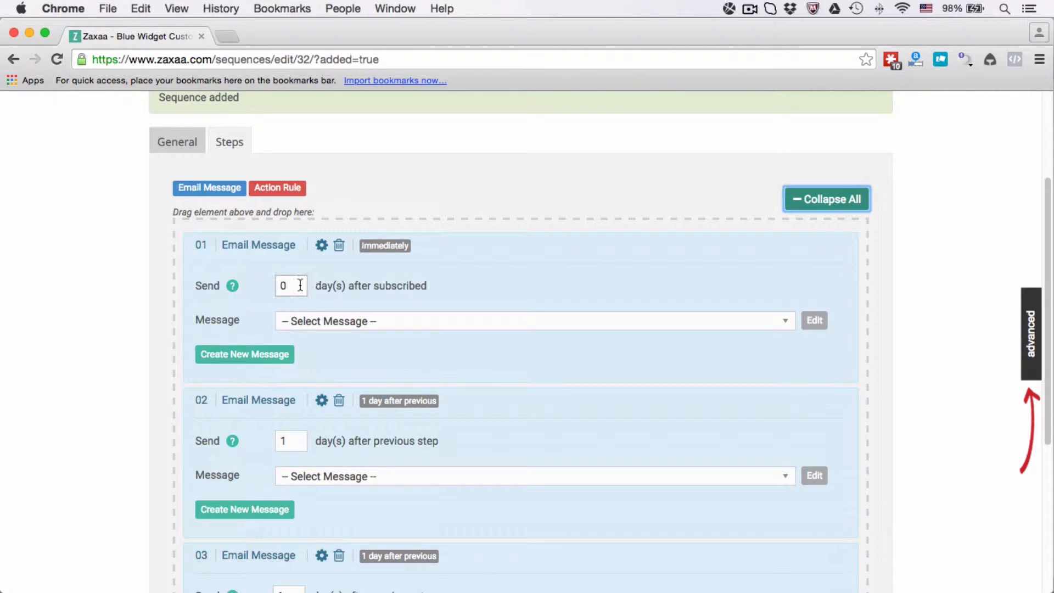
mouse_move(233, 286)
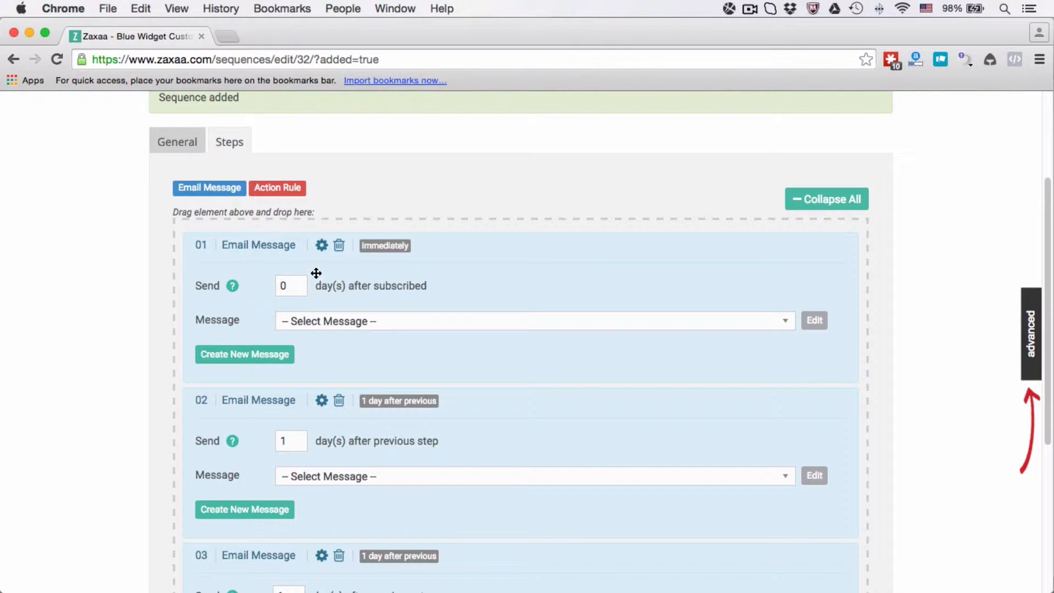
mouse_move(287, 379)
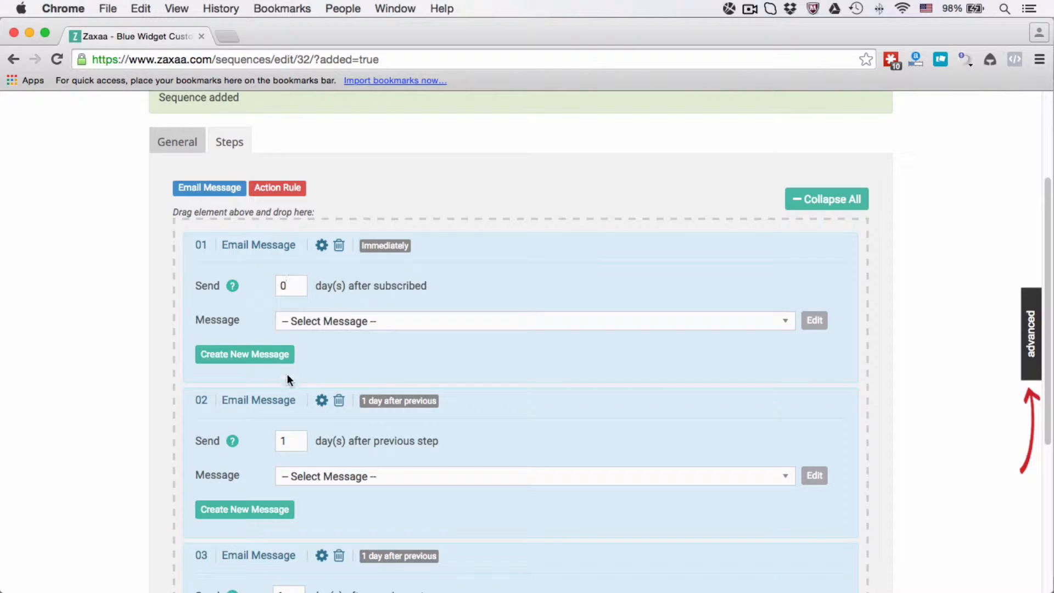
left_click(289, 286)
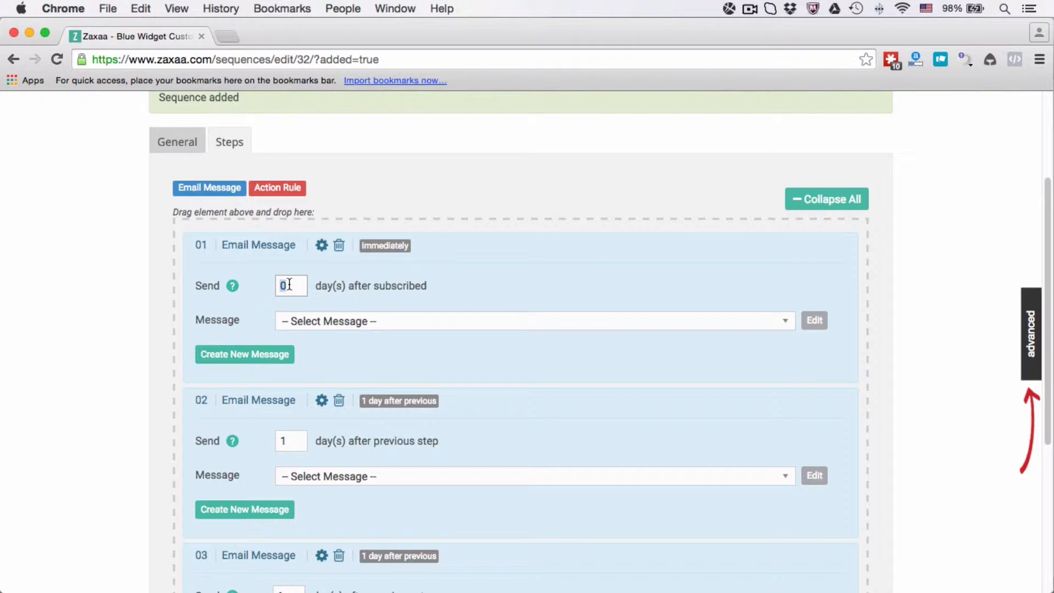
type("3")
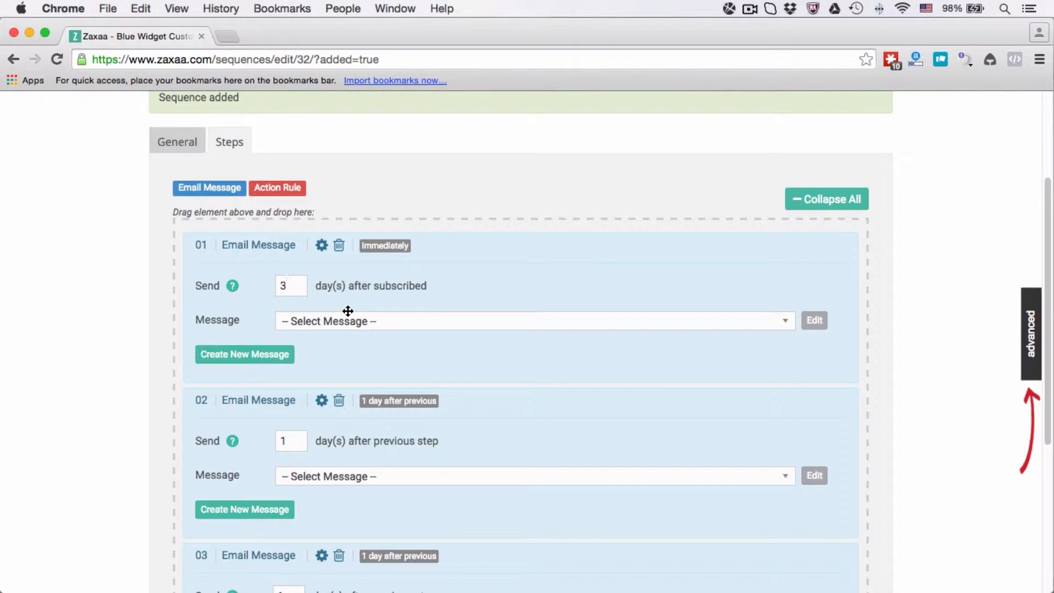
left_click(290, 286)
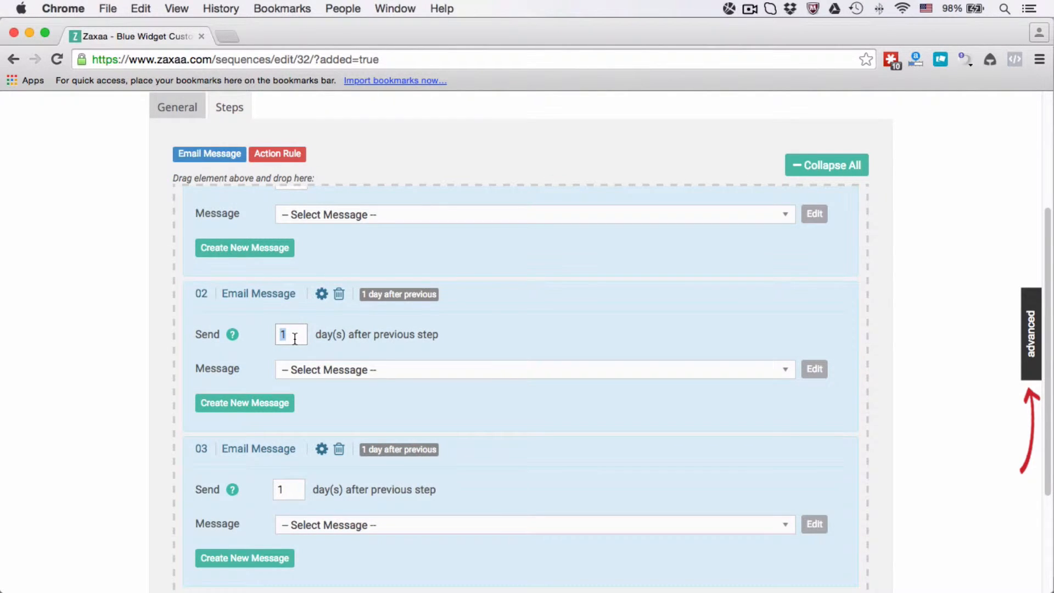
type("3")
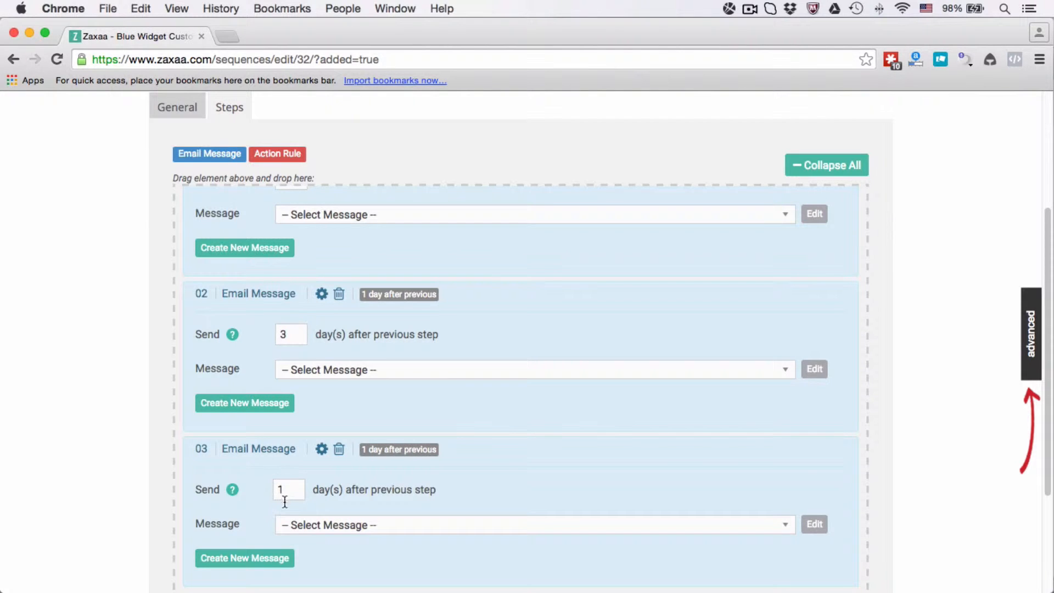
type("4")
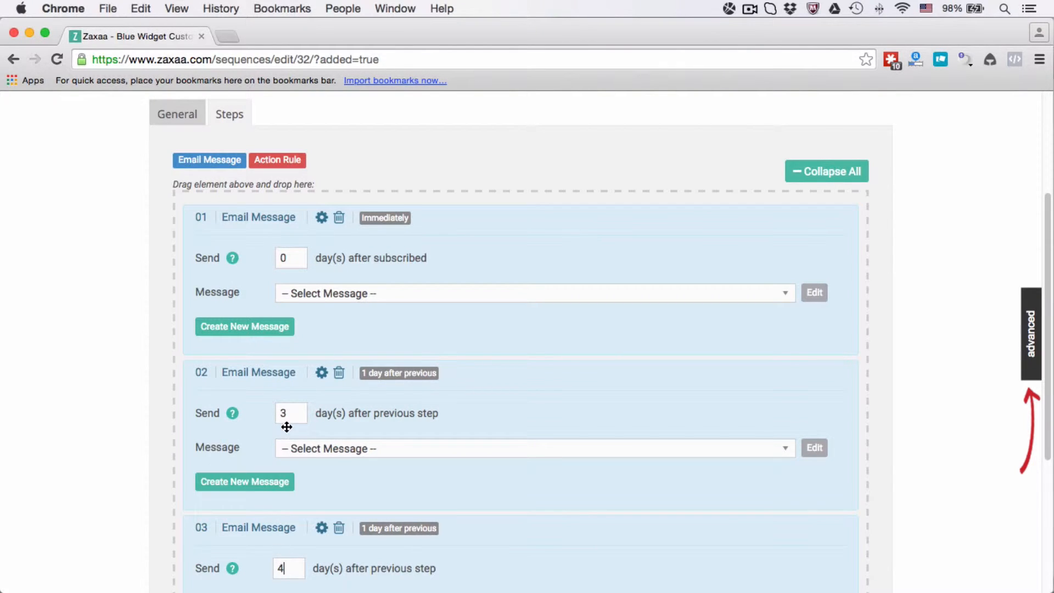
mouse_move(251, 464)
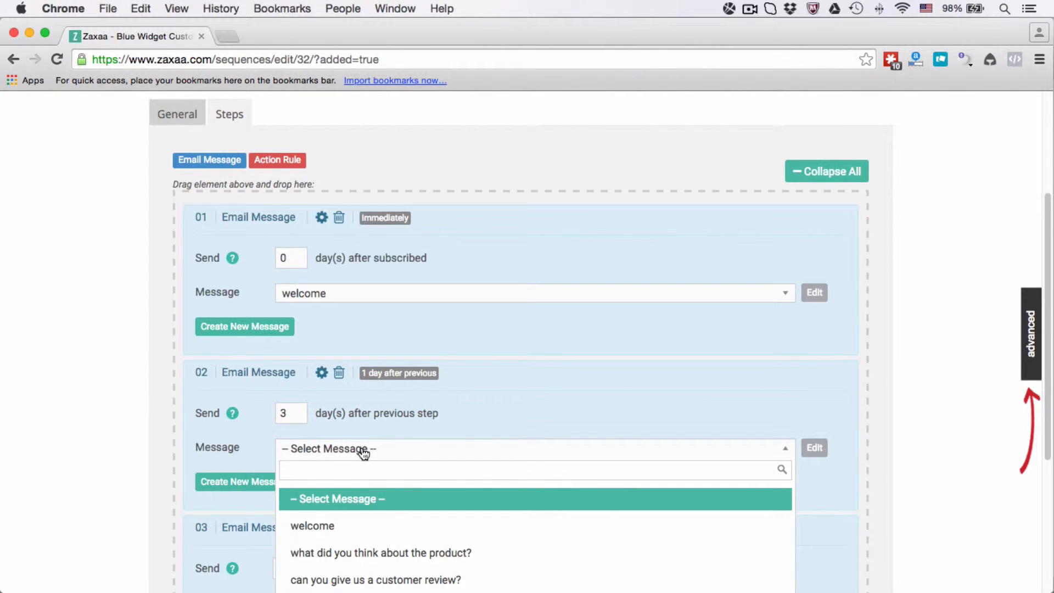
mouse_move(391, 499)
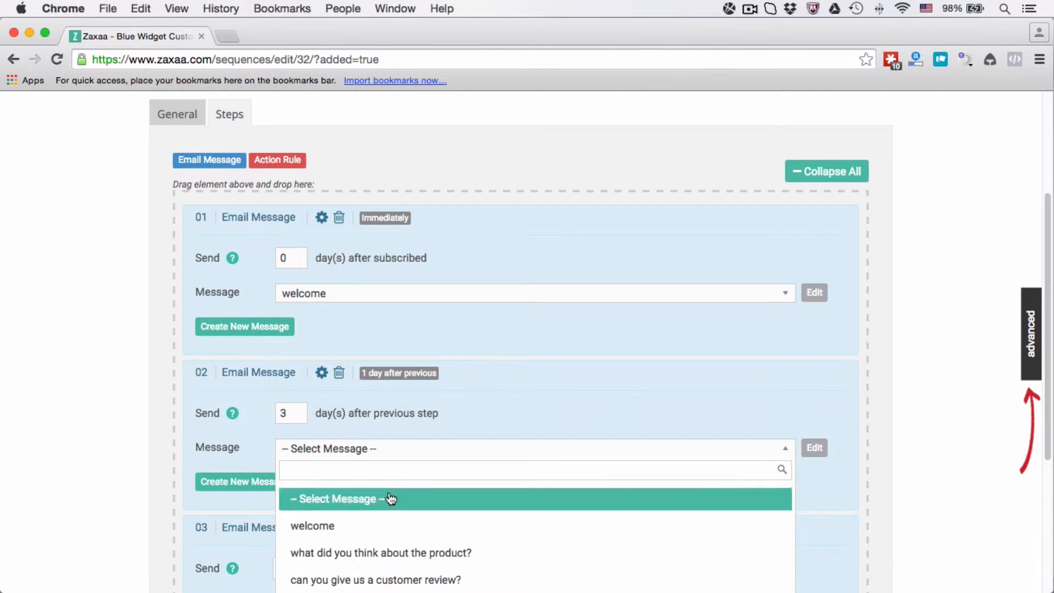
Assign 'what did you think about the product?' to email 02 and the customer review message to email 03
scroll("down", 3)
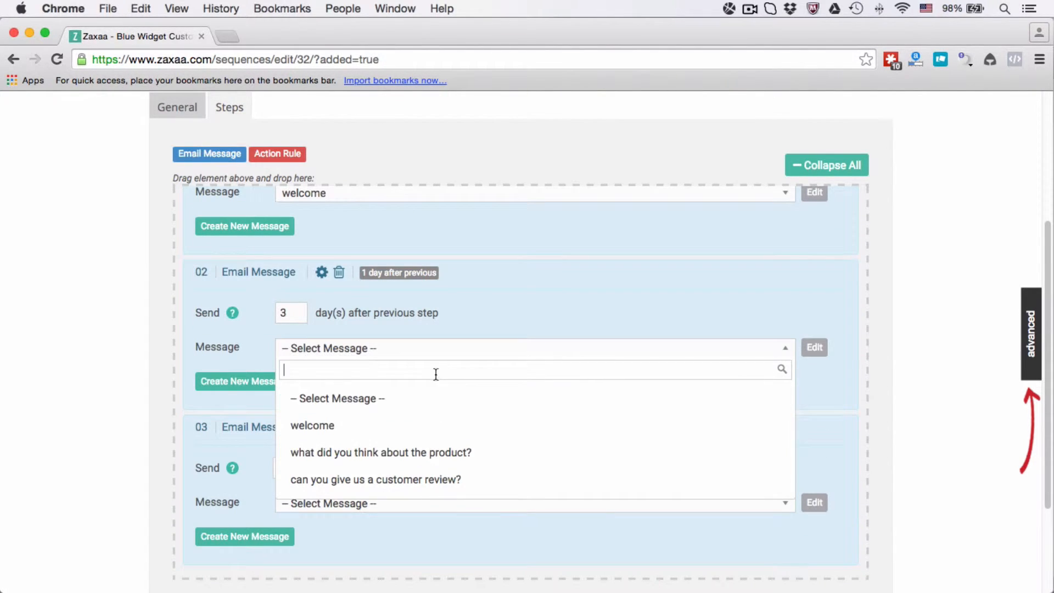
mouse_move(397, 438)
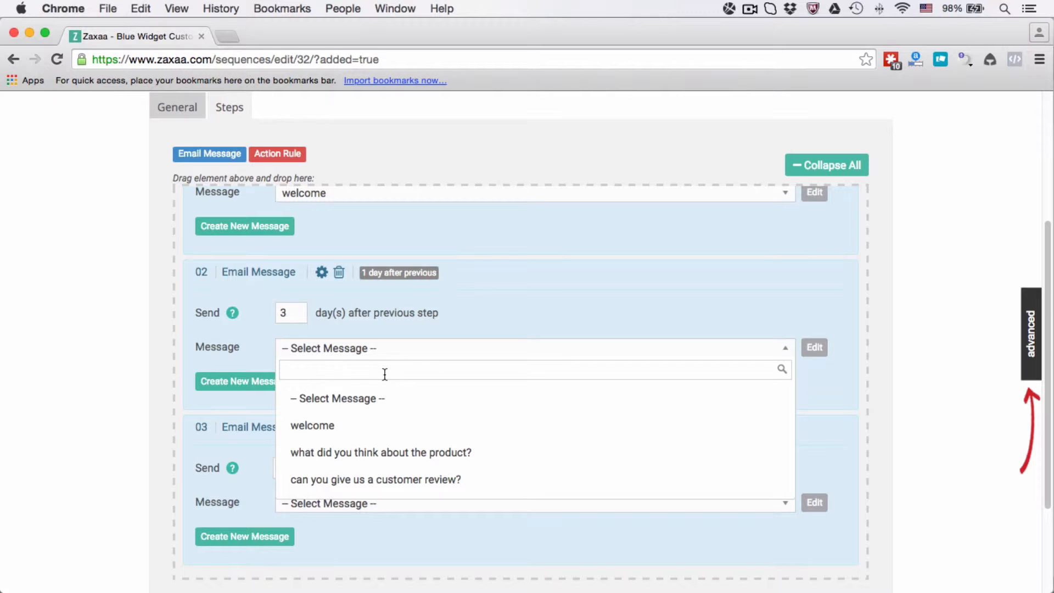
type("what did")
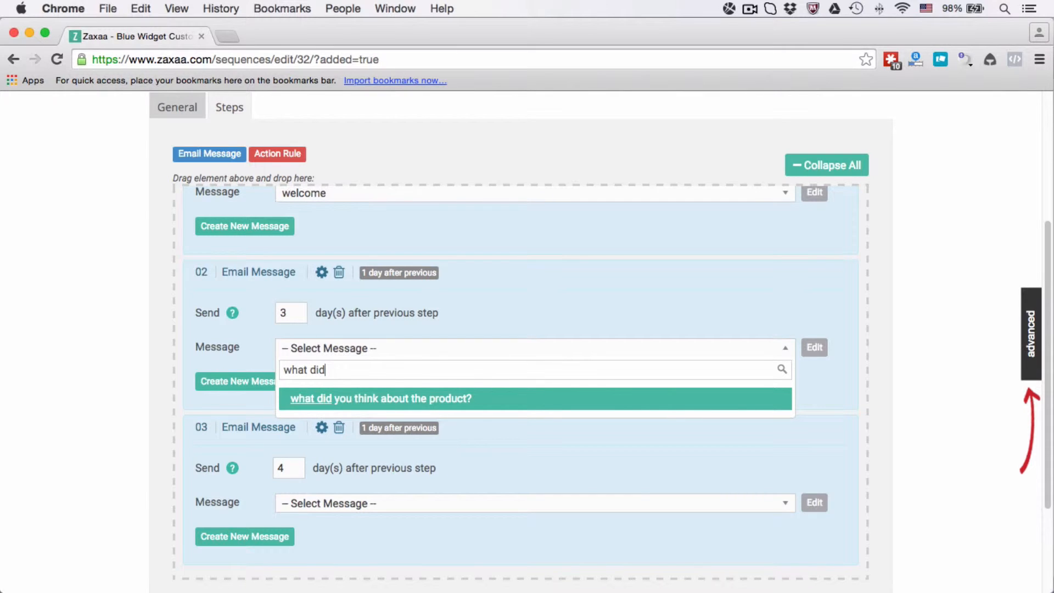
left_click(382, 398)
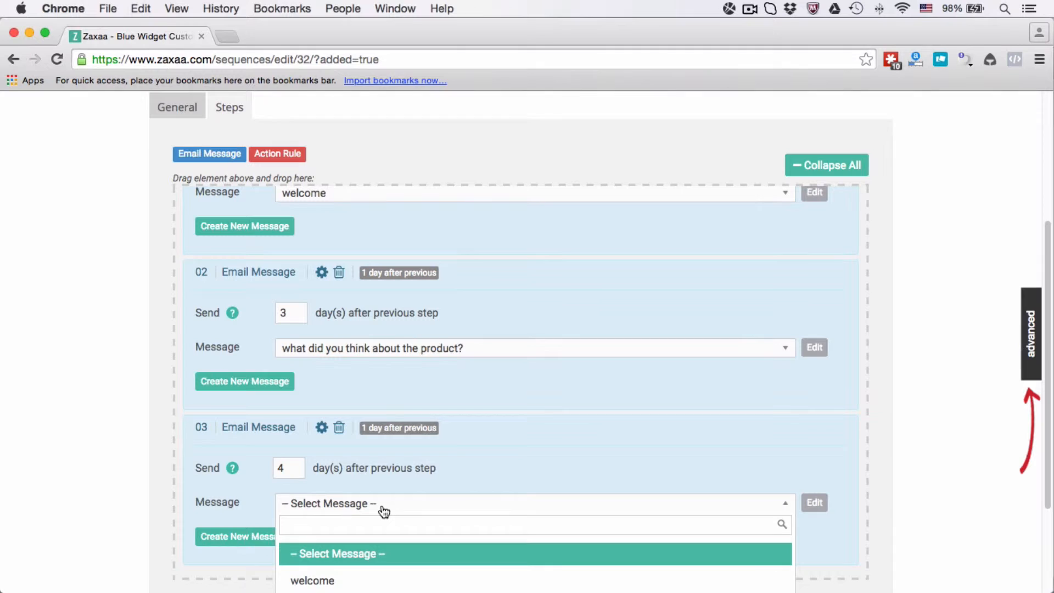
type("review")
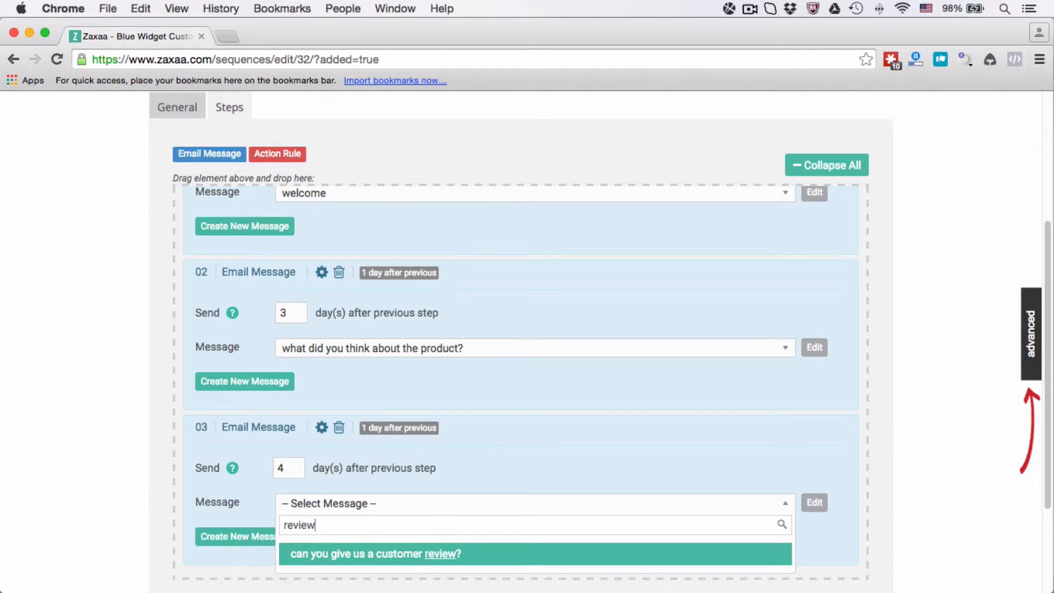
left_click(373, 553)
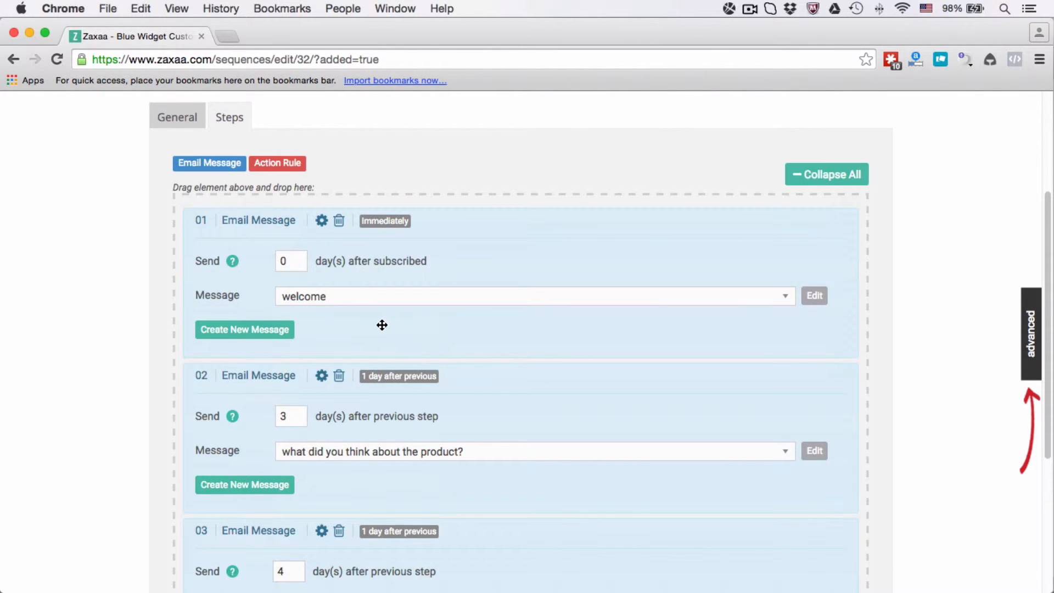
mouse_move(290, 331)
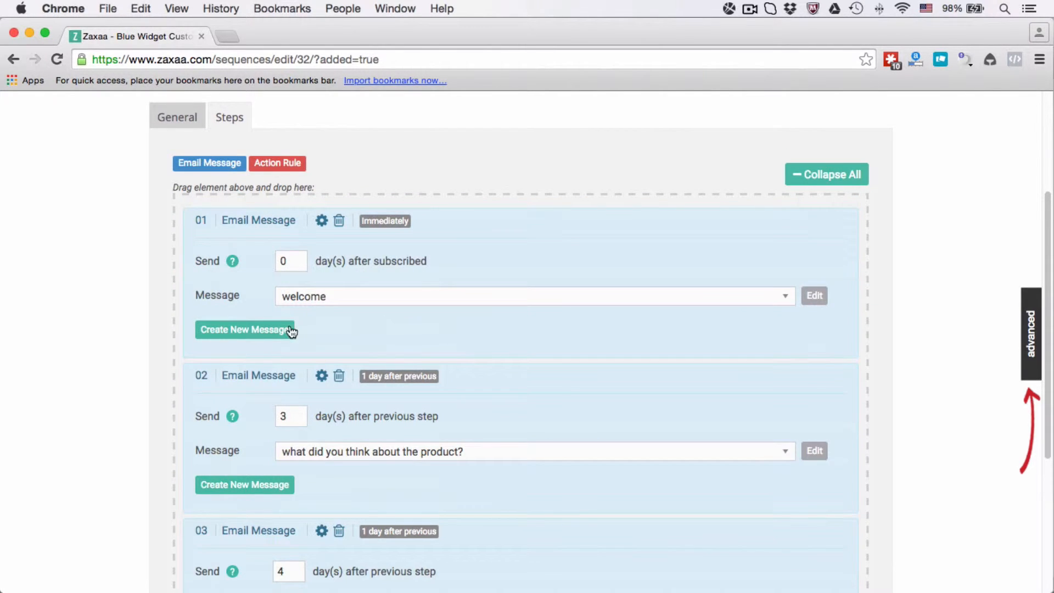
left_click(245, 330)
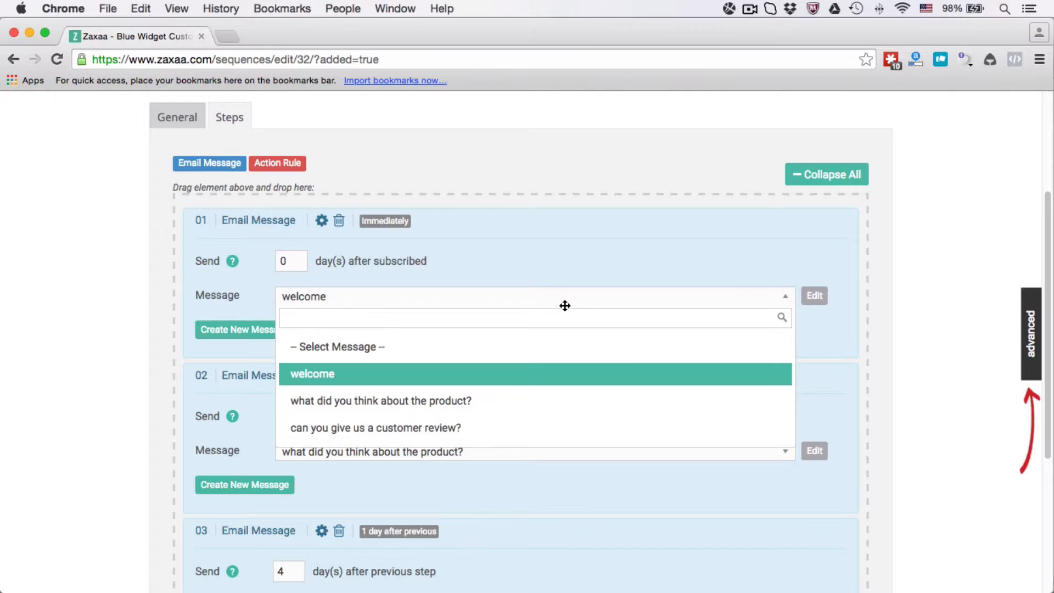
mouse_move(821, 350)
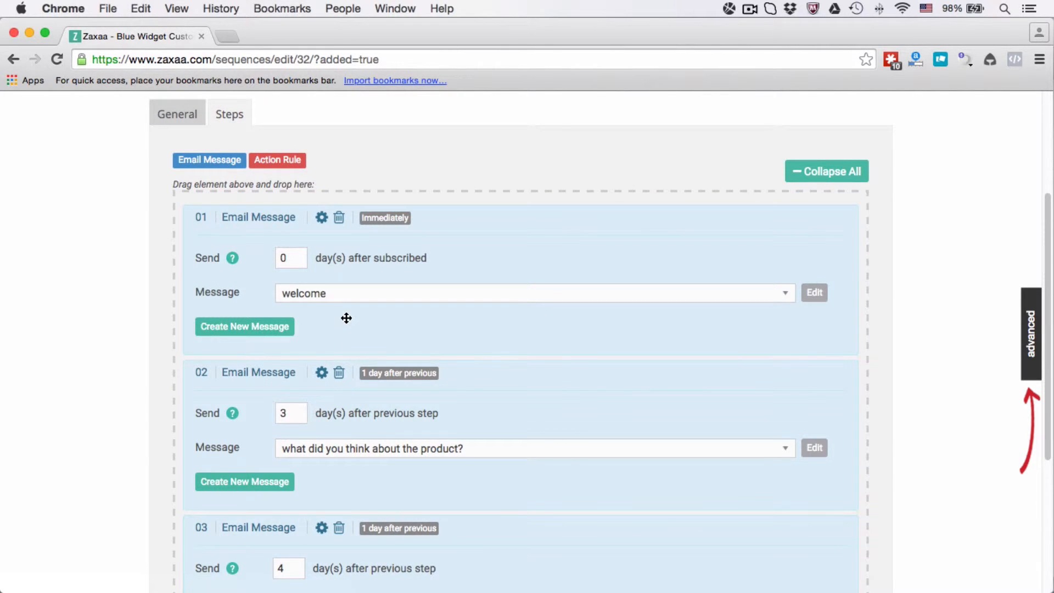
mouse_move(312, 293)
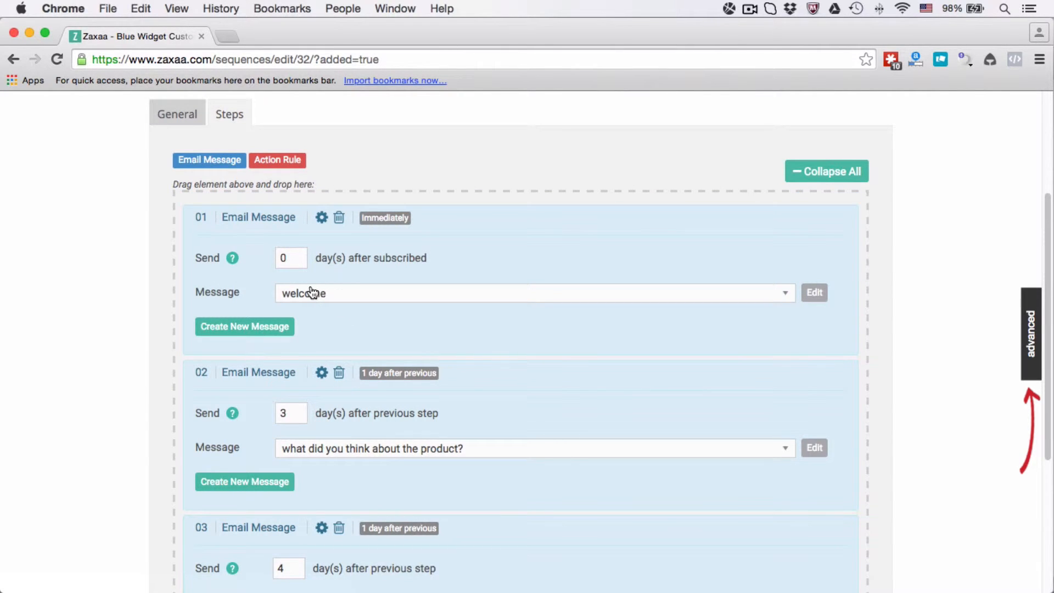
scroll("down", 3)
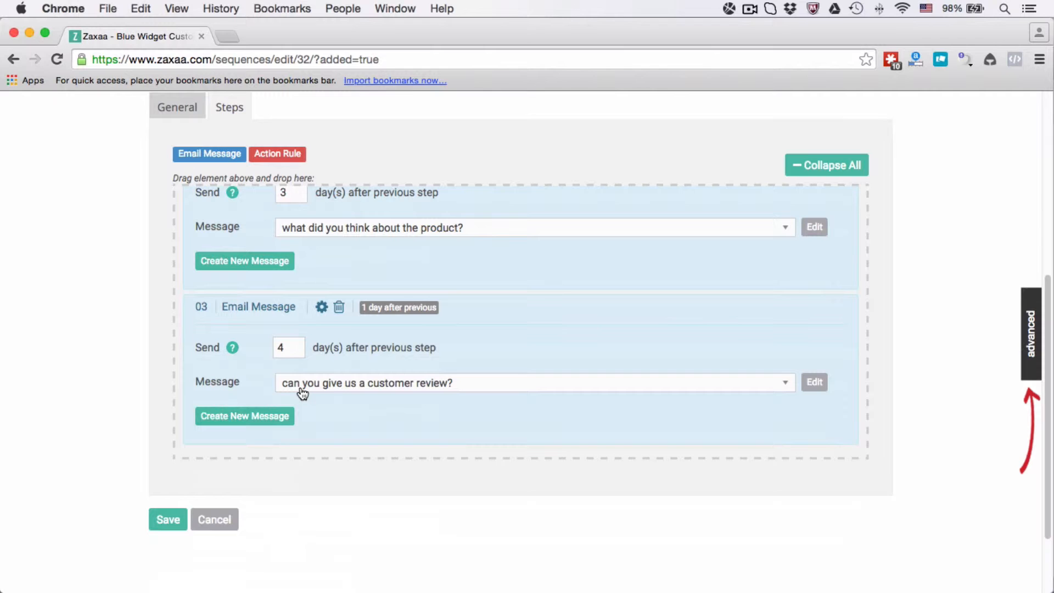
mouse_move(508, 393)
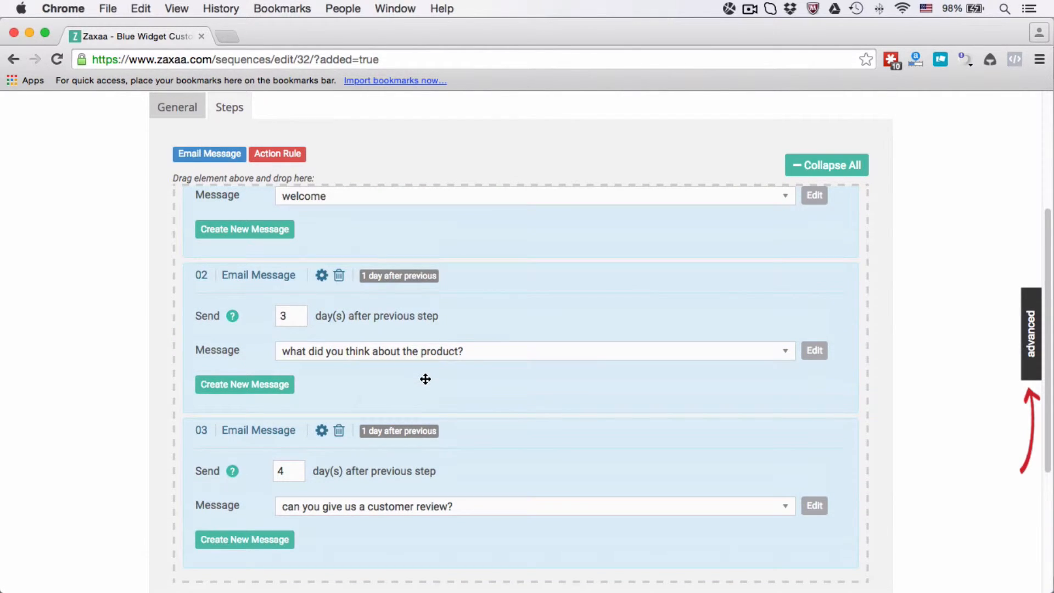
mouse_move(441, 307)
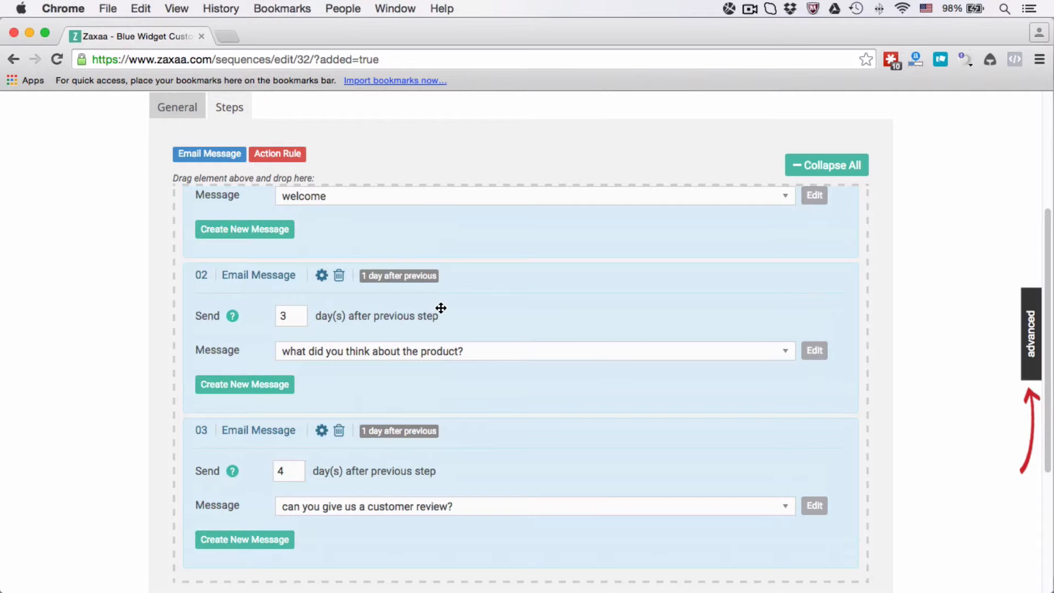
scroll("up", 3)
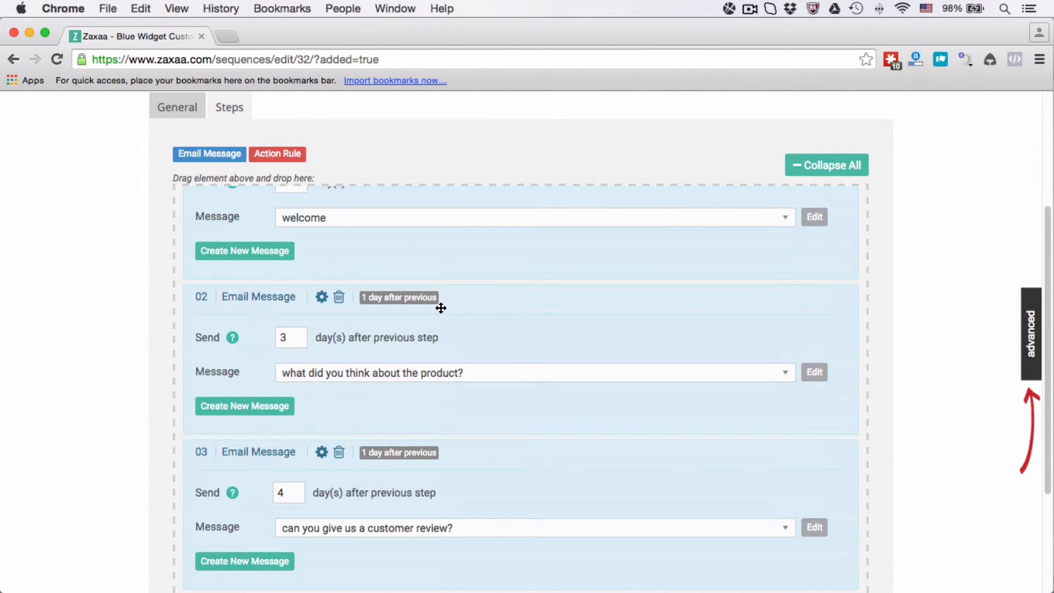
scroll("down", 3)
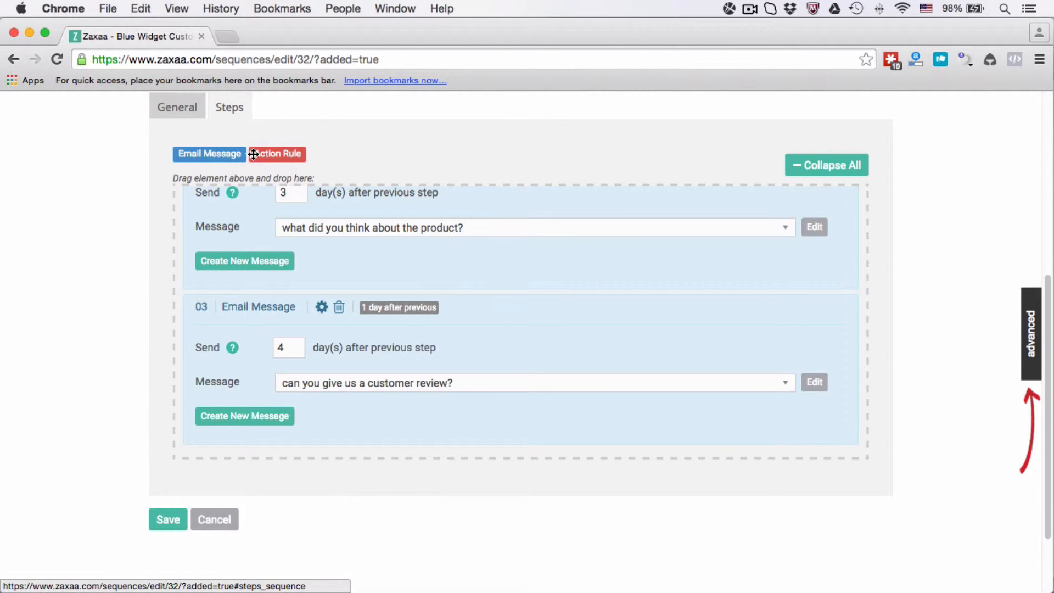
Insert an Action Rule after the second email, move it to third position, and collapse all steps
left_click_drag(276, 153, 576, 334)
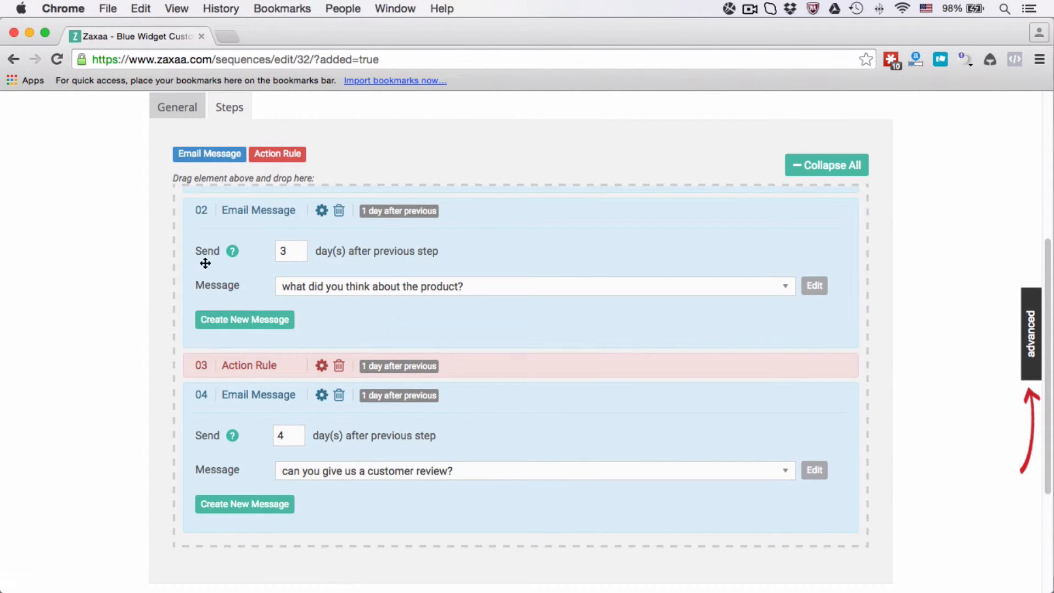
mouse_move(211, 389)
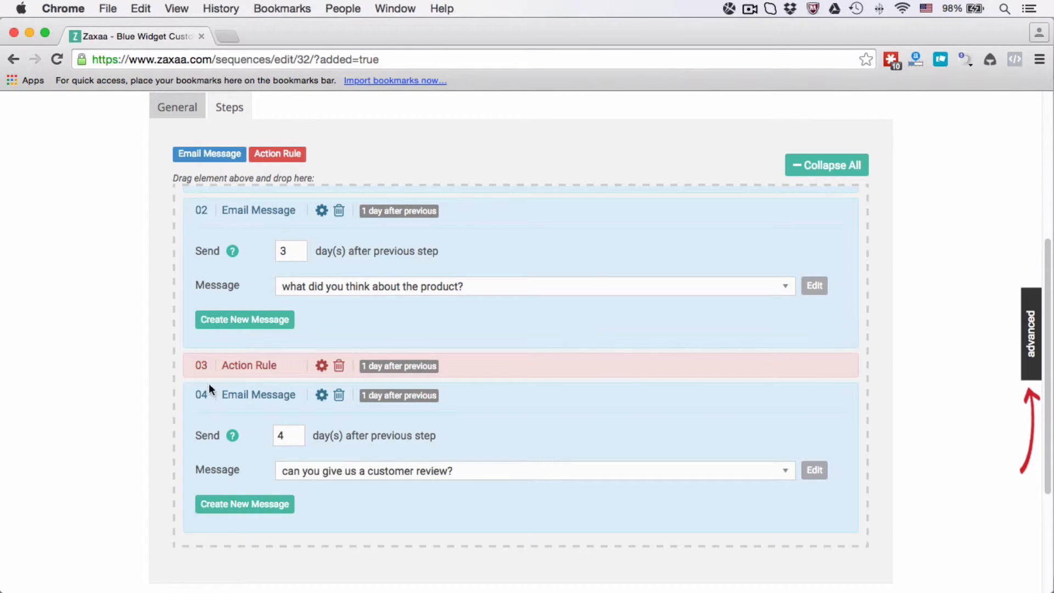
left_click(248, 365)
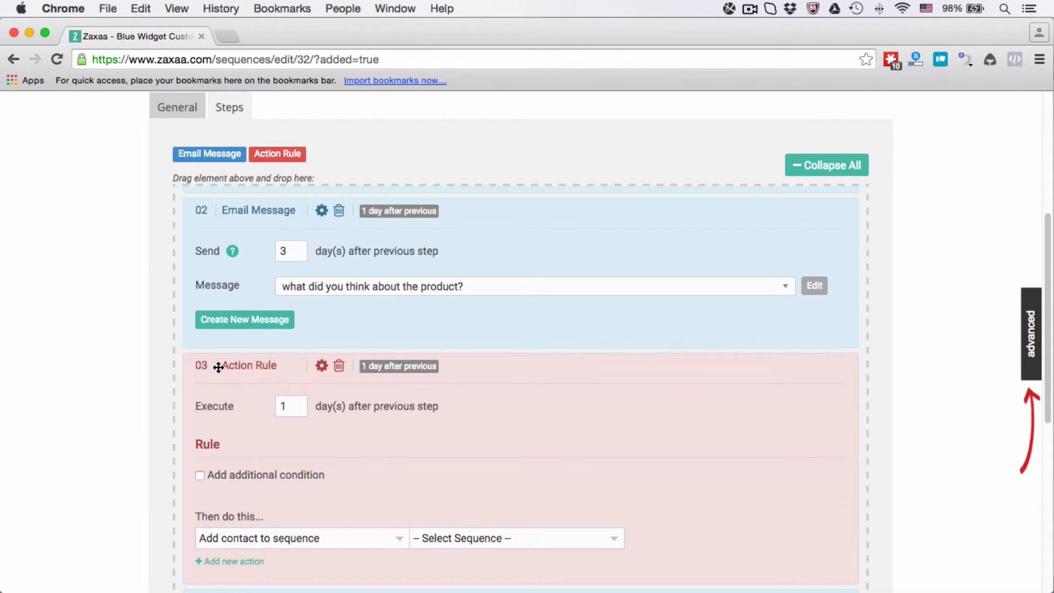
left_click_drag(218, 364, 218, 202)
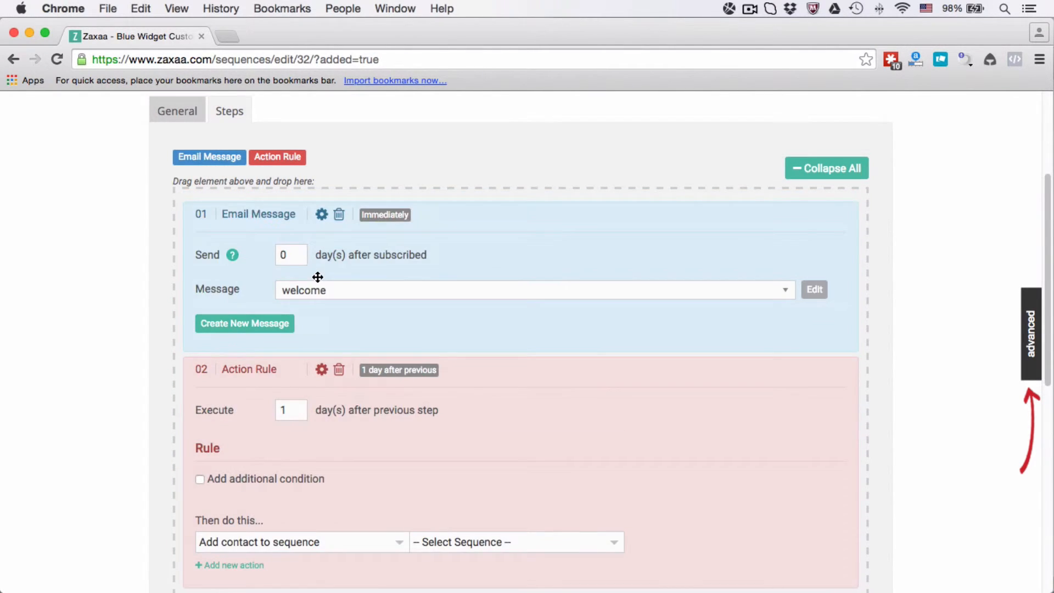
left_click(826, 168)
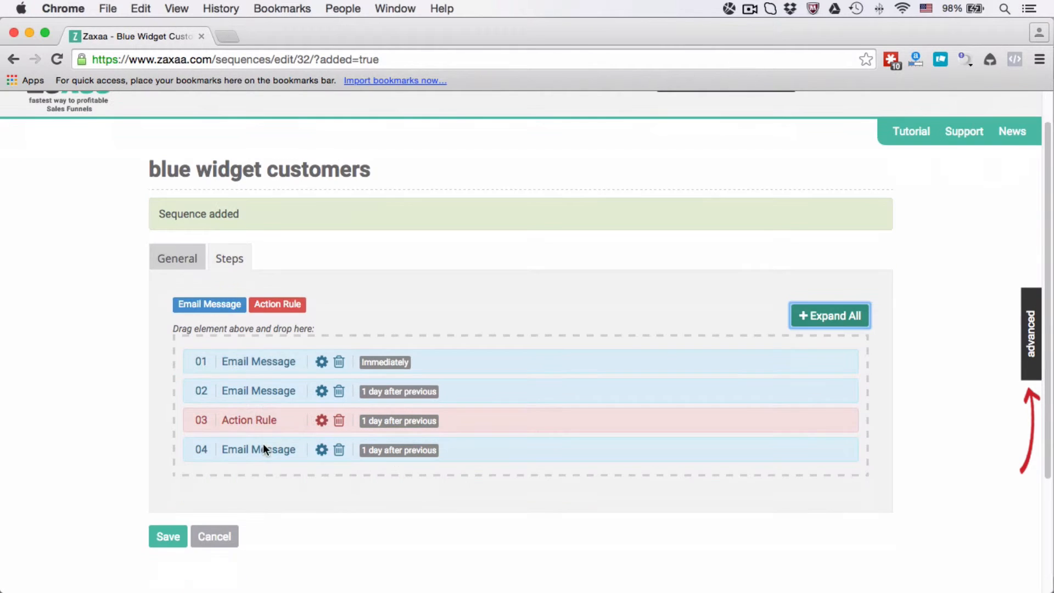
Expand the 03 Action Rule and review its list of possible actions
left_click(248, 419)
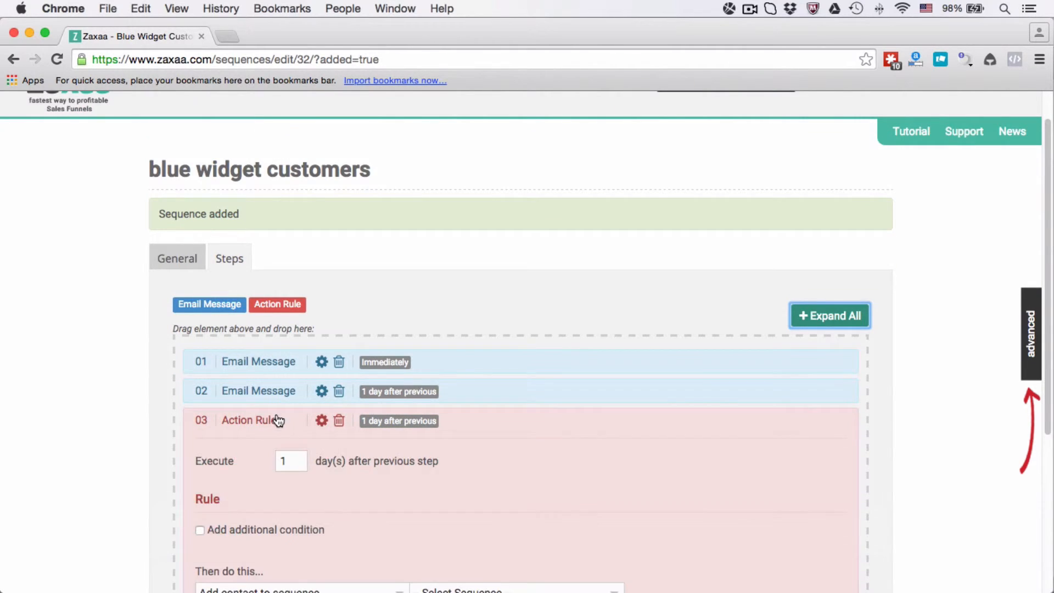
scroll("down", 3)
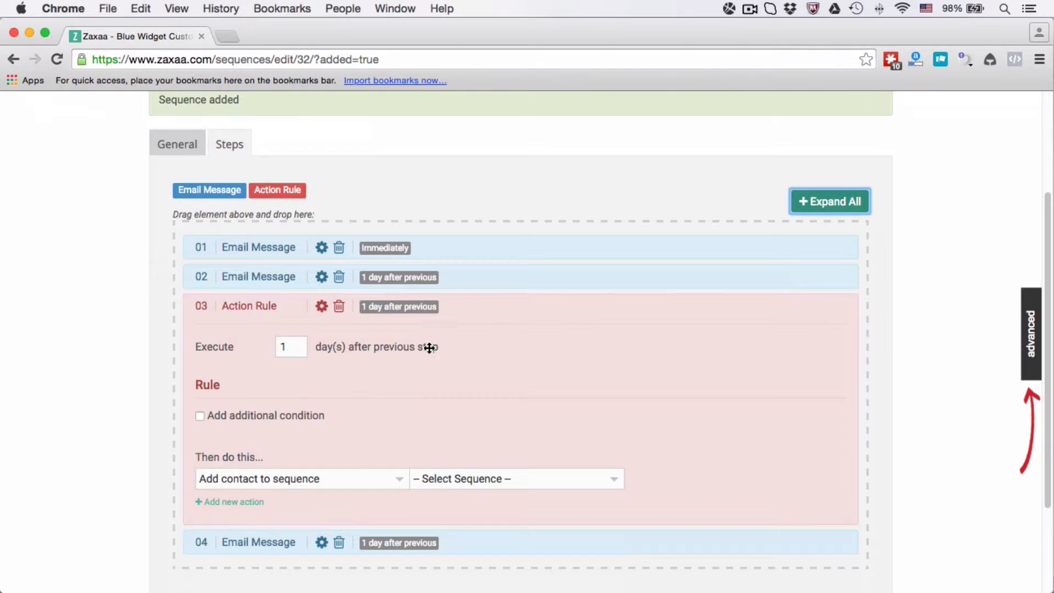
left_click(291, 346)
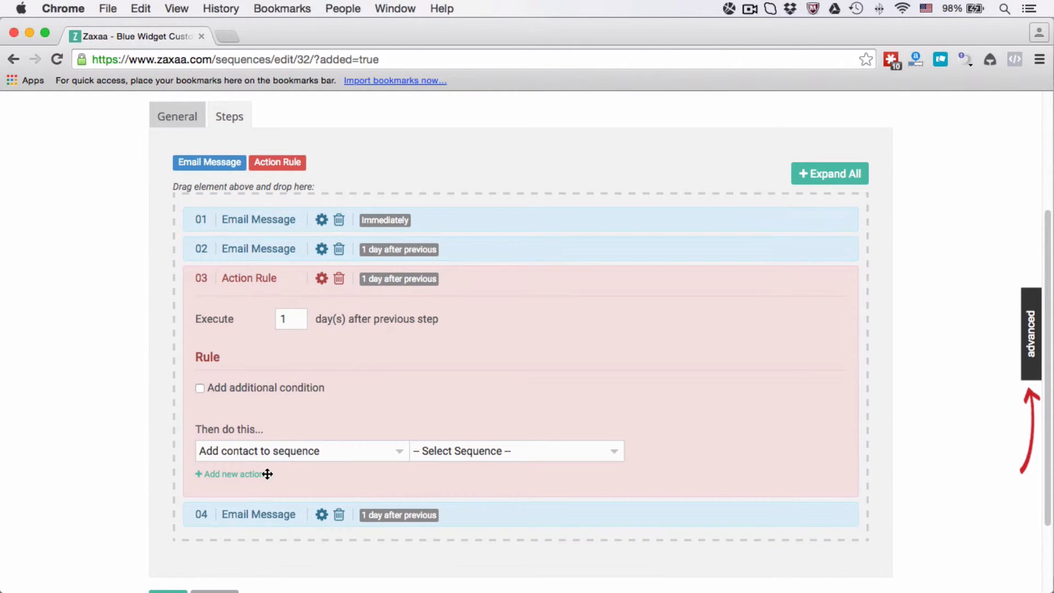
left_click(299, 451)
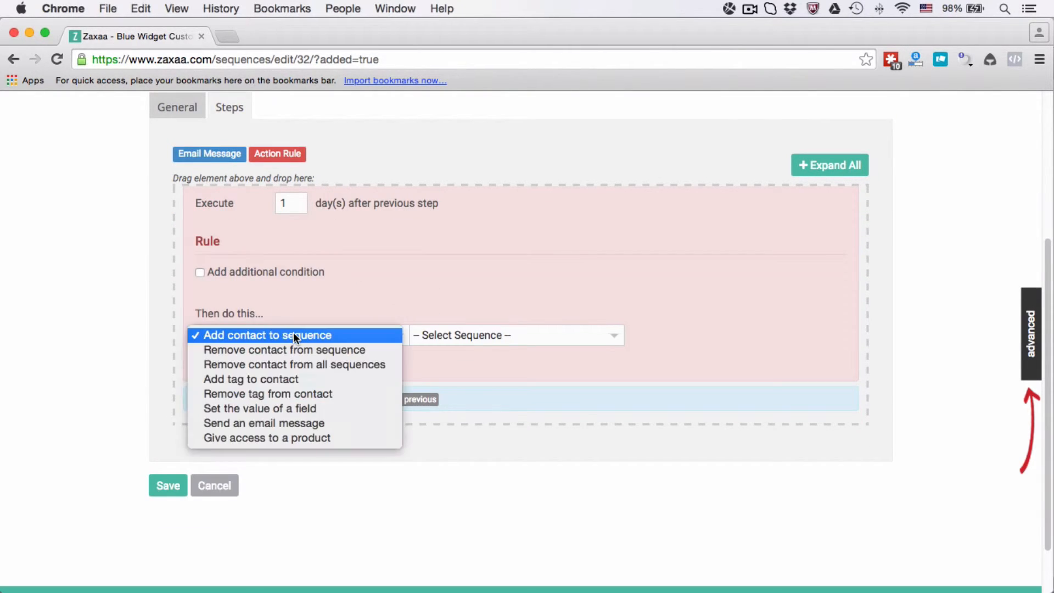
mouse_move(277, 391)
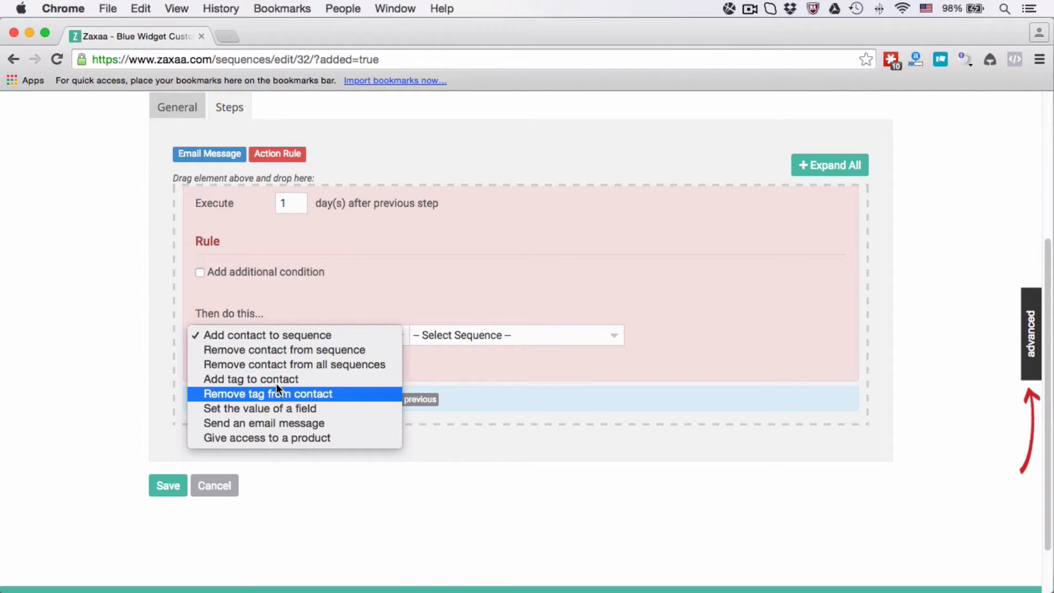
mouse_move(274, 361)
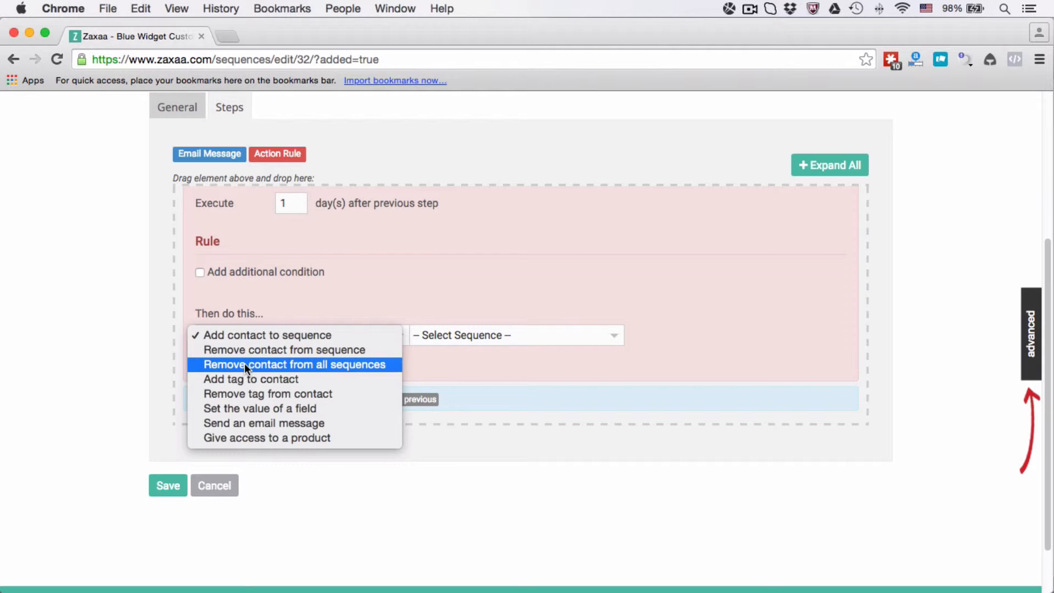
mouse_move(281, 382)
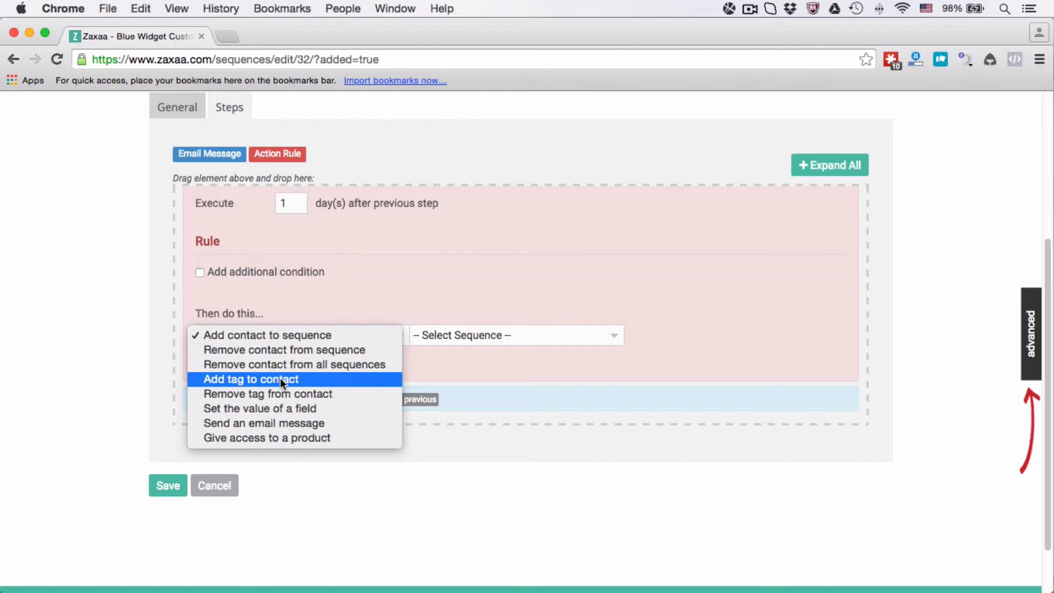
mouse_move(272, 403)
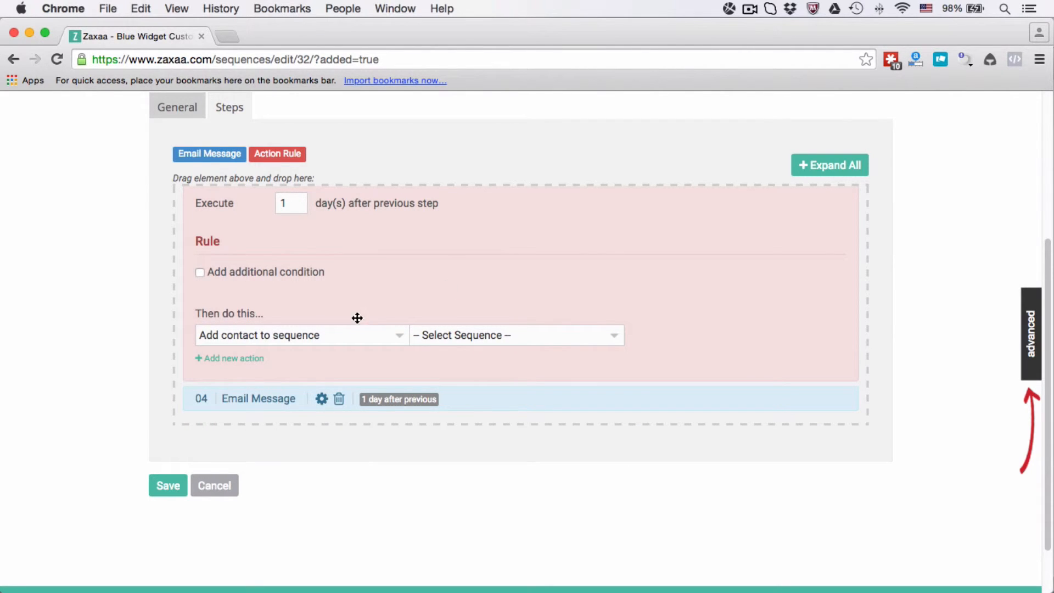
mouse_move(232, 274)
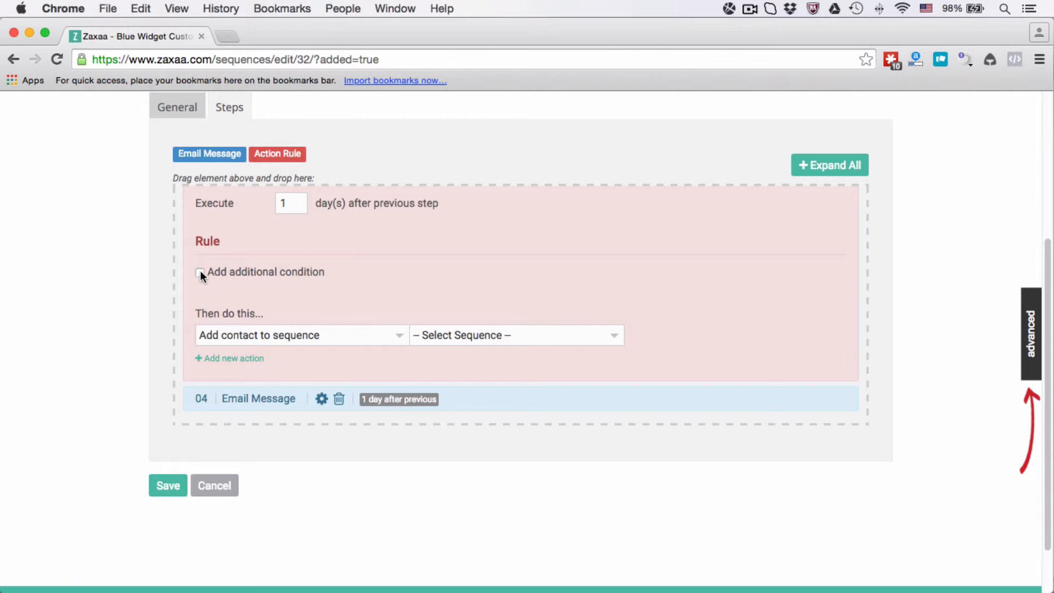
Add a condition 'has not been subscribed to' the blue widget customers sequence
left_click(200, 272)
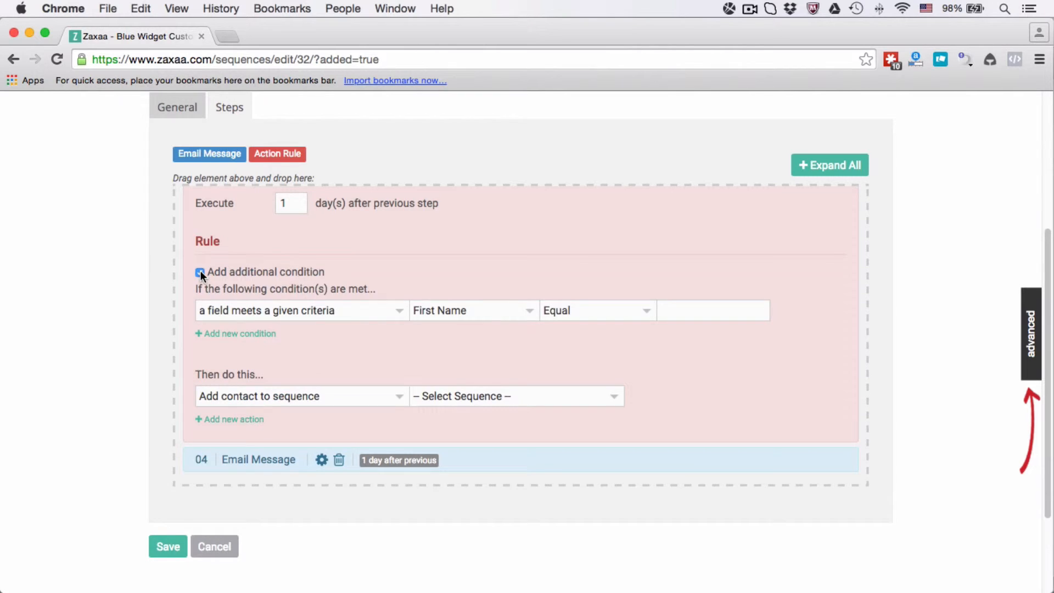
left_click(199, 272)
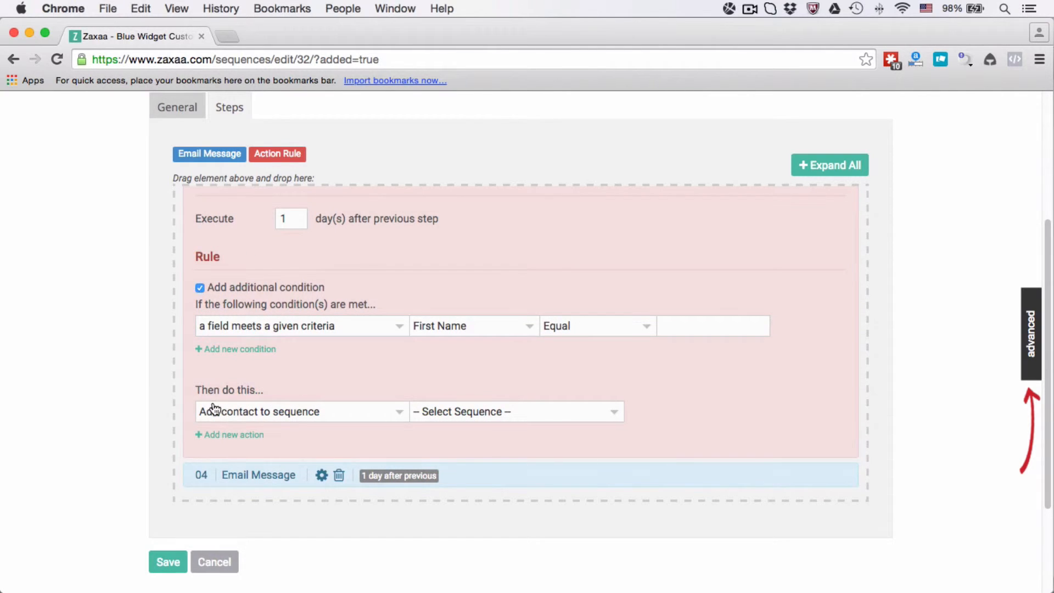
mouse_move(217, 415)
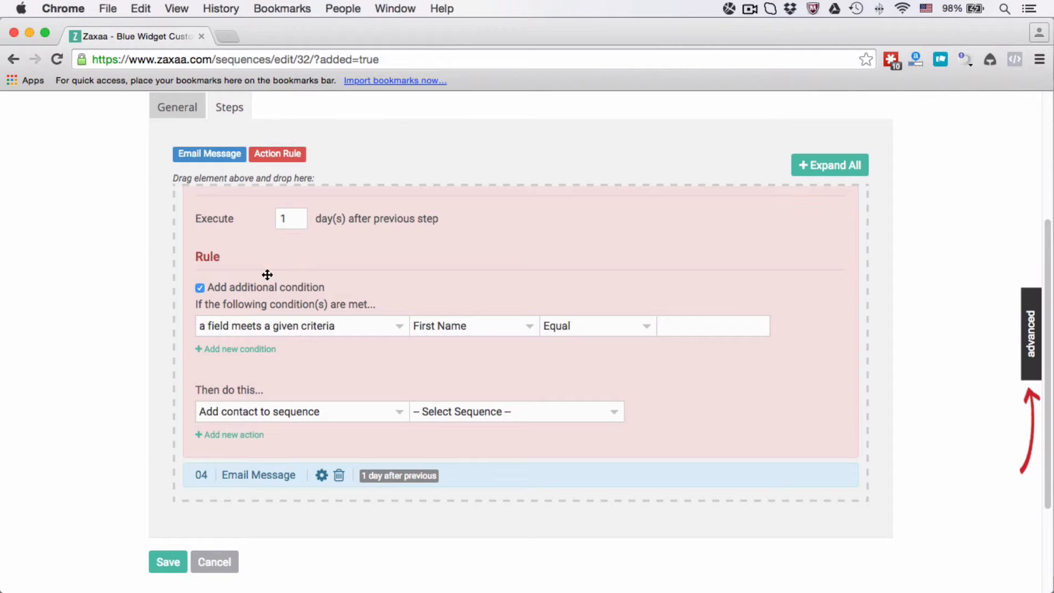
mouse_move(305, 340)
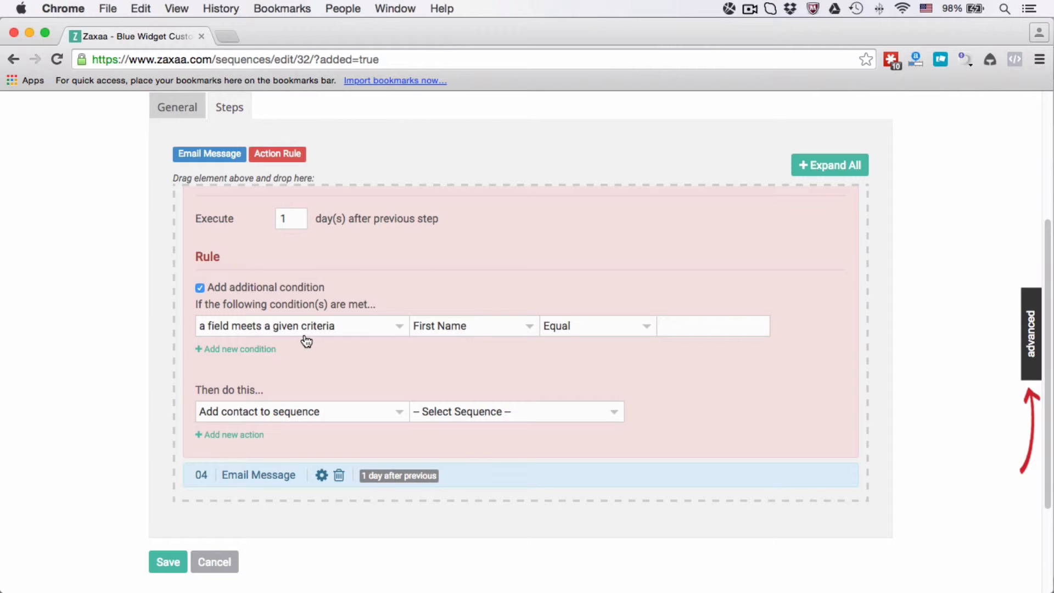
left_click(302, 325)
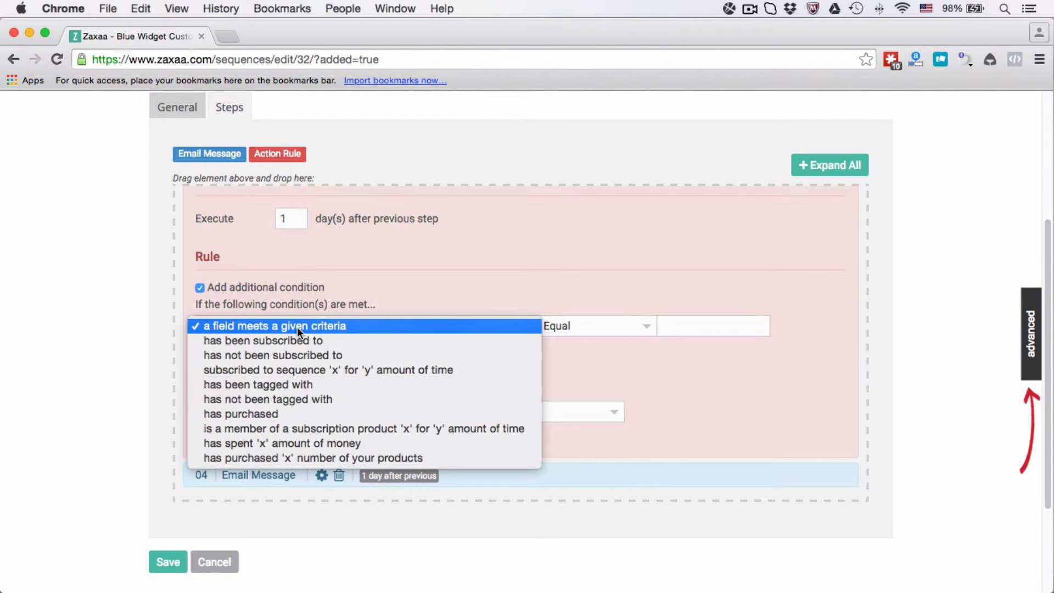
mouse_move(299, 355)
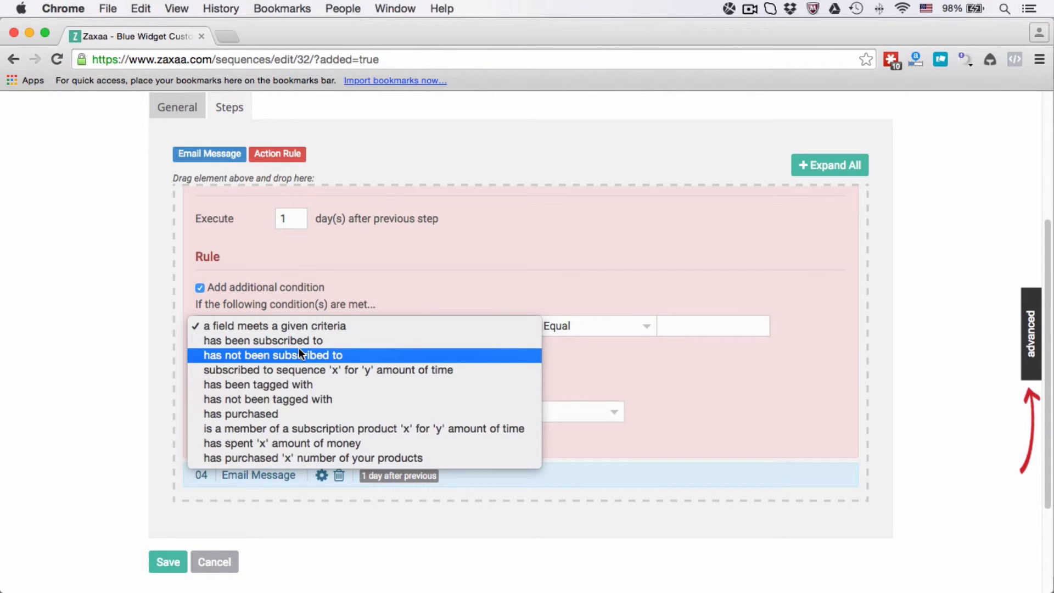
left_click(271, 356)
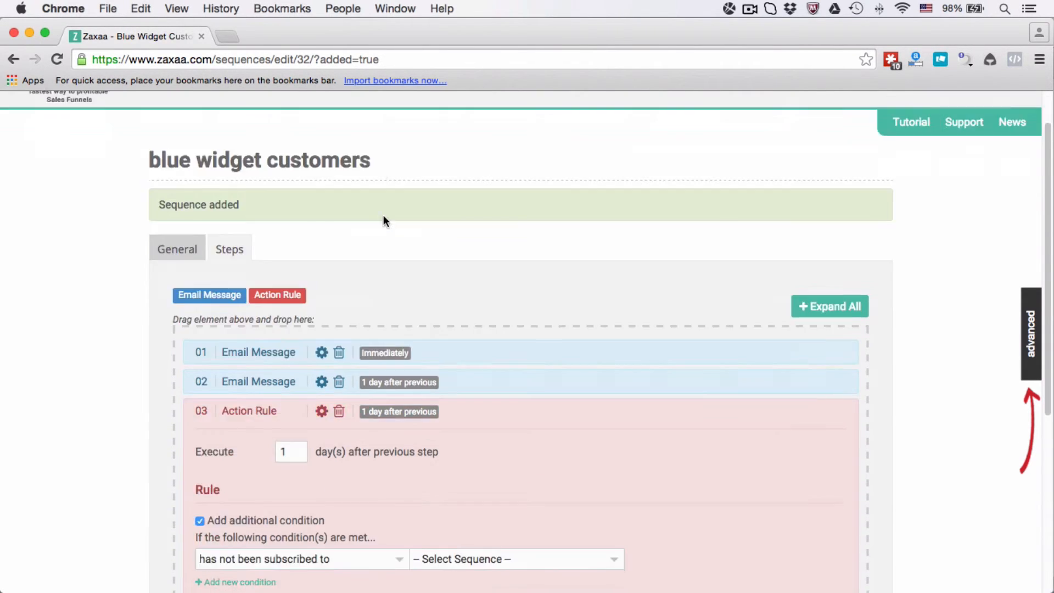
scroll("down", 3)
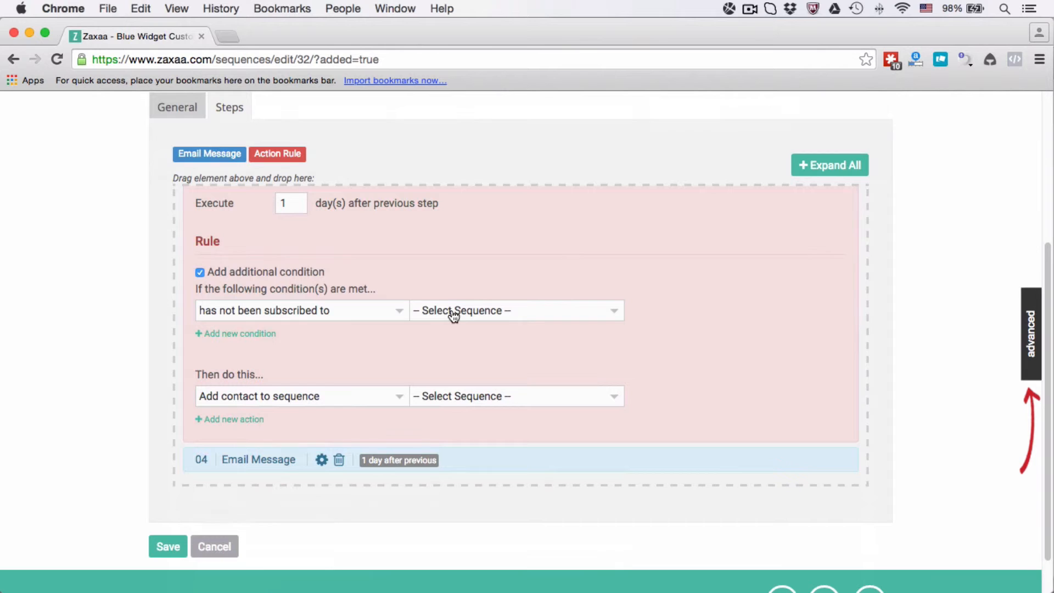
left_click(516, 310)
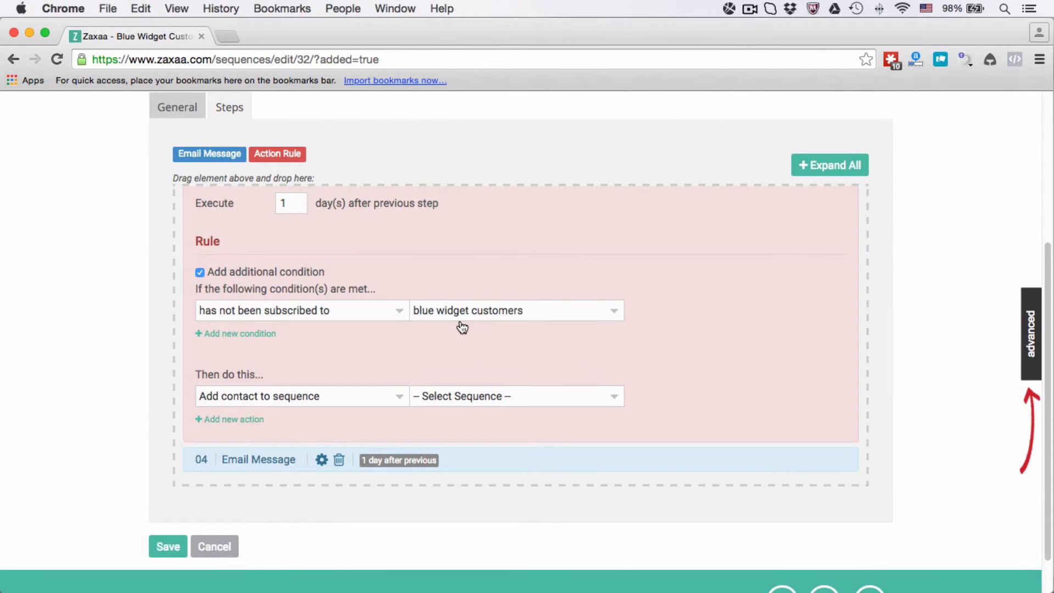
Make the rule add the customers > blue widget tag and turn off the additional condition
left_click(298, 396)
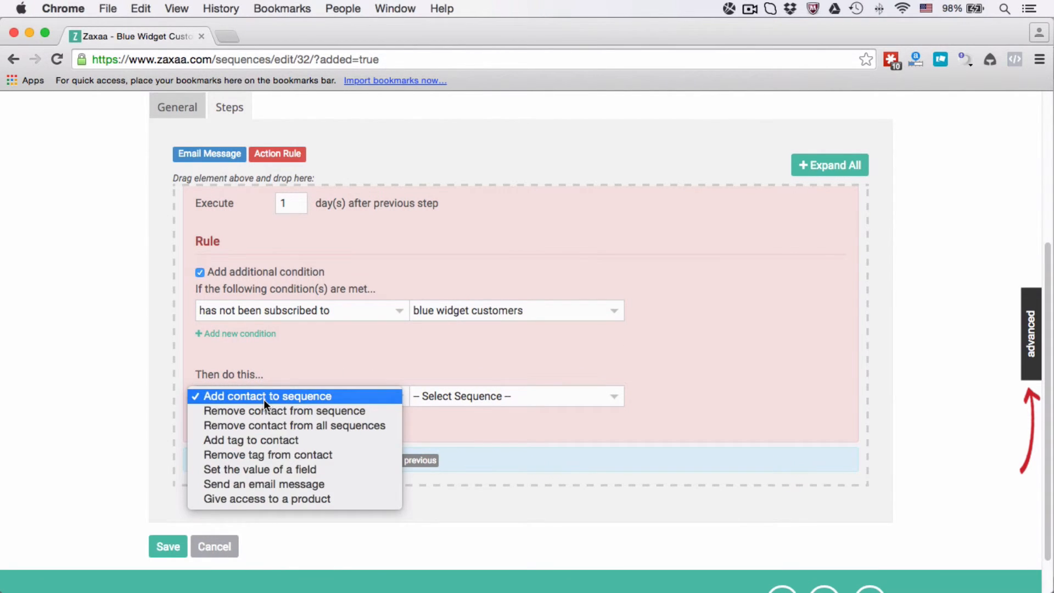
left_click(250, 441)
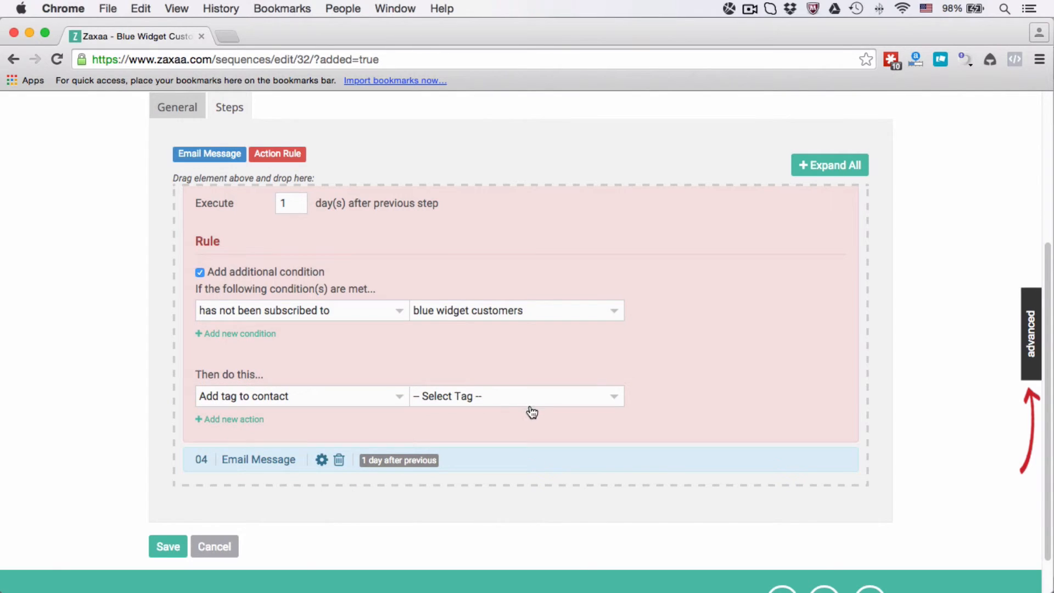
left_click(516, 395)
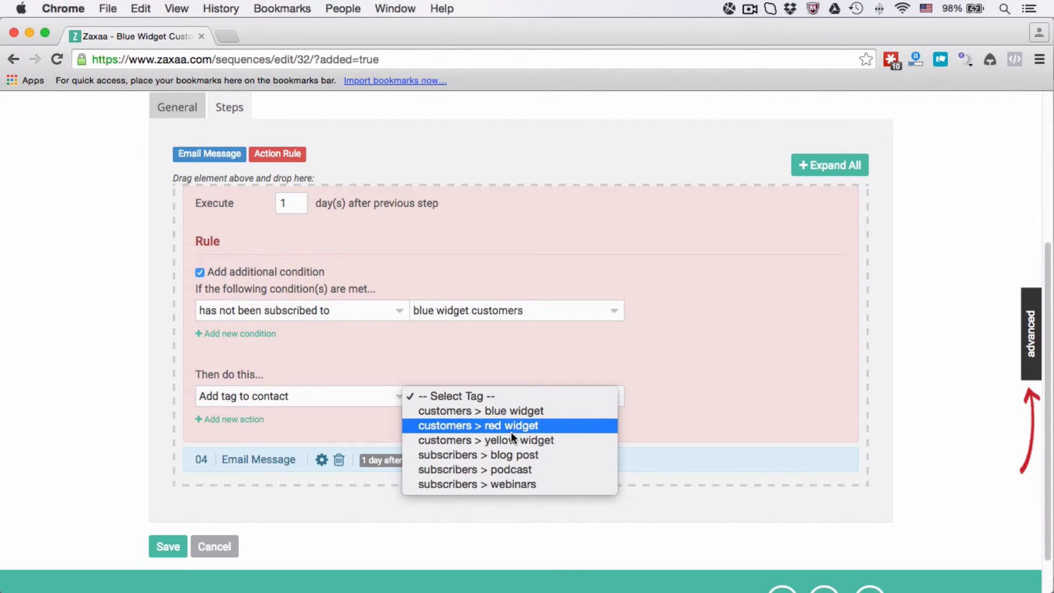
left_click(484, 411)
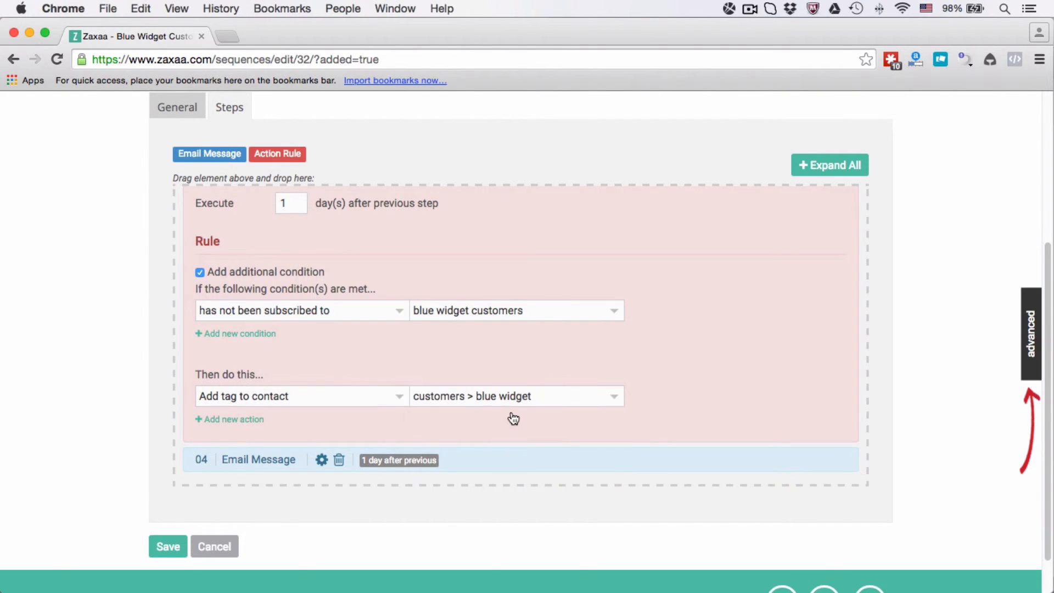
mouse_move(553, 378)
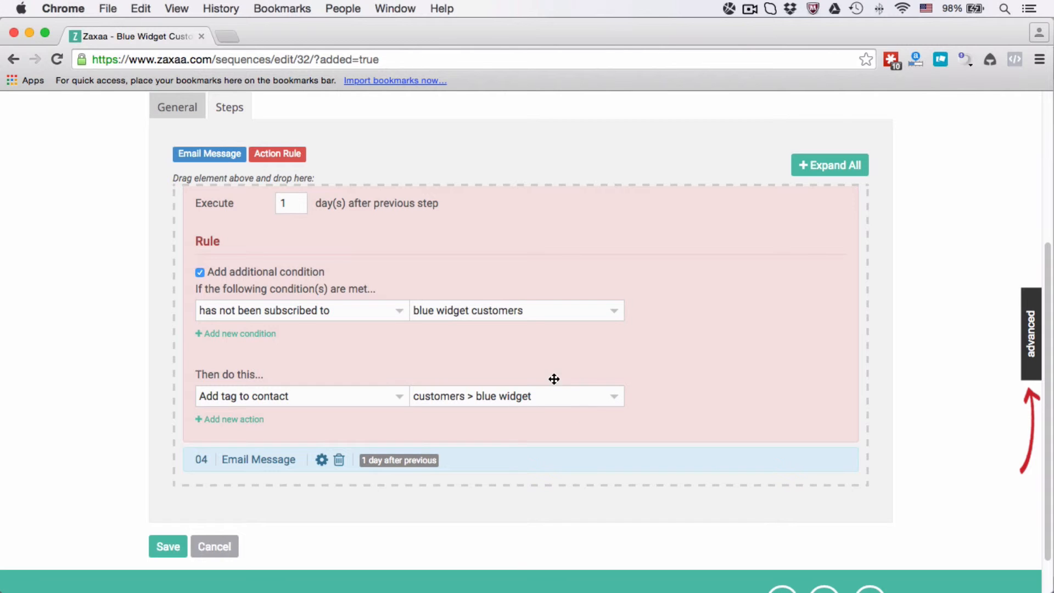
left_click(300, 309)
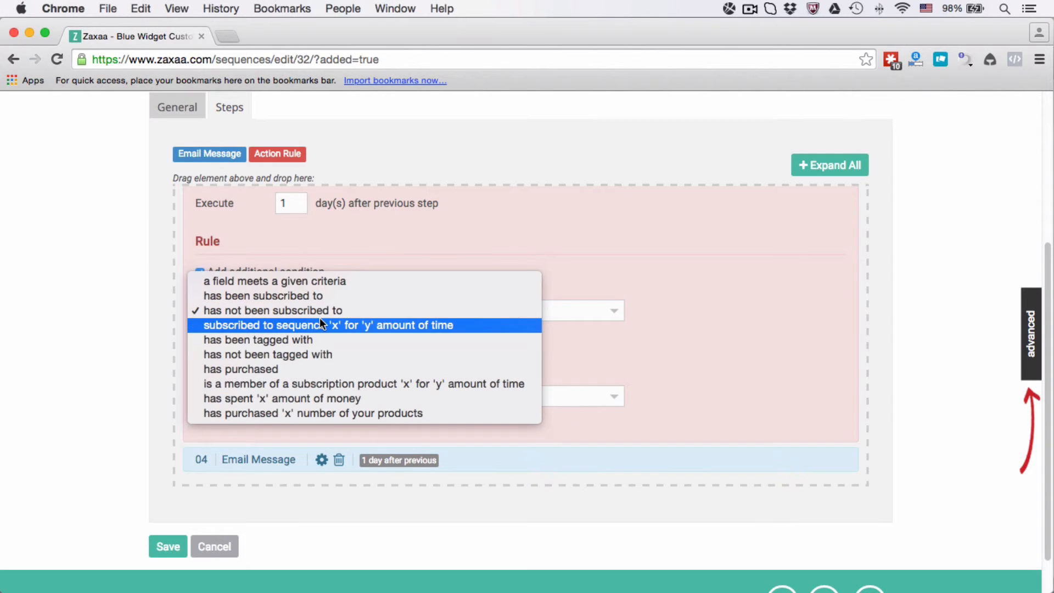
mouse_move(307, 369)
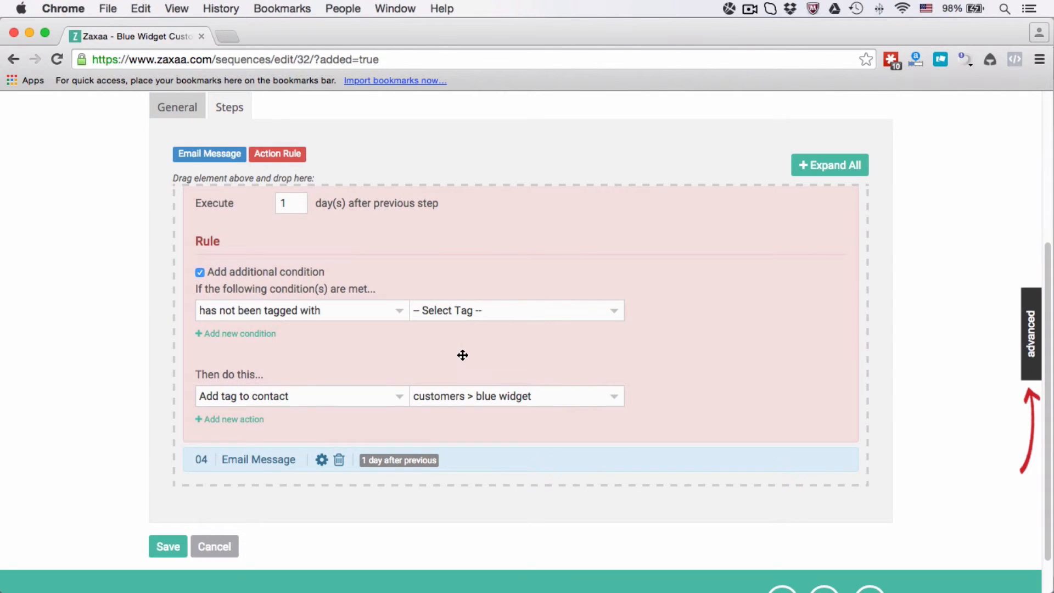
left_click(514, 309)
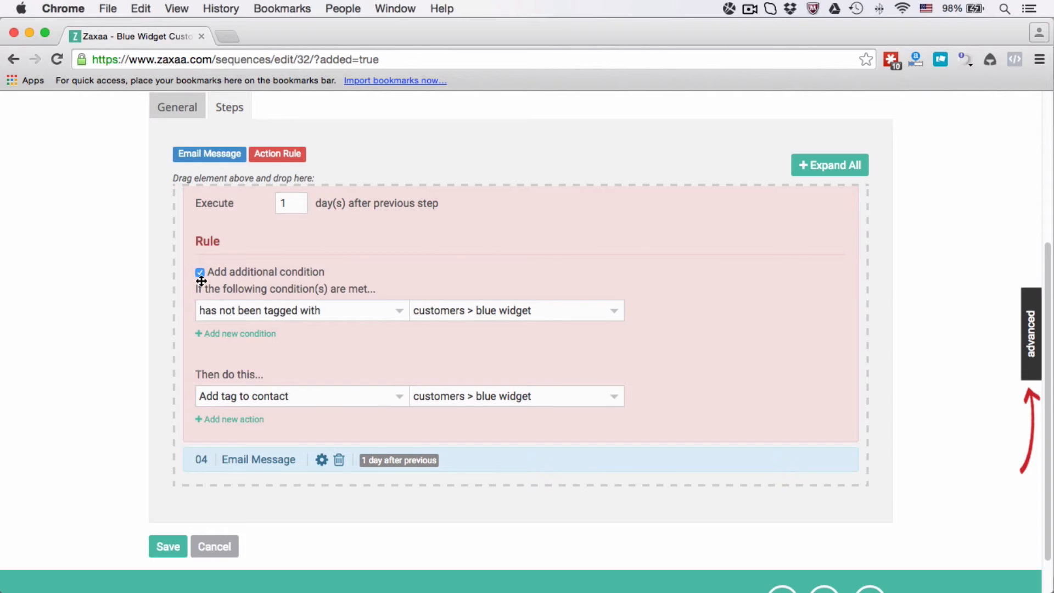
left_click(199, 272)
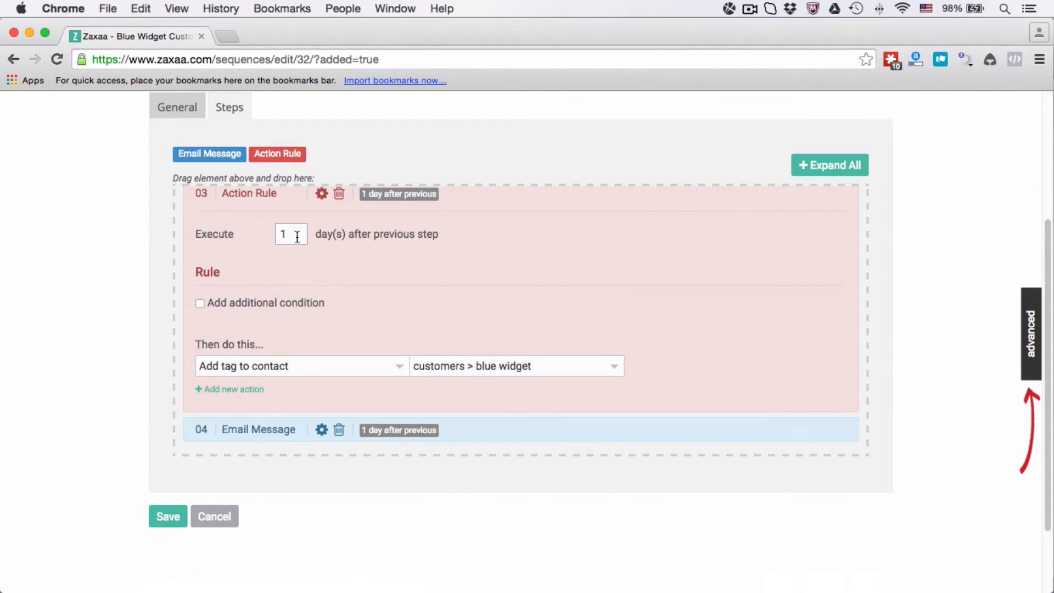
mouse_move(275, 347)
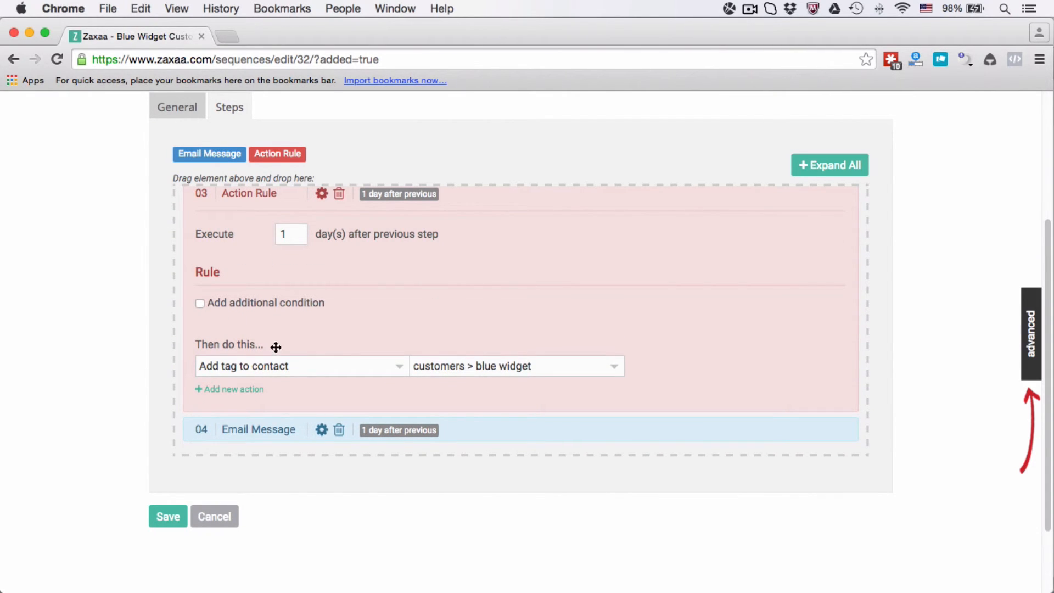
Try 'Give access to a product', then set the action to 'Set the value of a field' on First Name
left_click(299, 366)
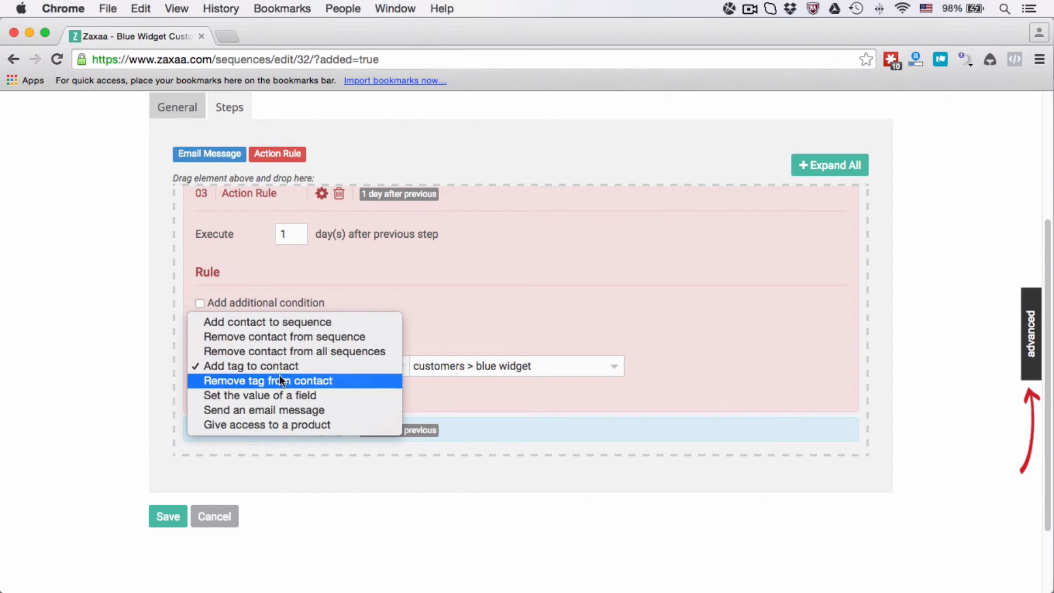
mouse_move(278, 411)
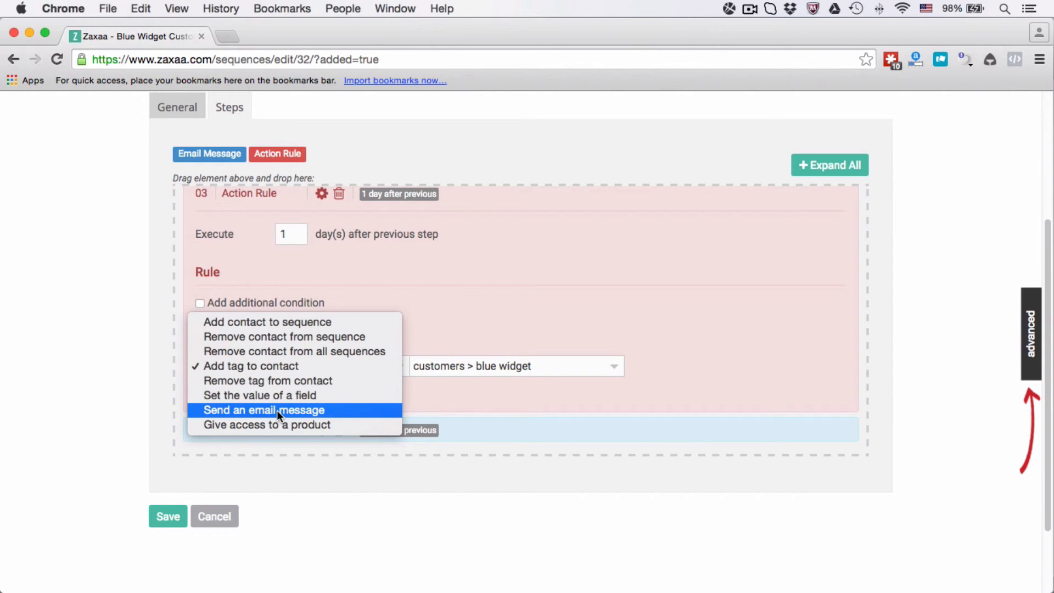
left_click(267, 424)
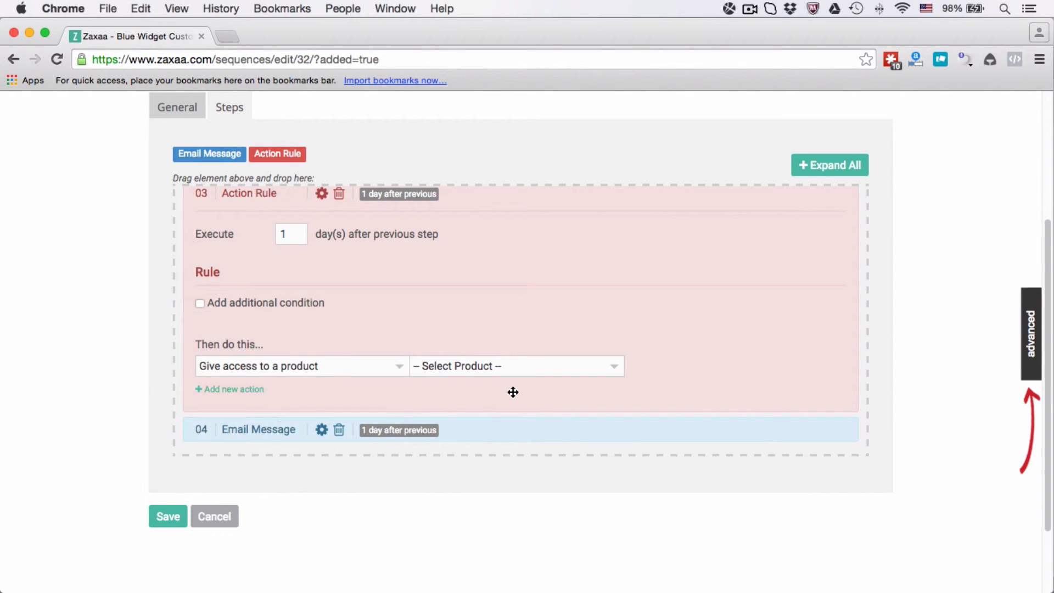
left_click(302, 366)
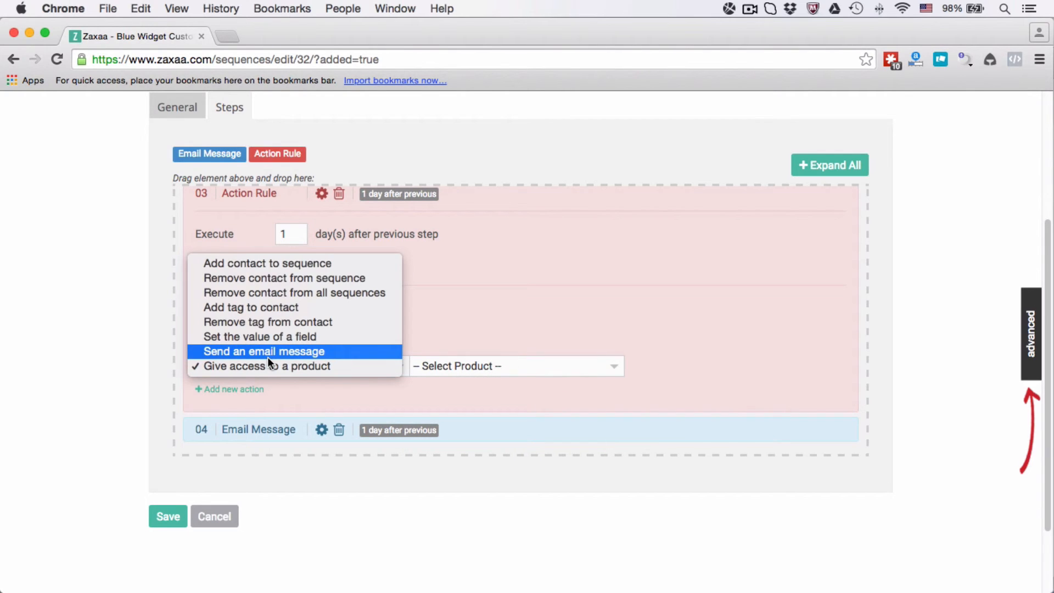
mouse_move(277, 348)
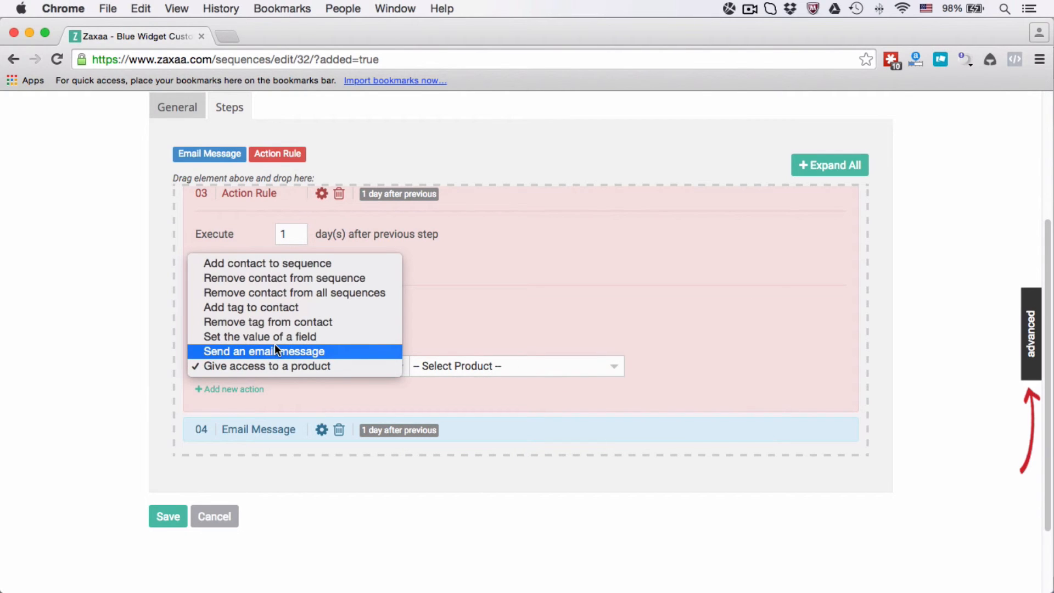
left_click(259, 337)
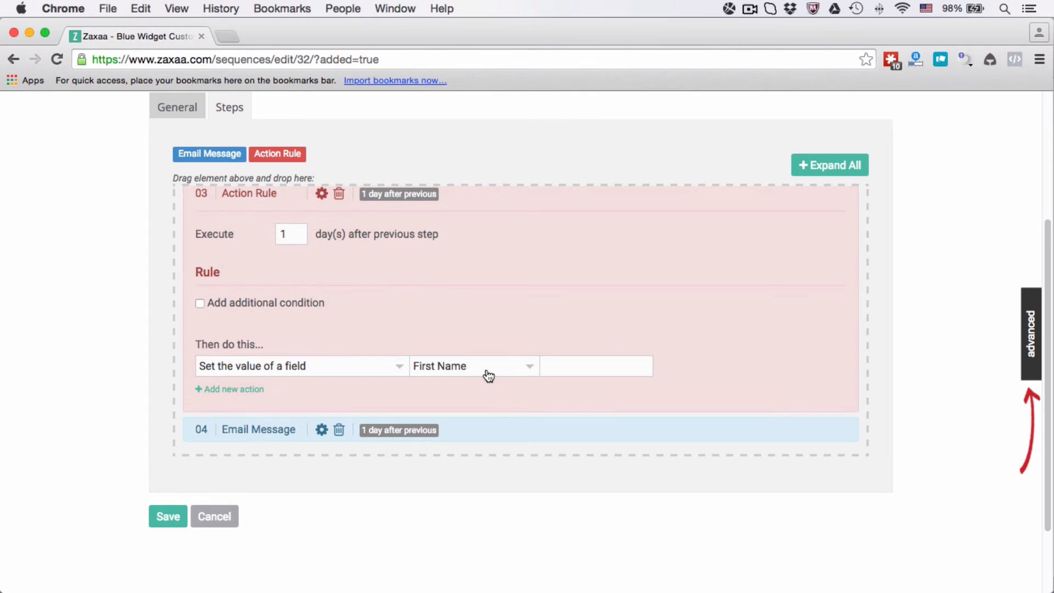
left_click(473, 366)
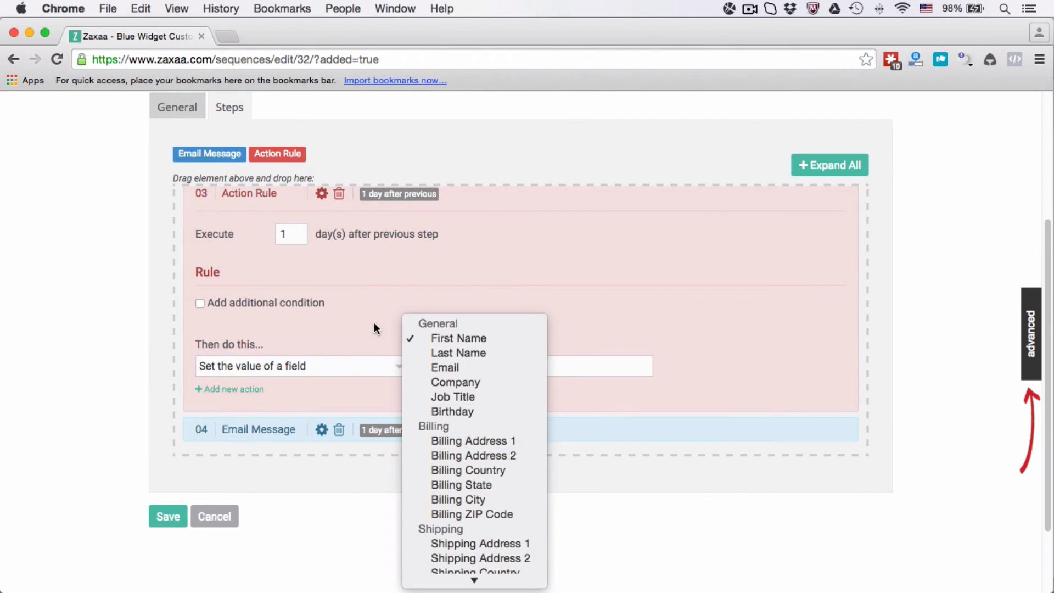
left_click(458, 338)
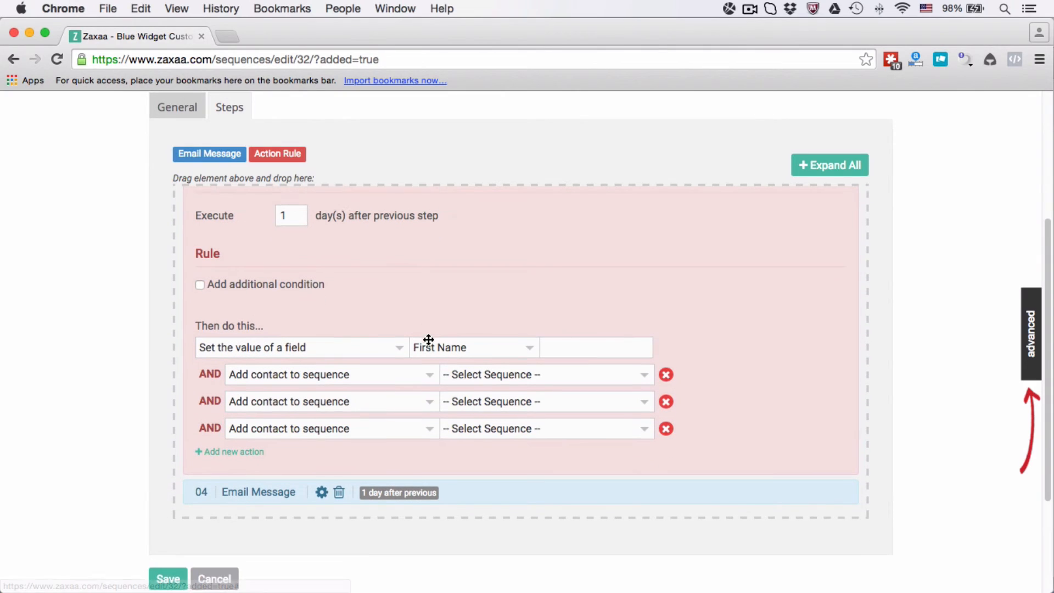
Delete the three extra 'Add contact to sequence' action rows from the rule
scroll("down", 3)
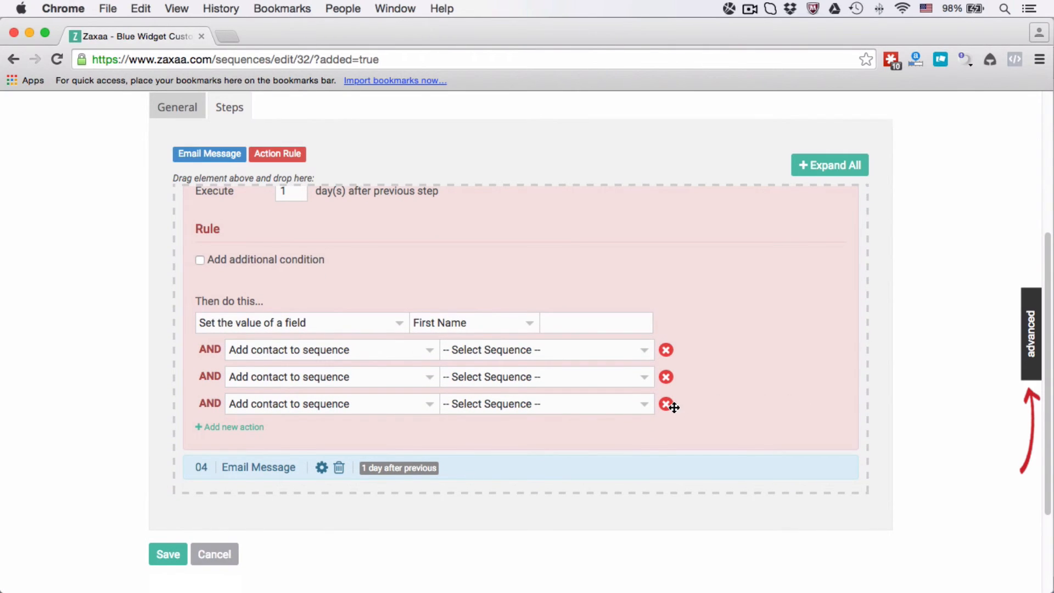
mouse_move(634, 345)
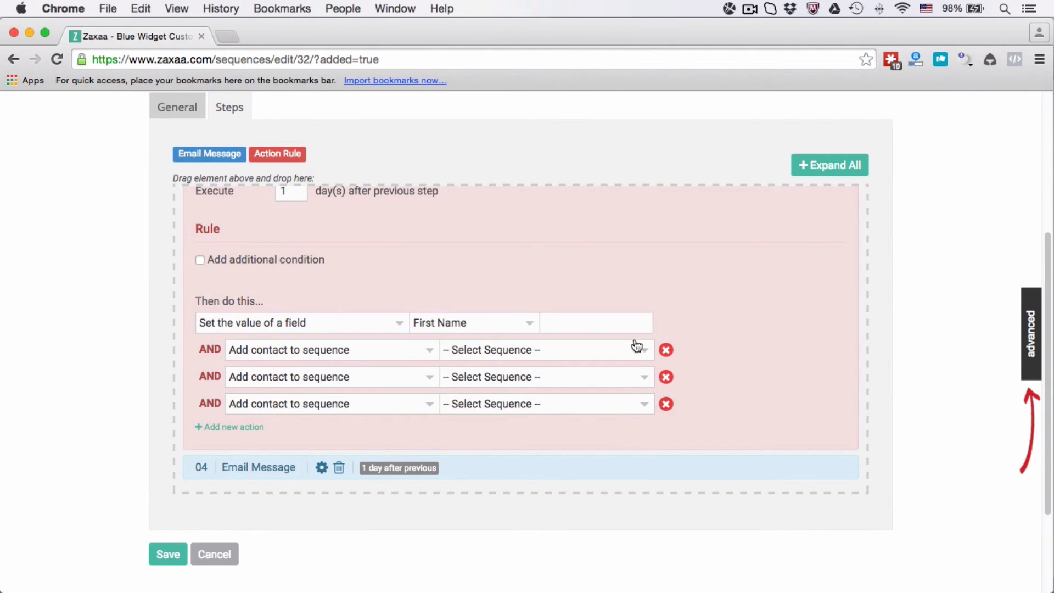
left_click(665, 404)
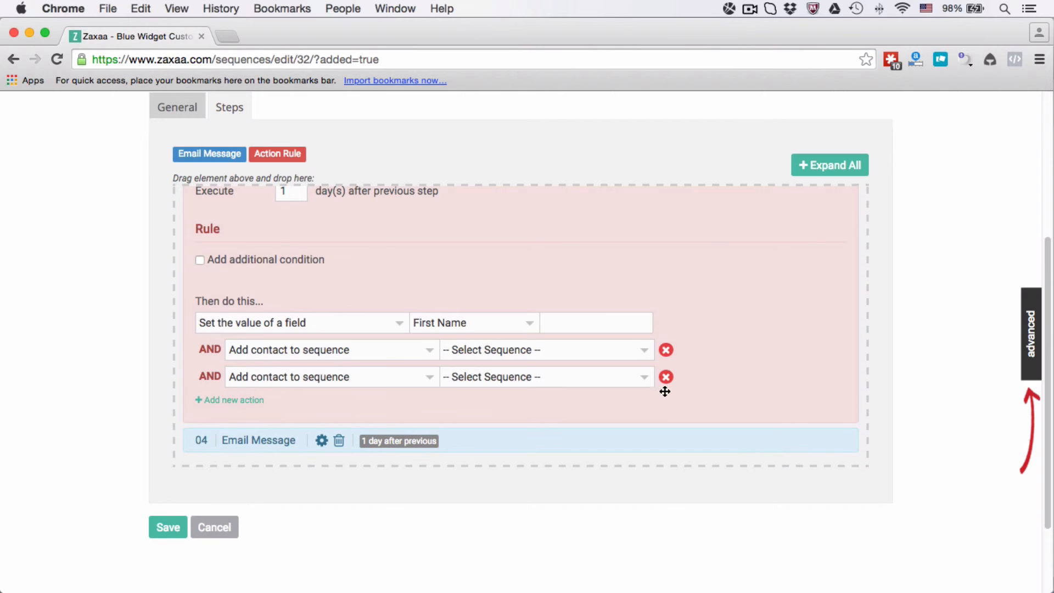
left_click(665, 377)
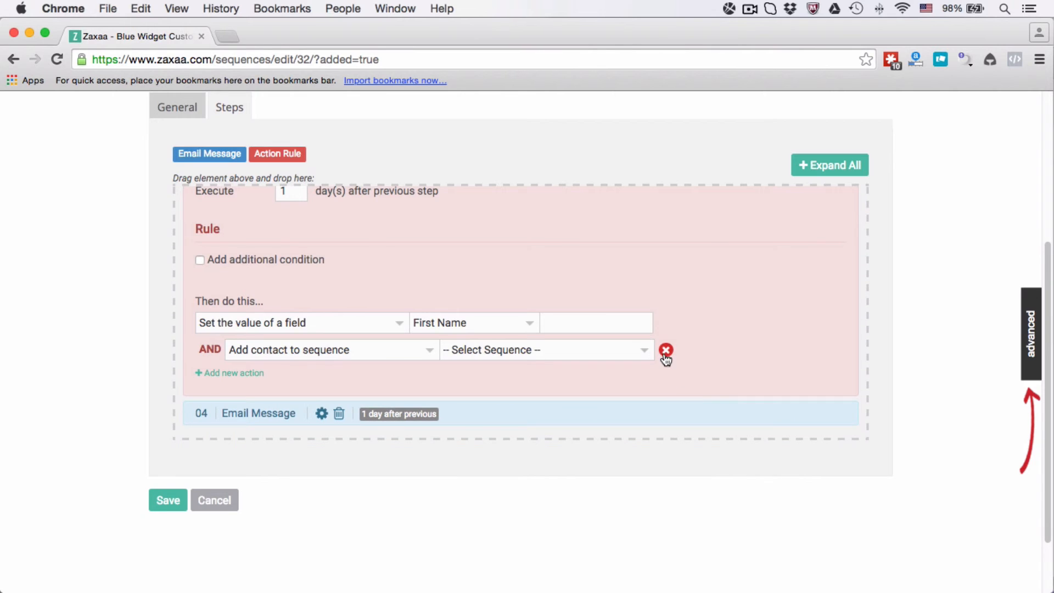
mouse_move(247, 319)
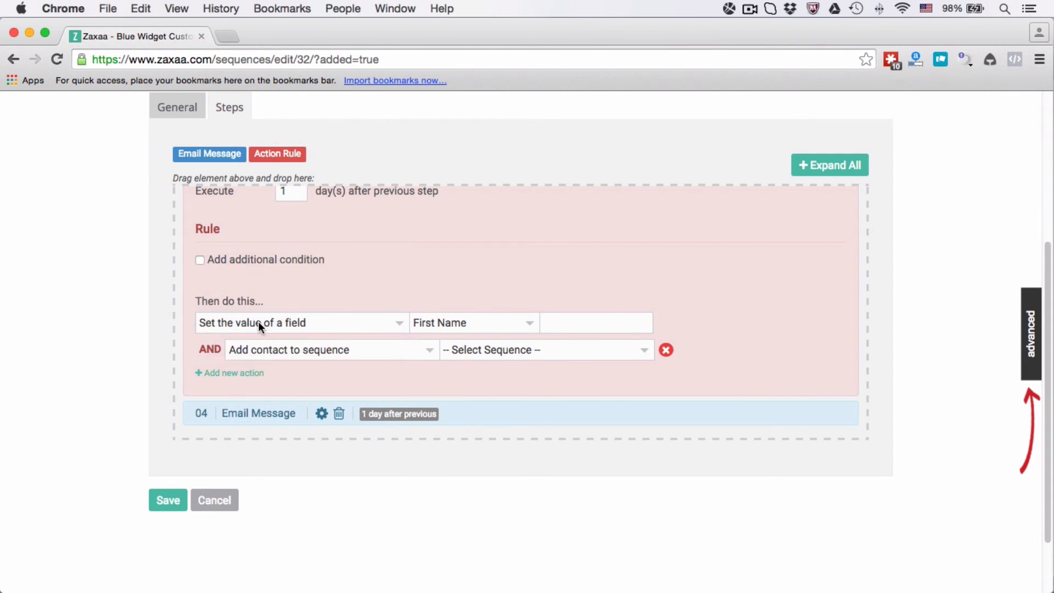
left_click(329, 350)
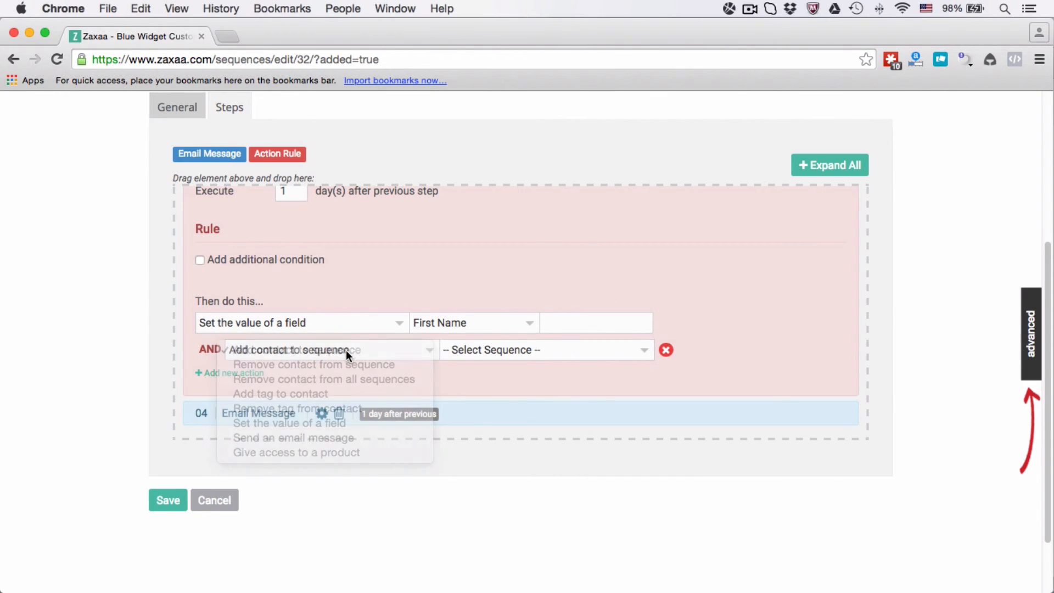
left_click(291, 350)
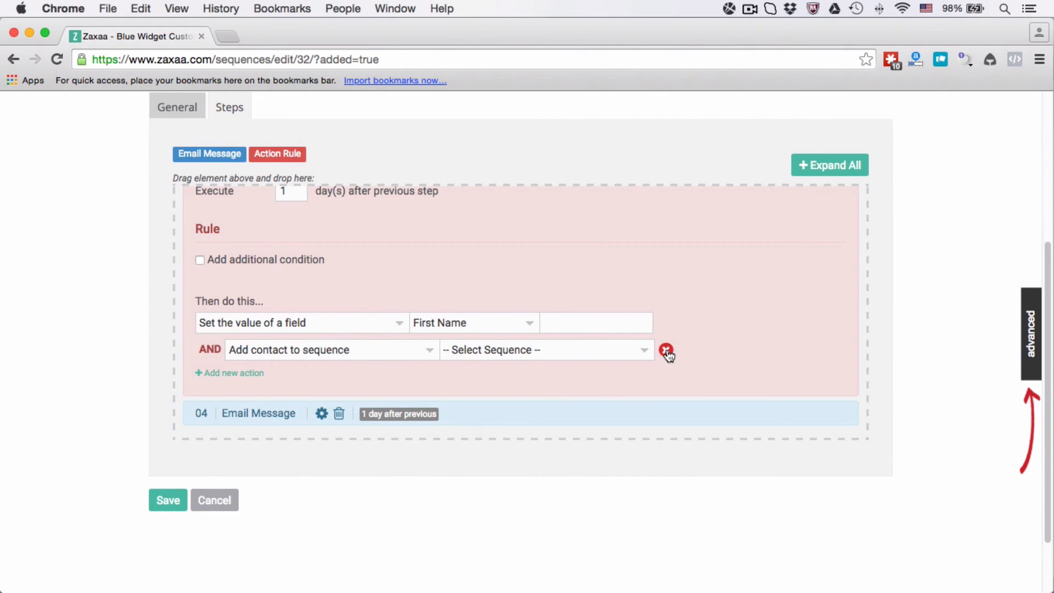
left_click(665, 350)
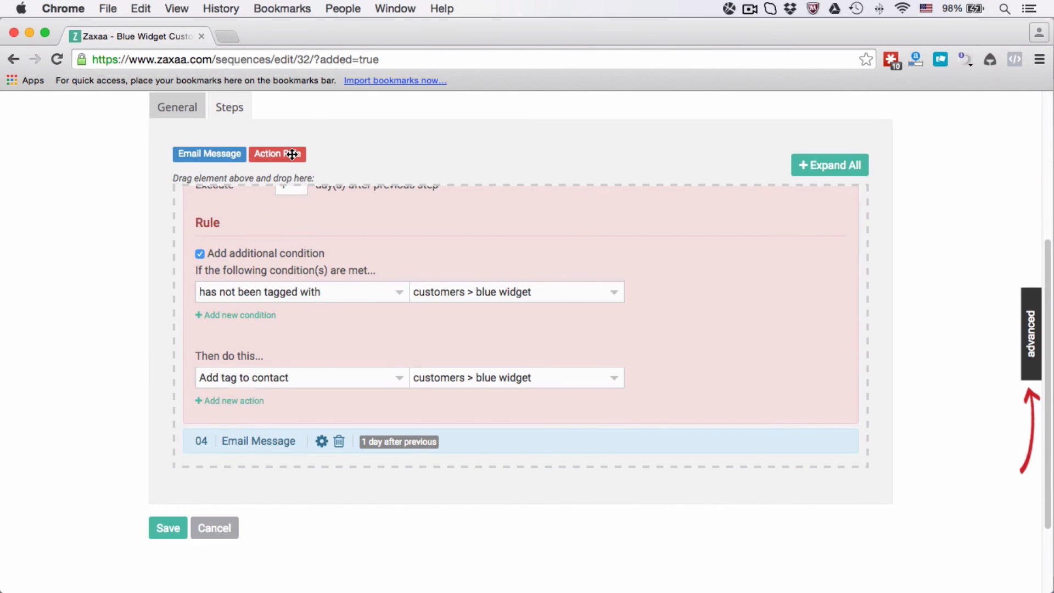
left_click(277, 154)
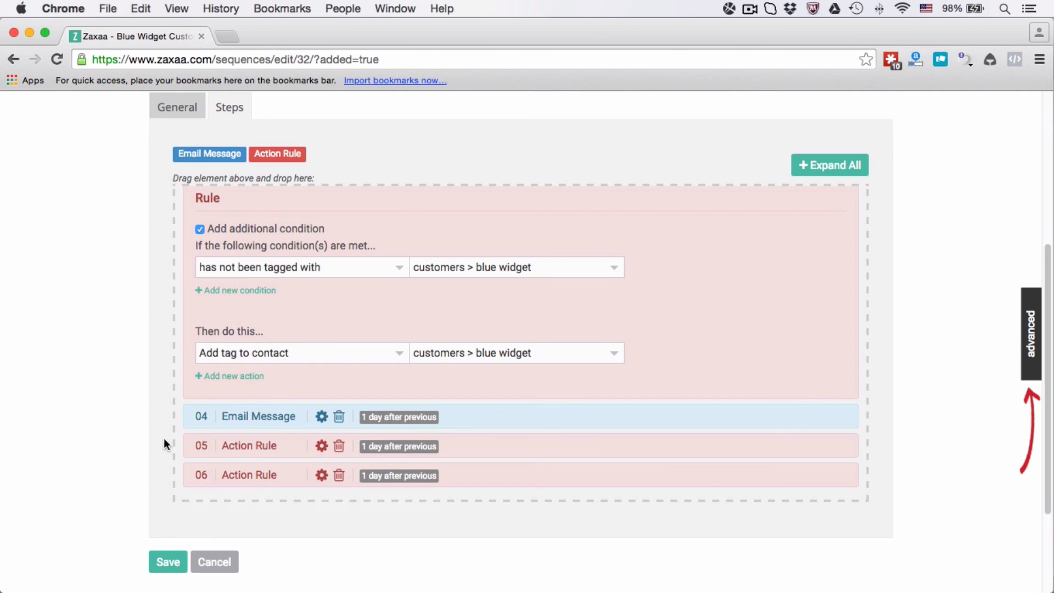
left_click(340, 445)
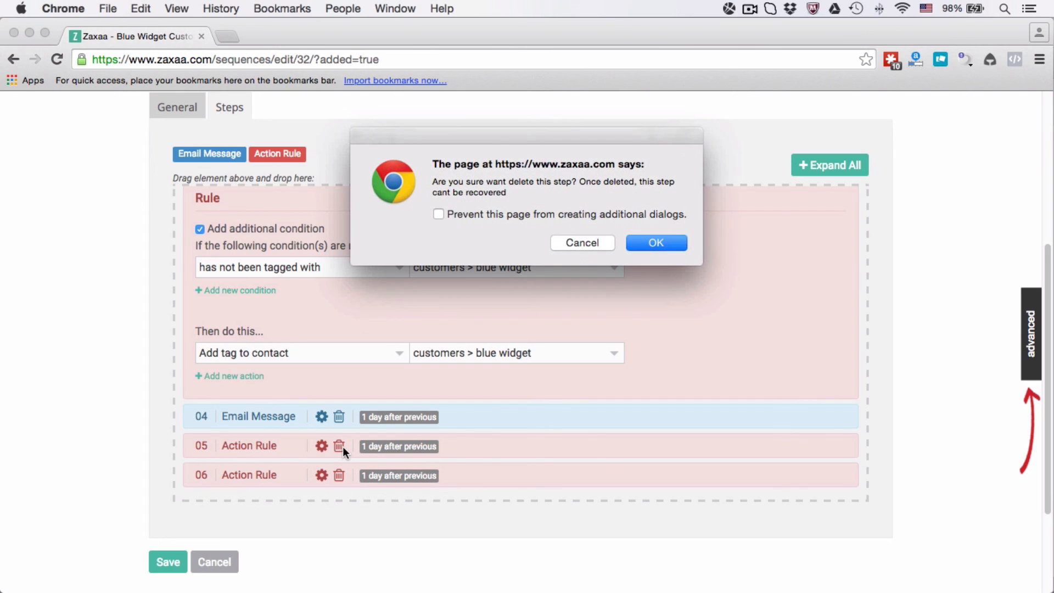
left_click(656, 243)
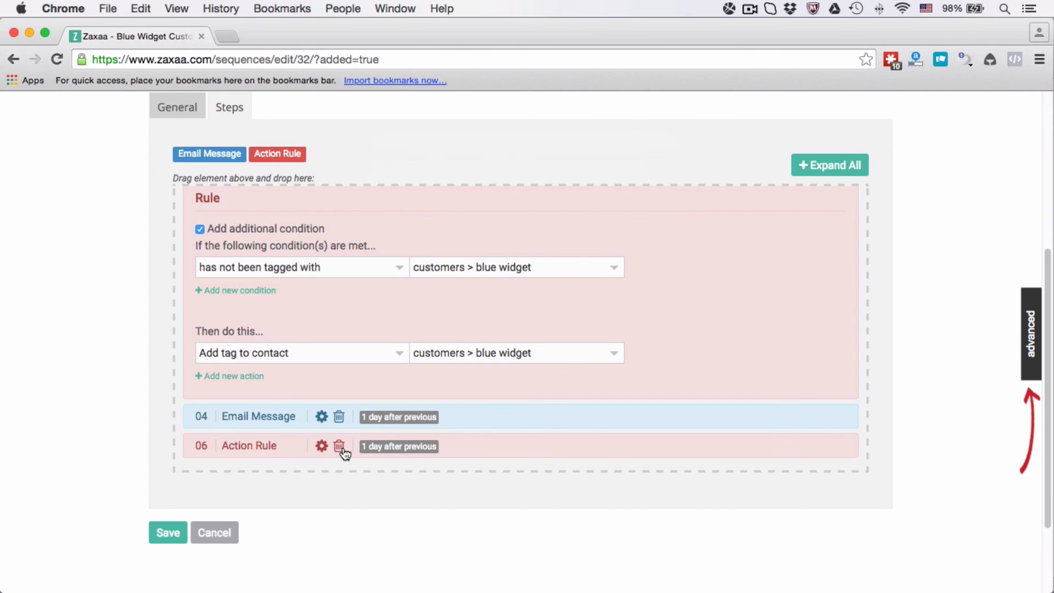
left_click(339, 445)
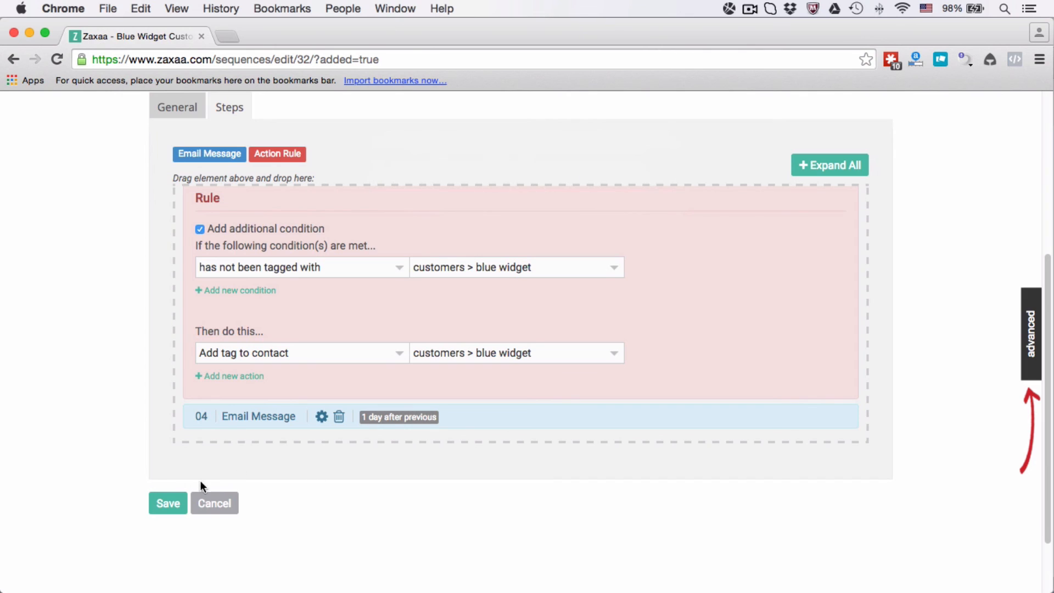
mouse_move(159, 507)
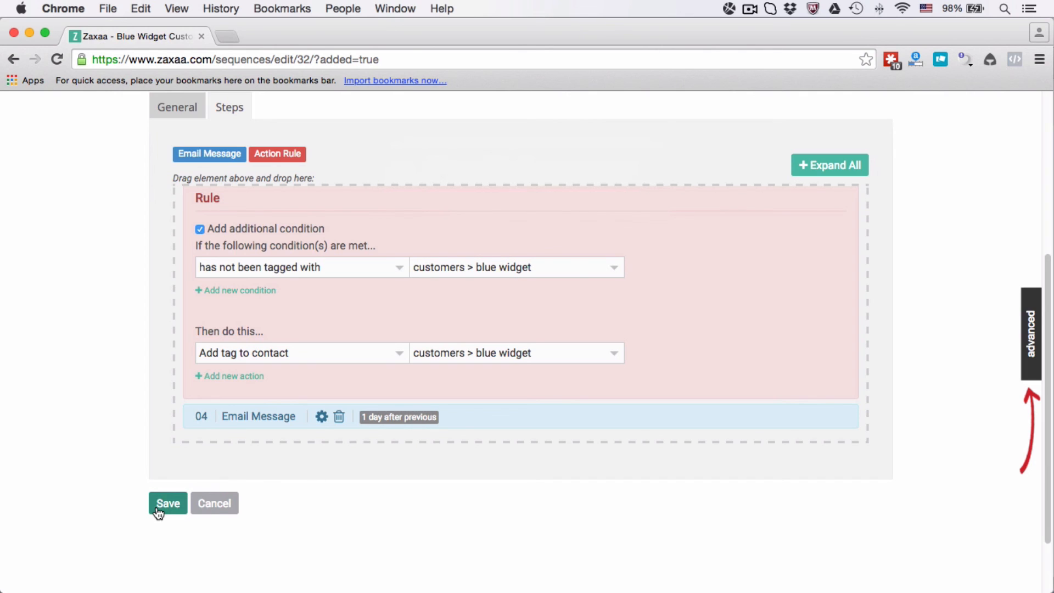
Save the 'blue widget customers' sequence and return to its steps list
left_click(167, 503)
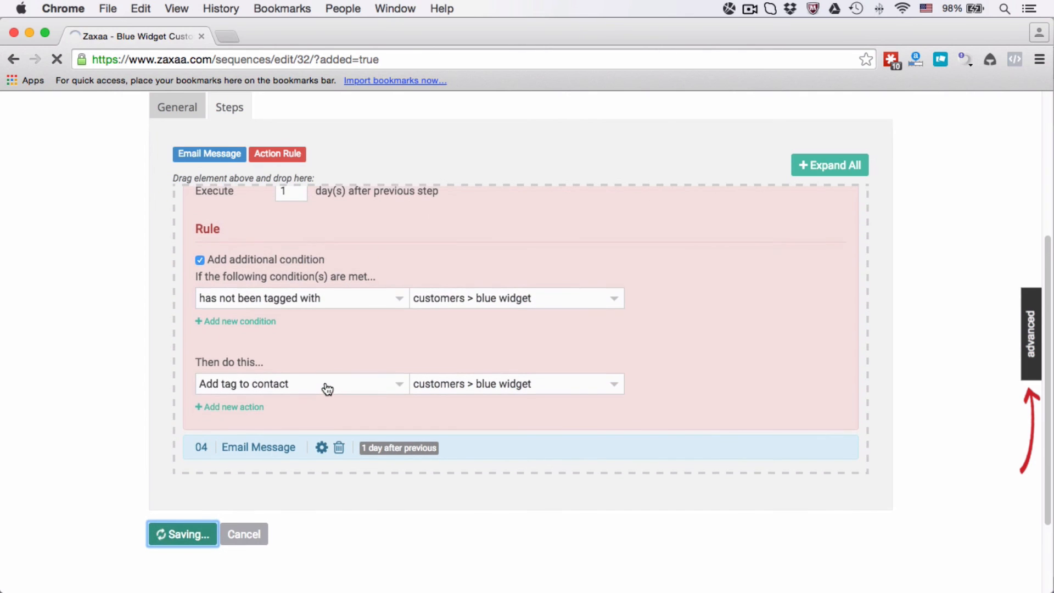
left_click(183, 533)
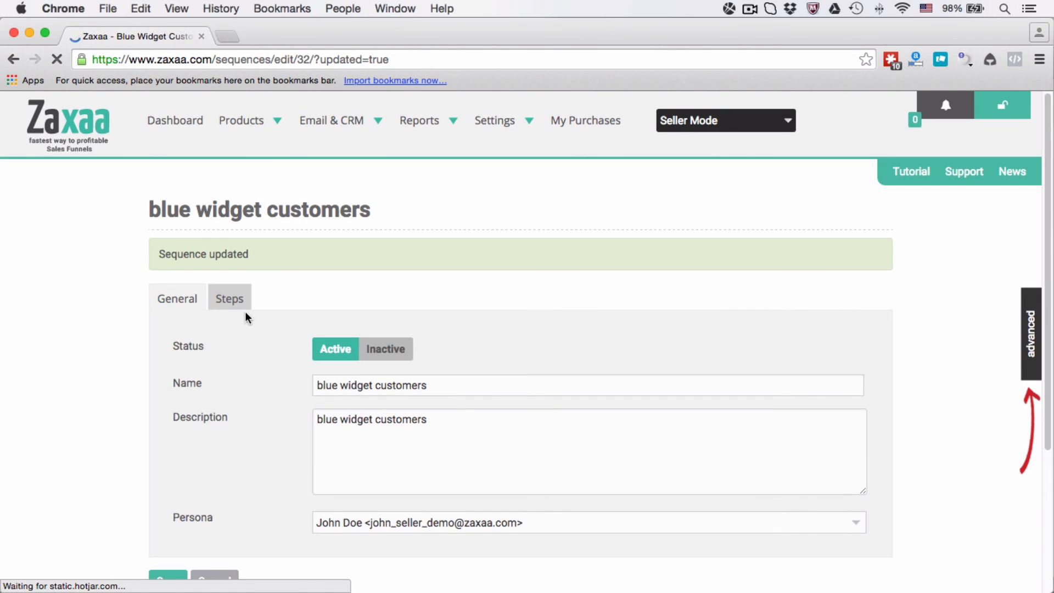
left_click(229, 296)
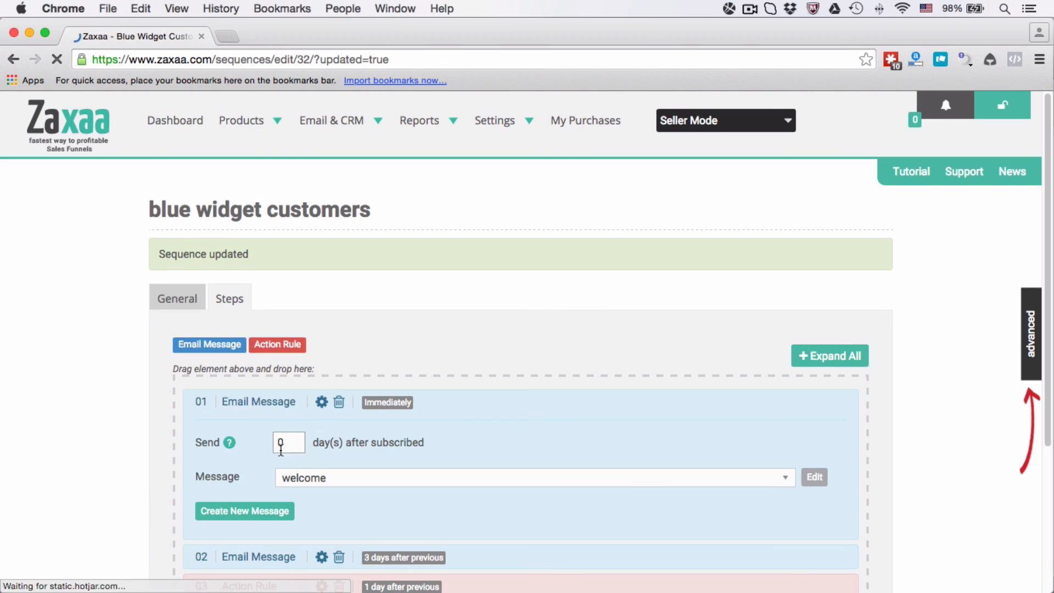